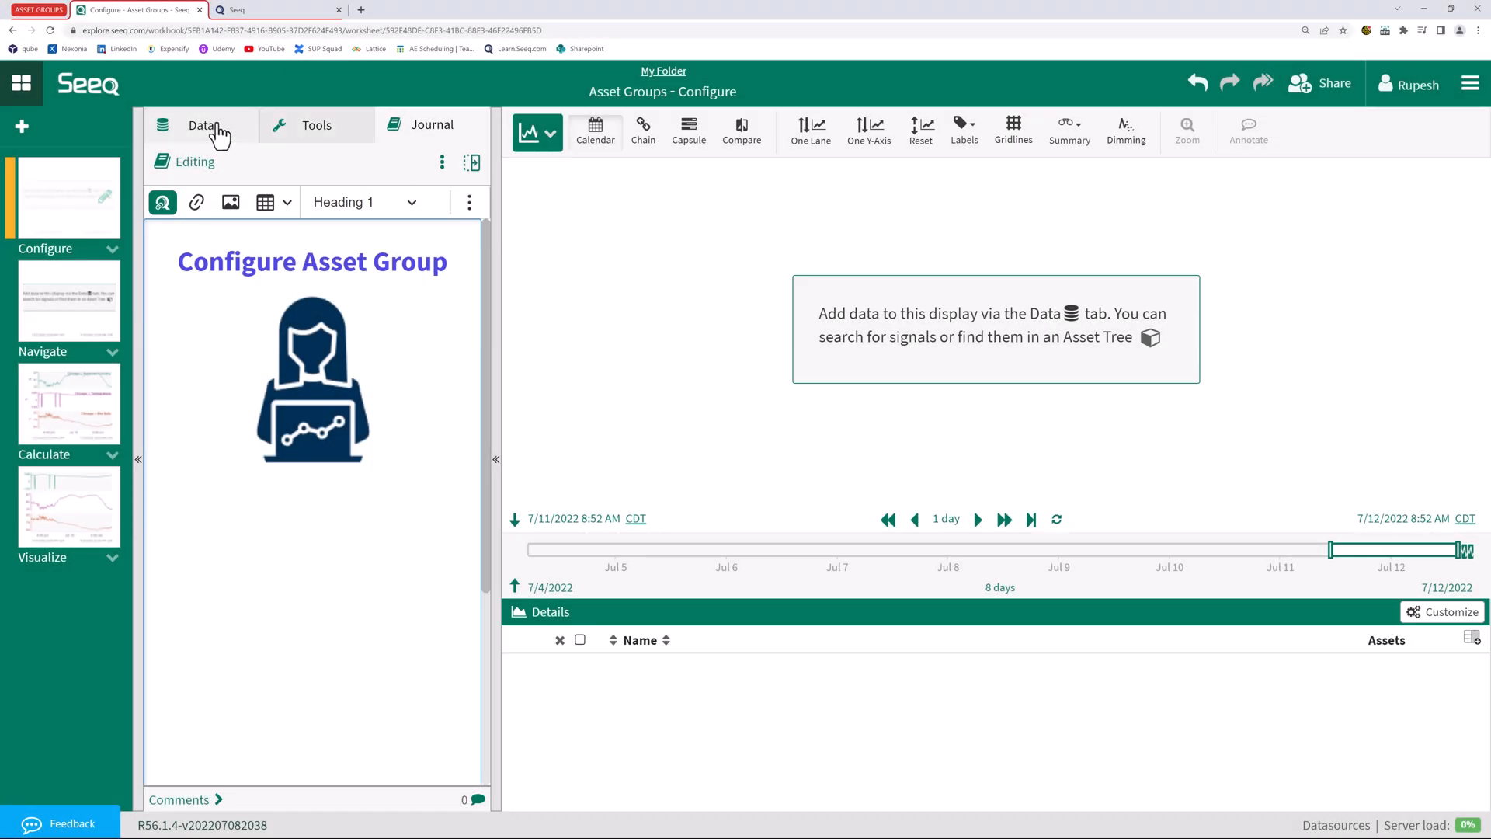
Open the Data panel listing asset groups, recently accessed signals and asset trees
click(202, 125)
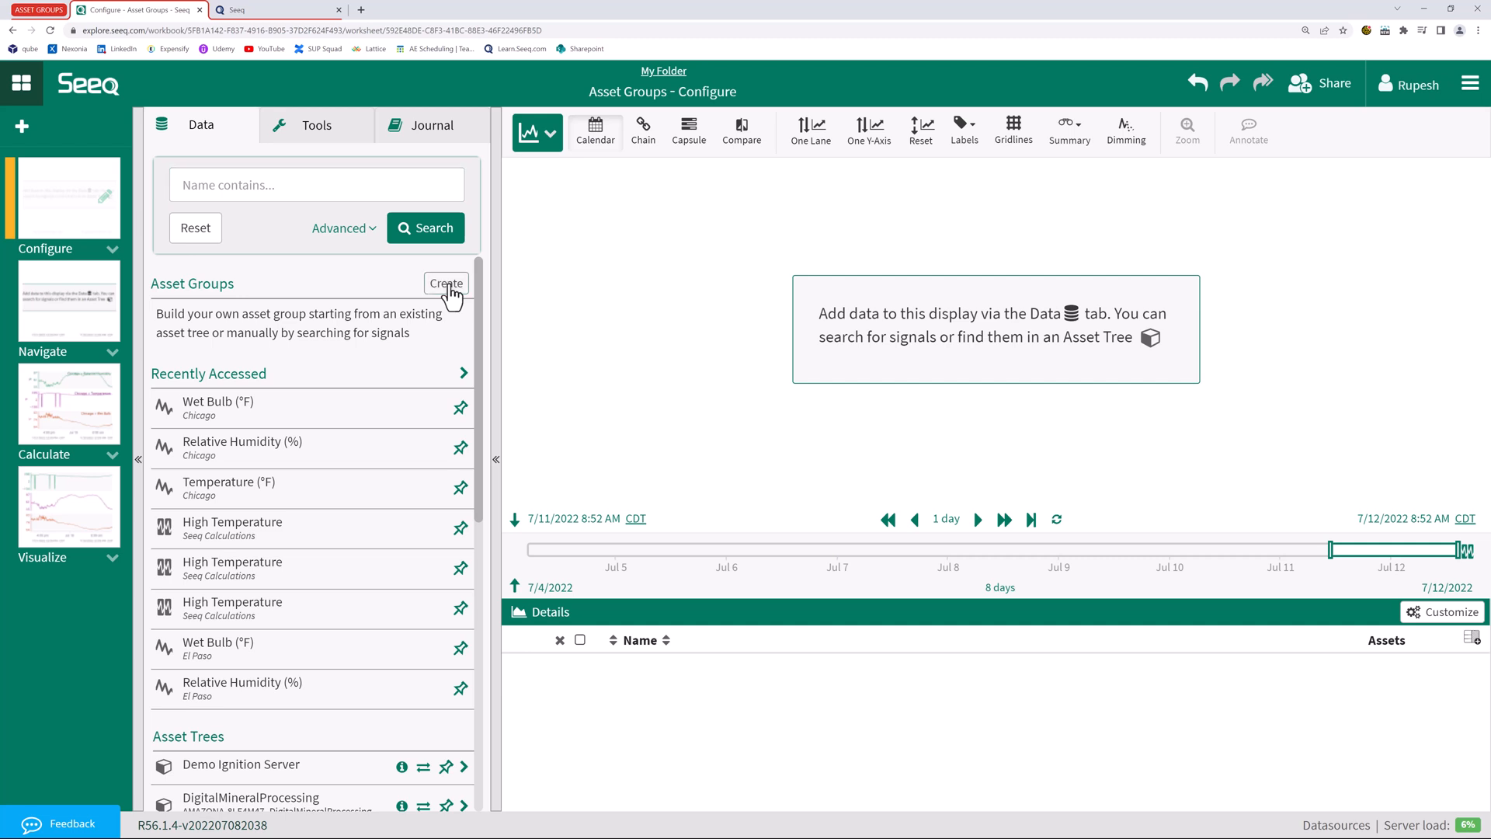
Create asset group 'City' with three assets named Chicago, Dallas and El Paso
click(446, 284)
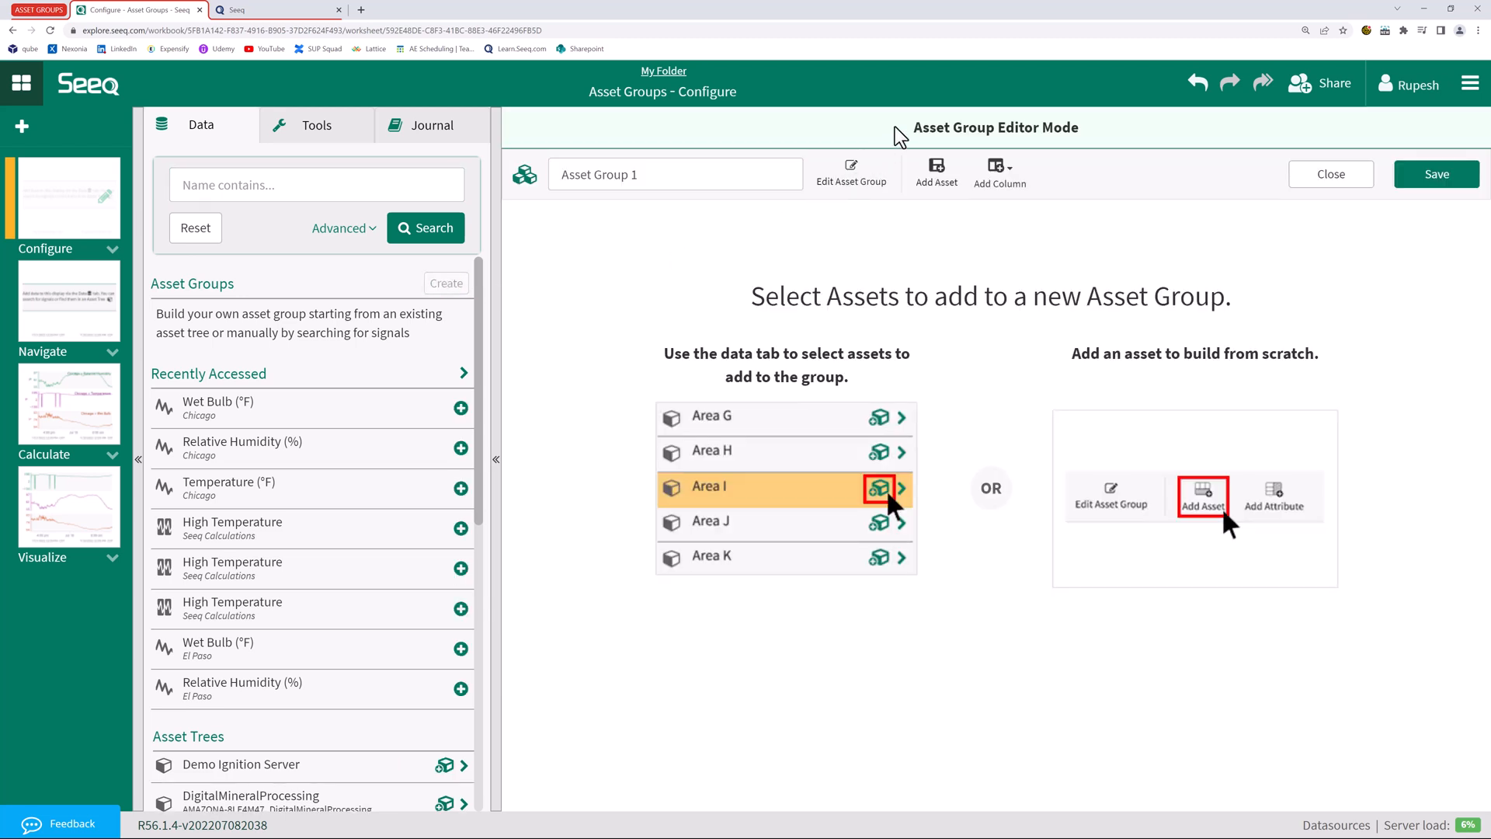
mouse_move(832, 154)
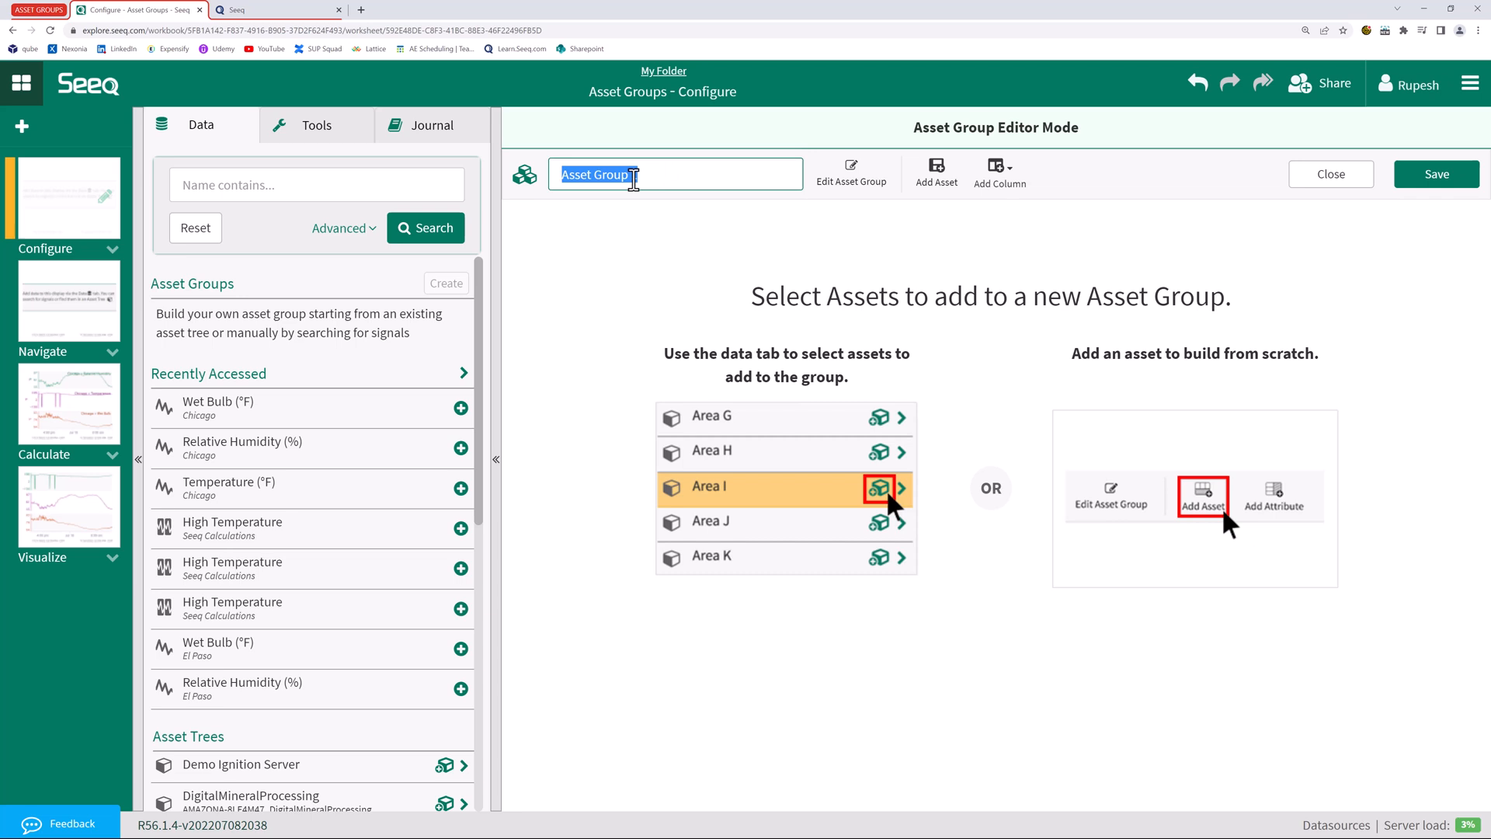
text(City)
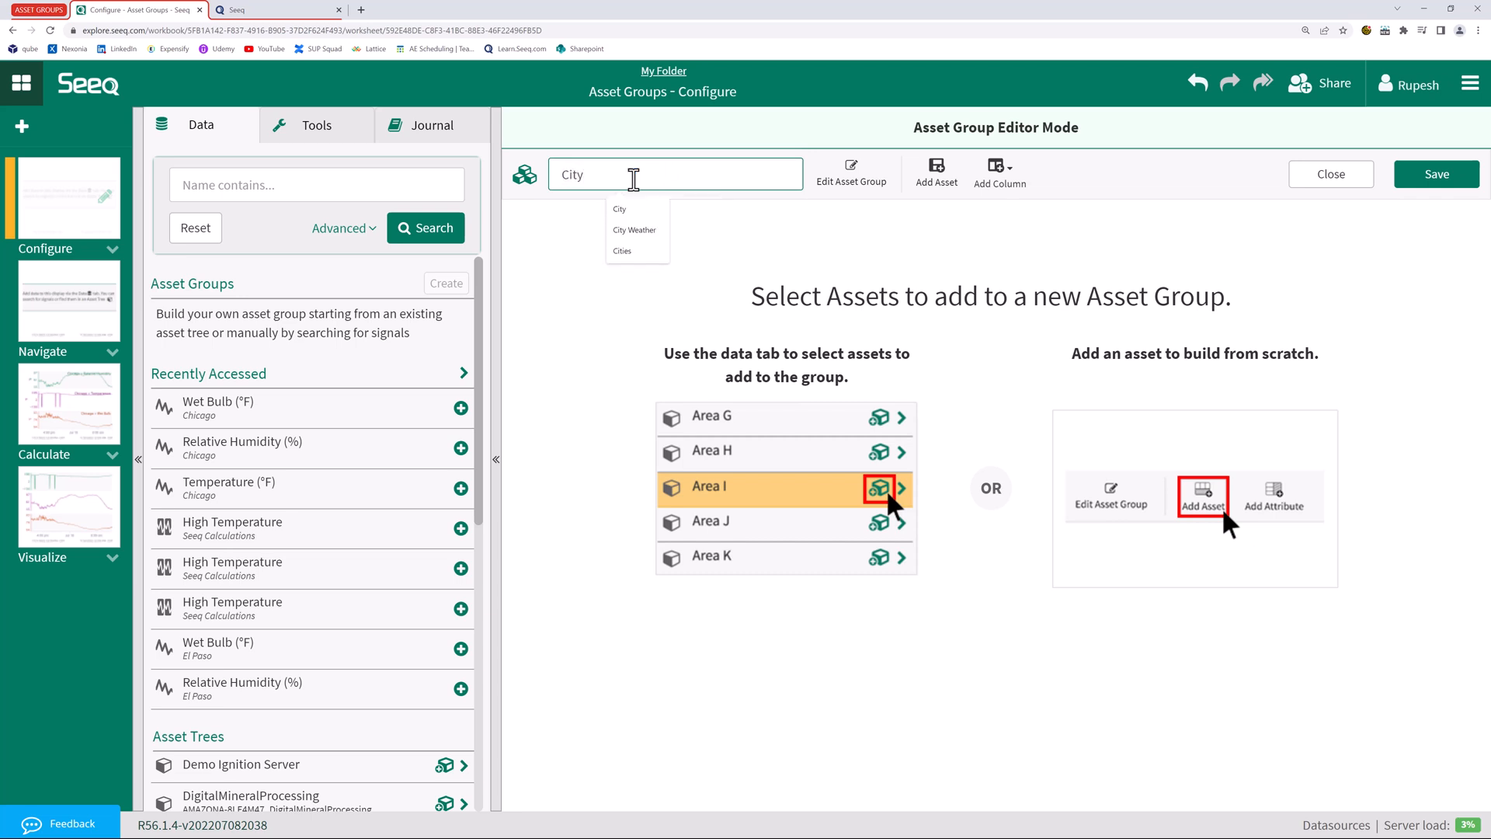
mouse_move(937, 170)
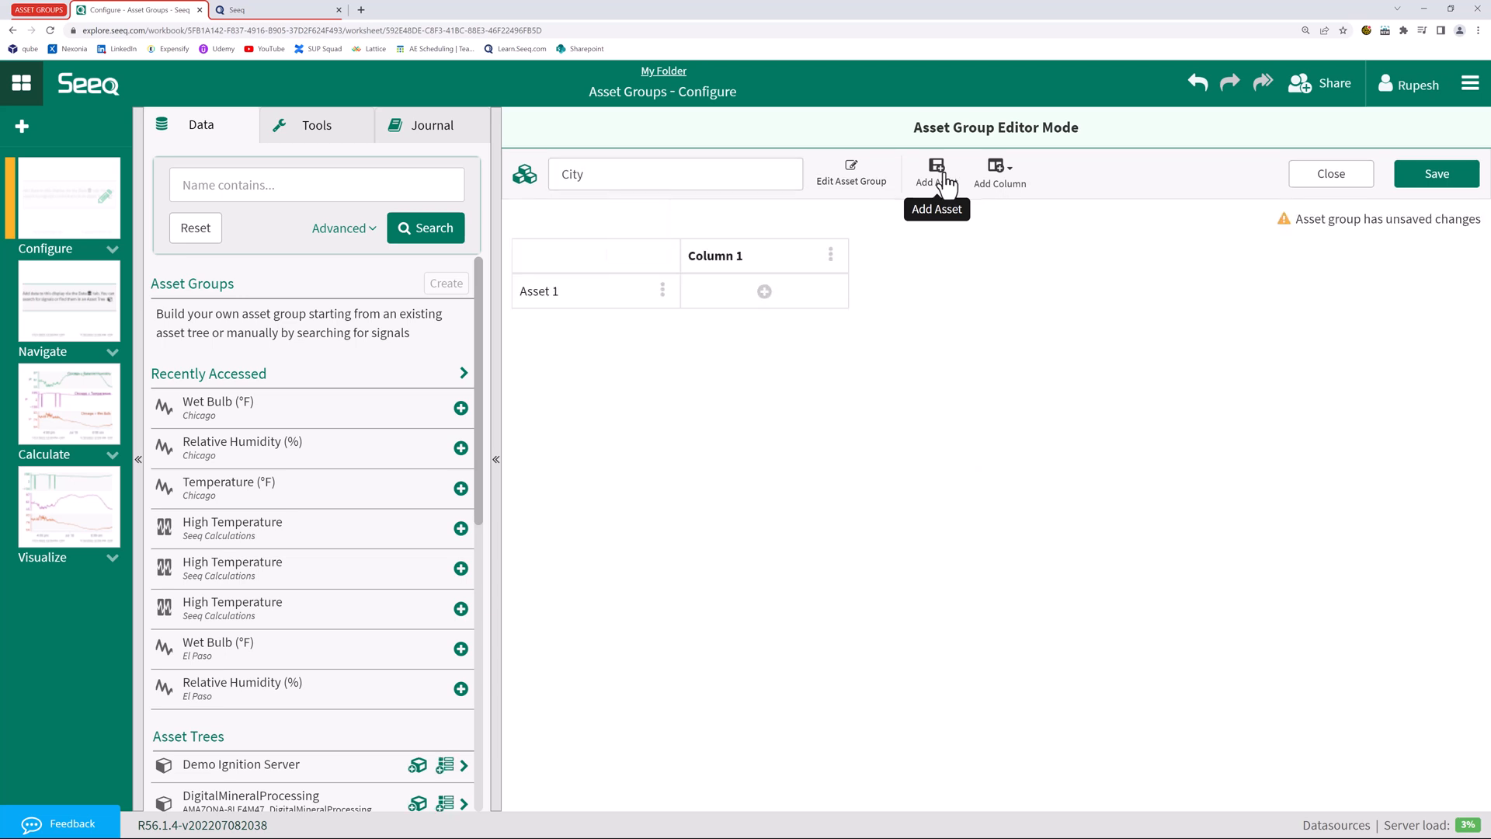
click(937, 168)
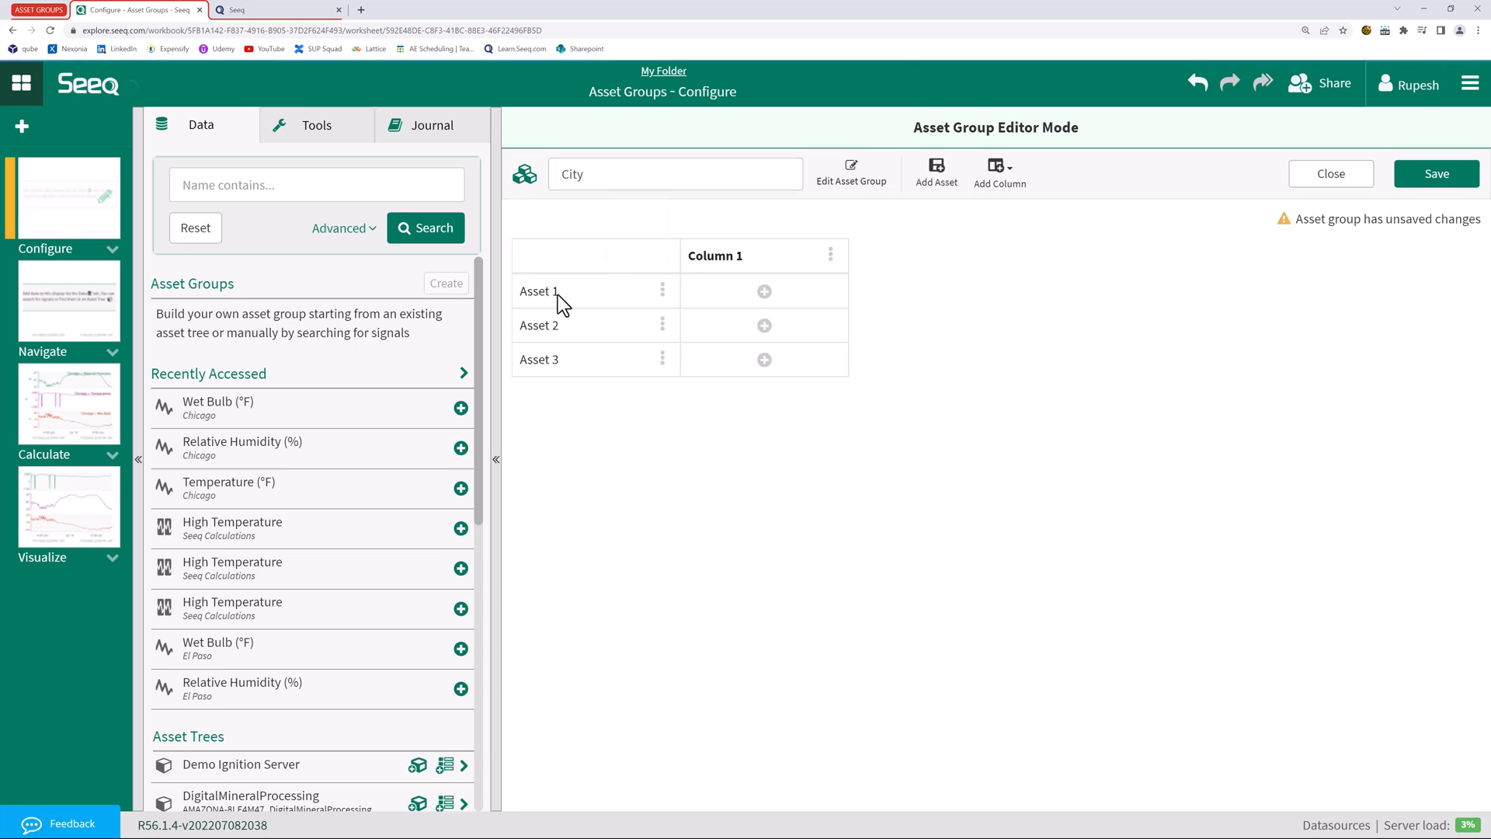
double_click(535, 292)
text(Chica)
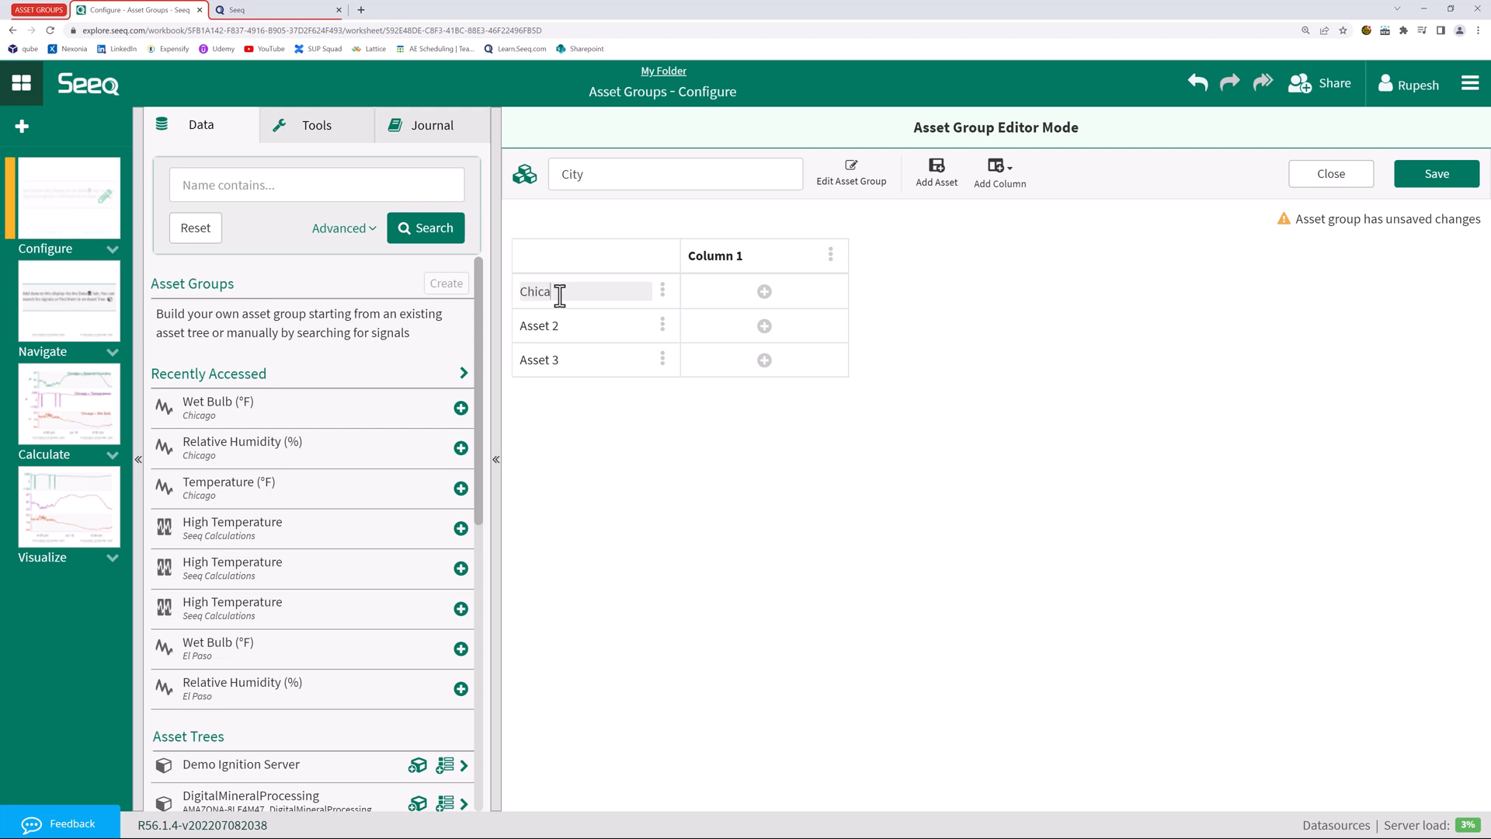
double_click(539, 325)
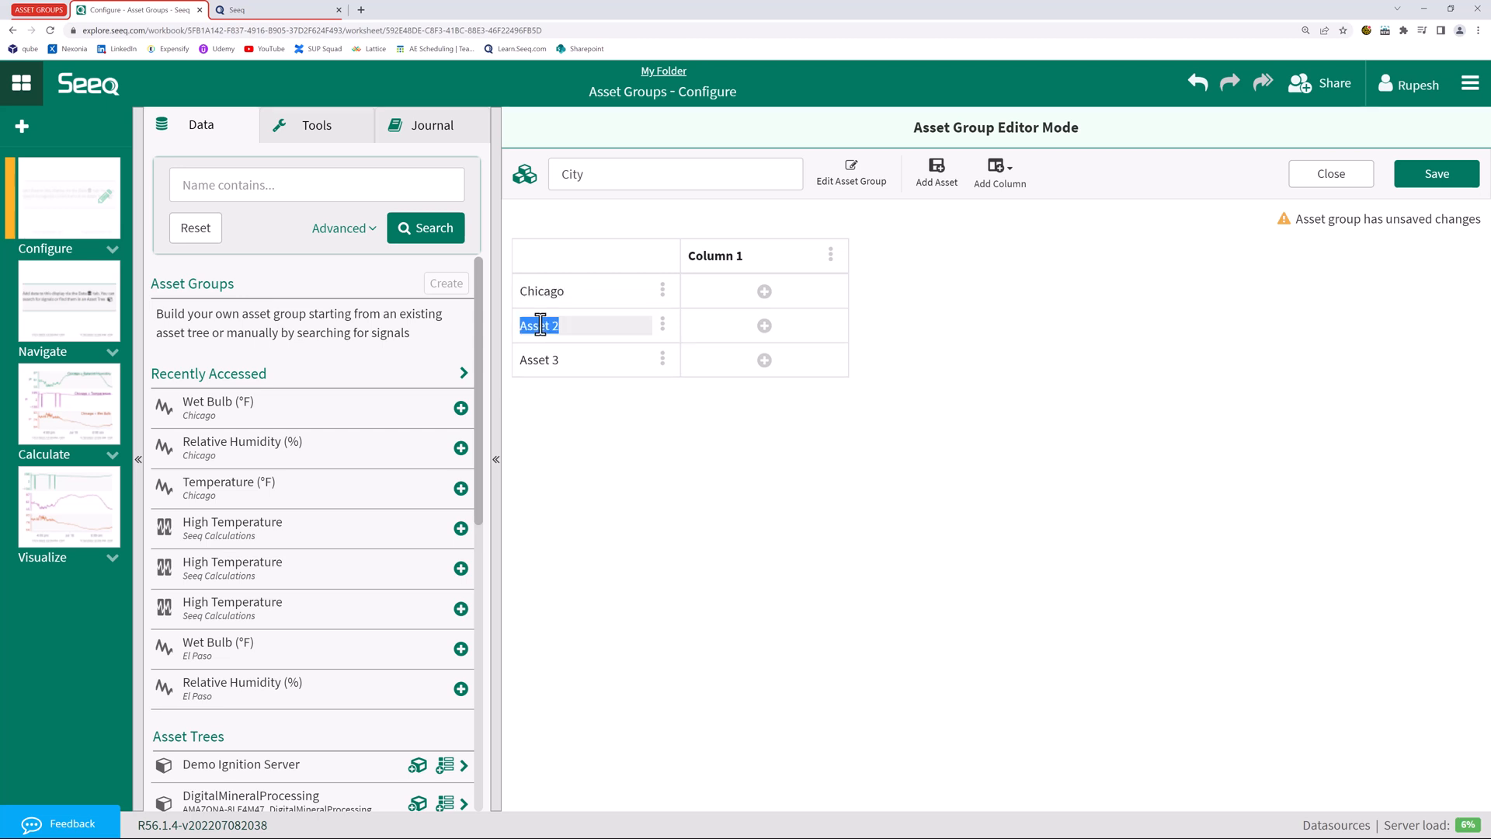
text(Dallas)
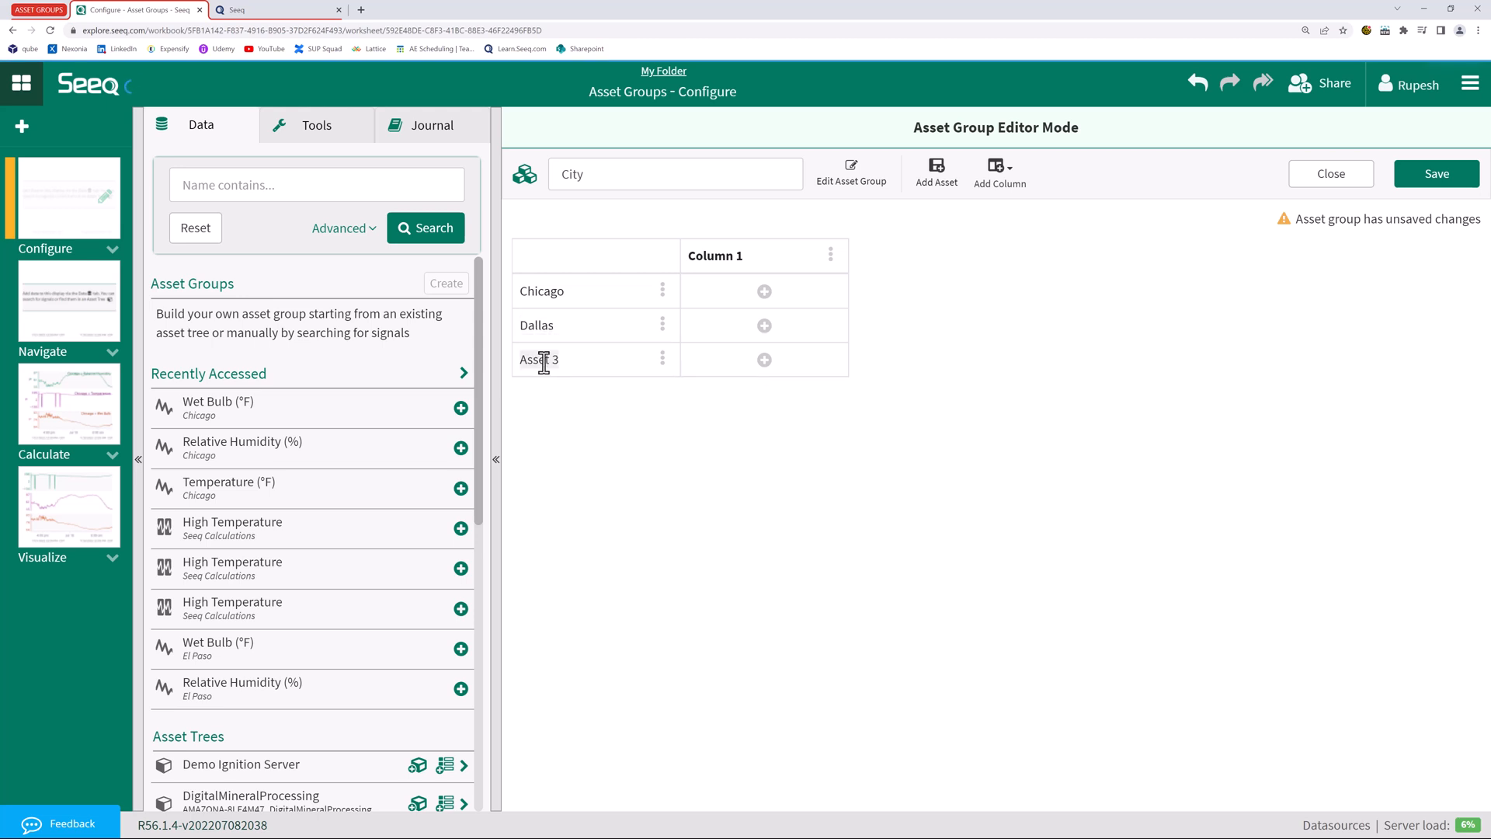
text(El Paso)
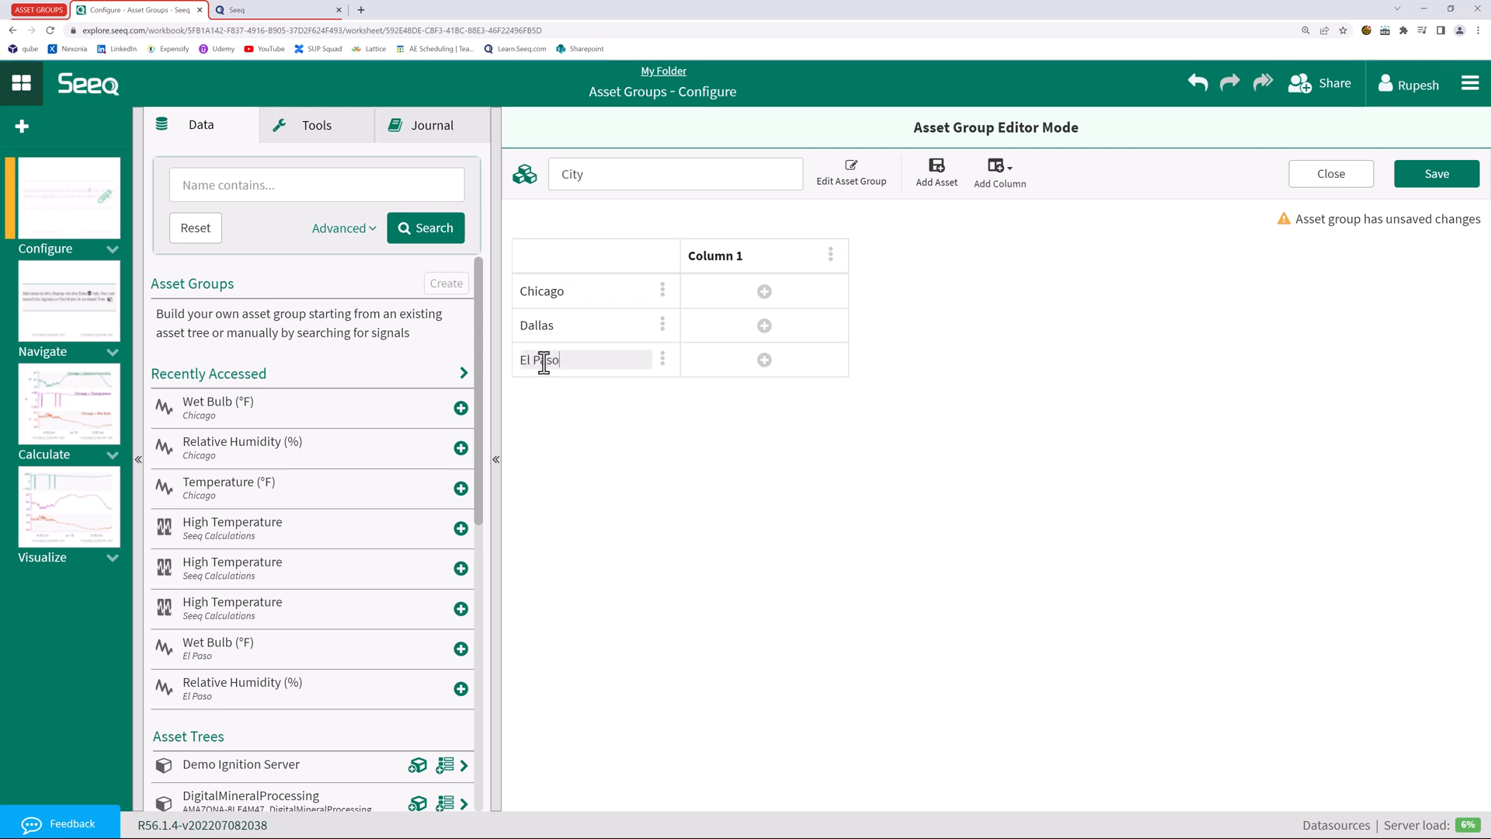
Retitle the City group's Column 1 header as 'Temperature'
double_click(715, 256)
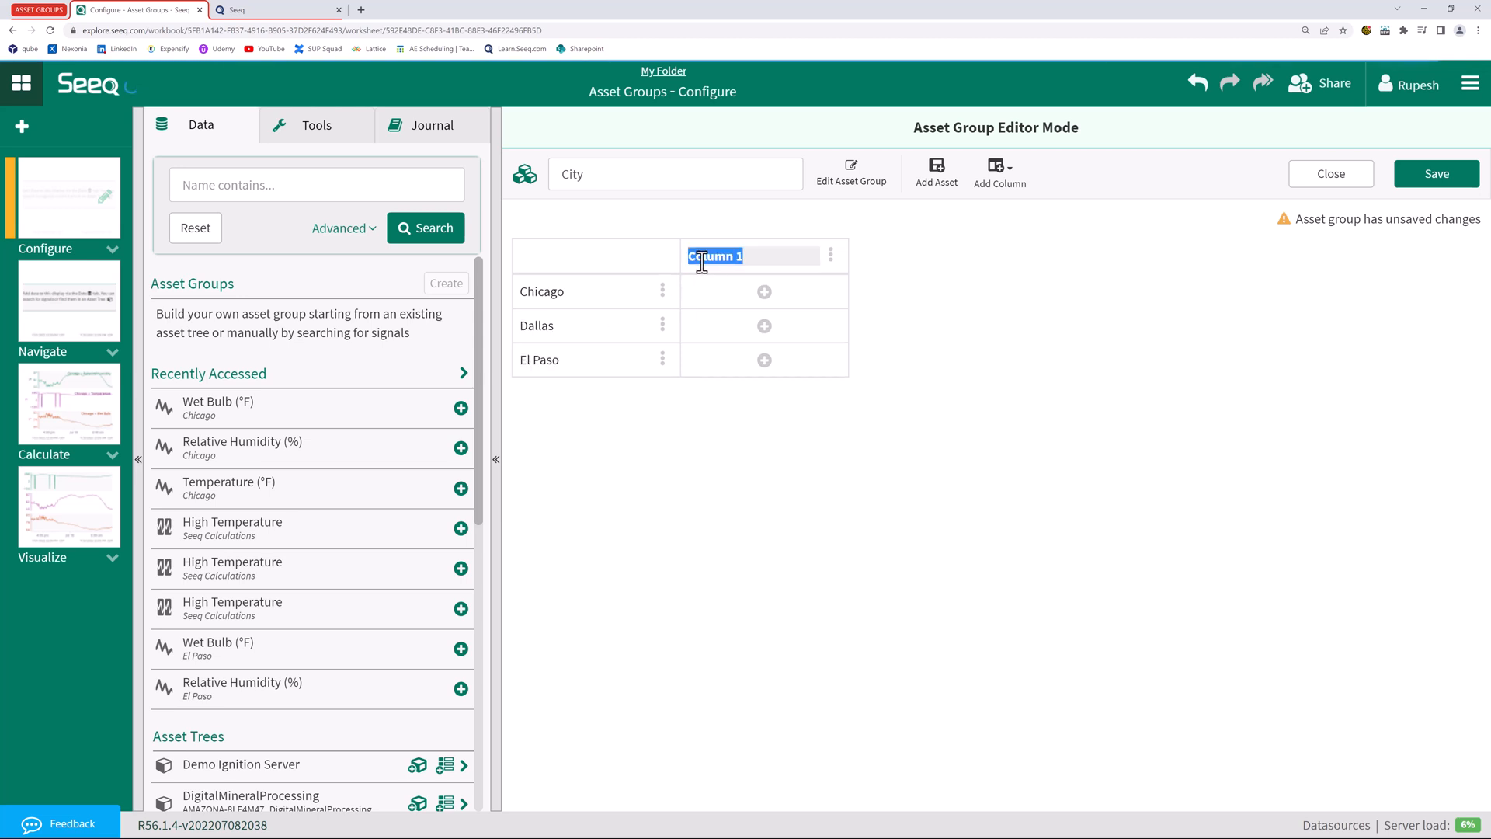
text(Te)
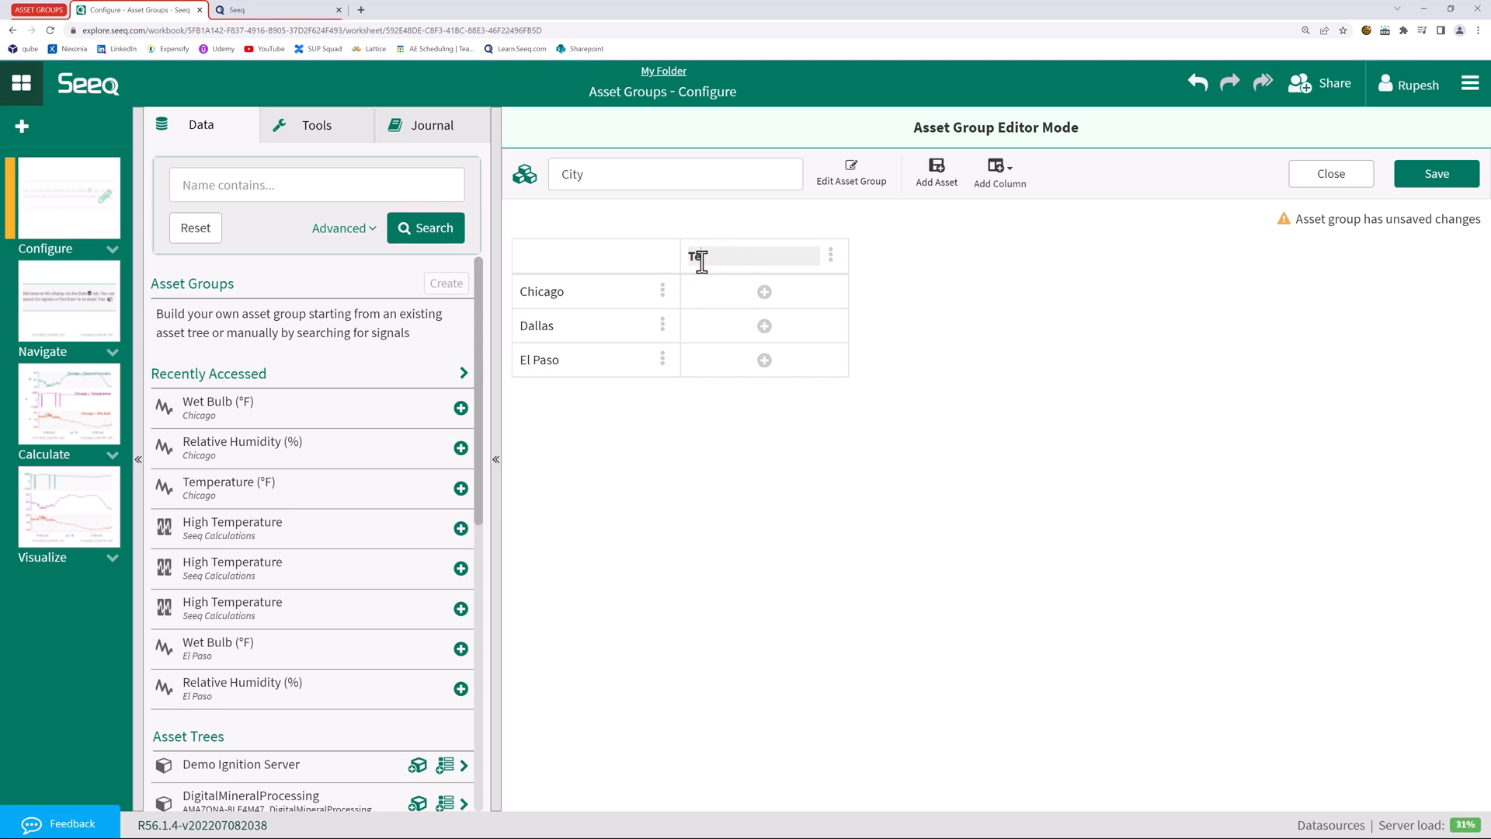
text(Temperature)
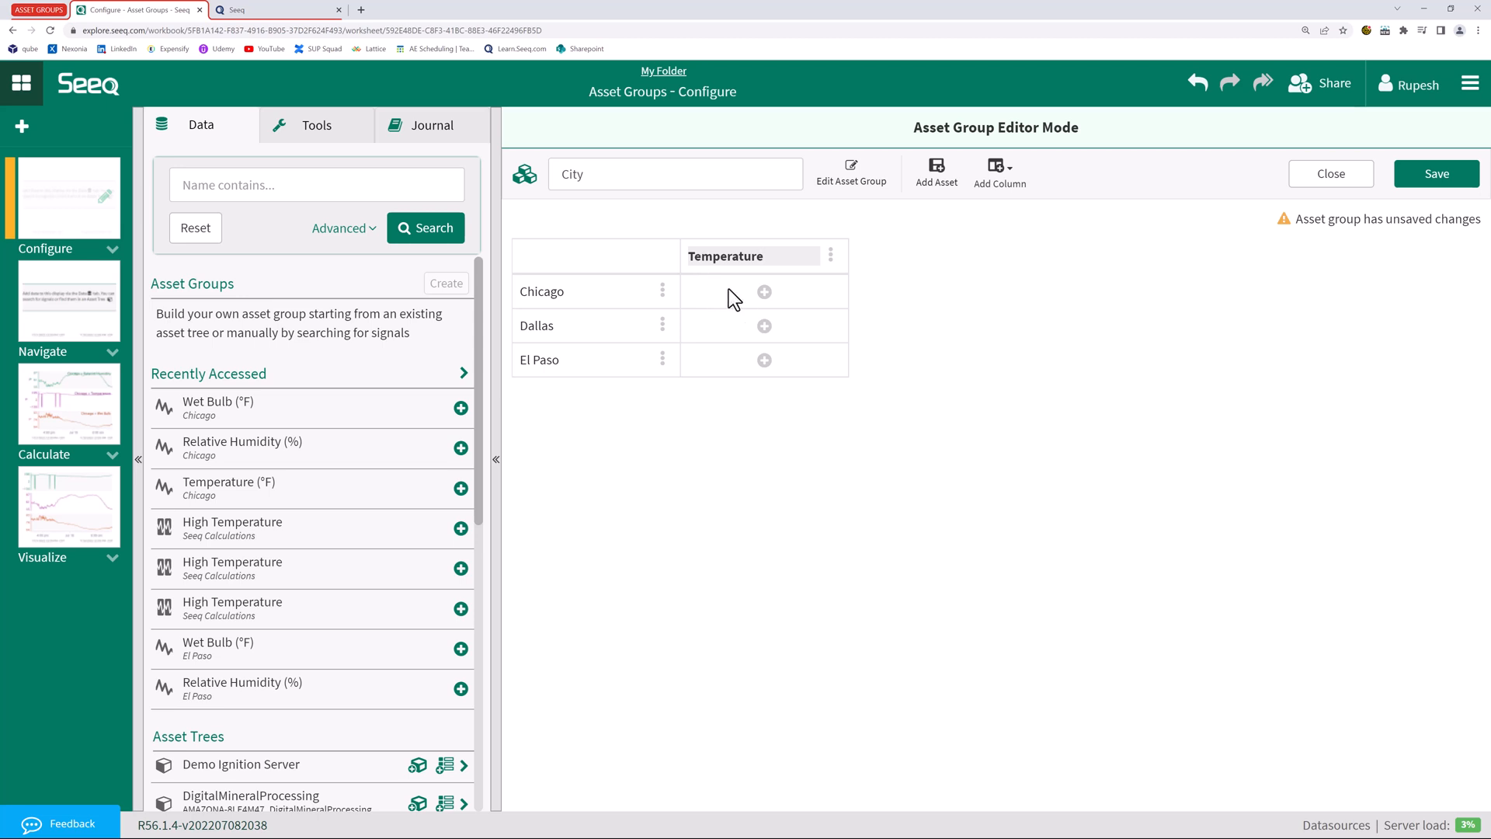
mouse_move(764, 292)
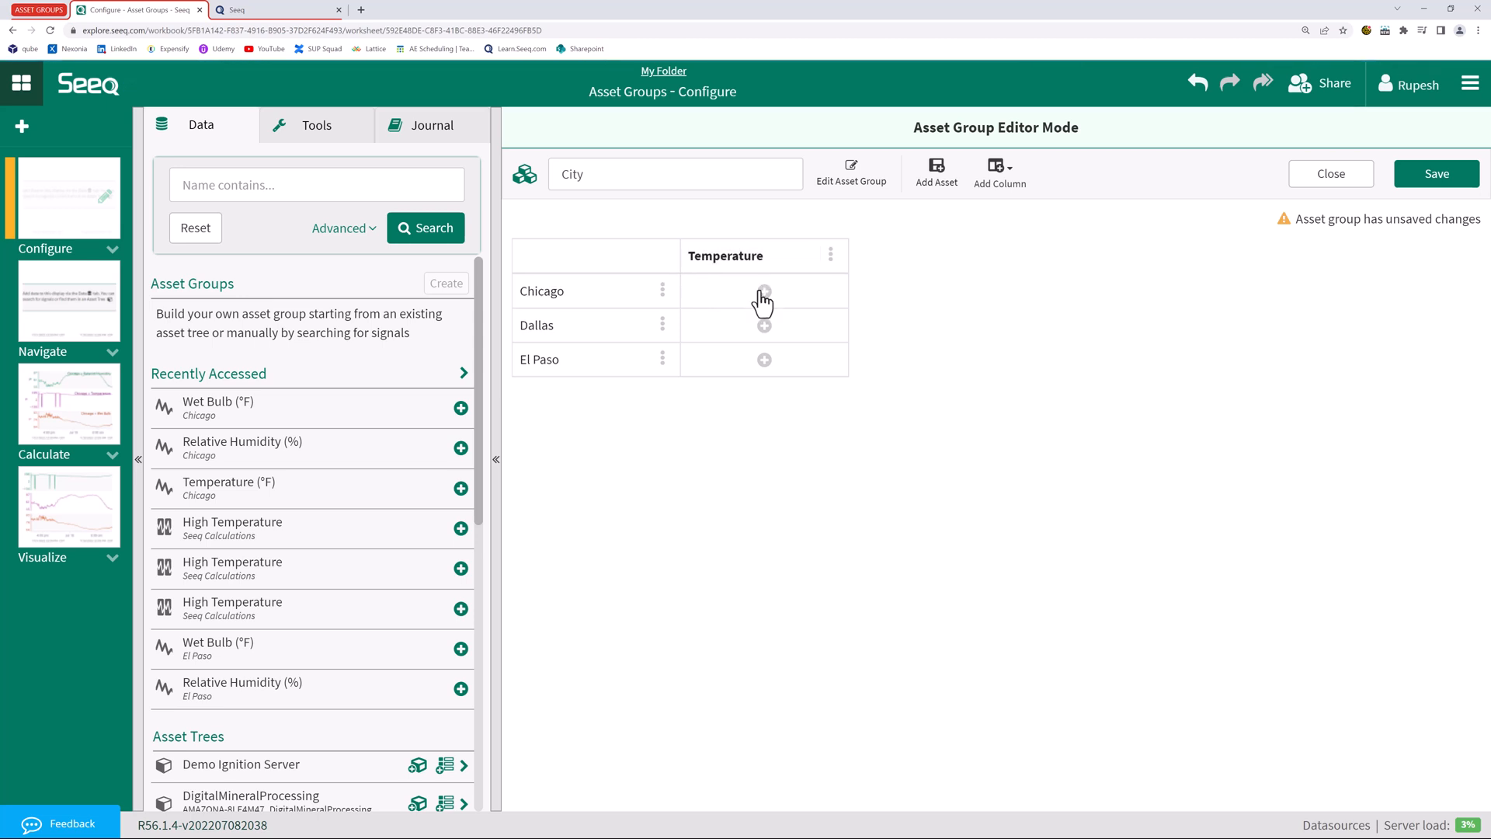
Assign area temperature signals, e.g. Area C_Temperature and Area E, to the three cities
click(764, 291)
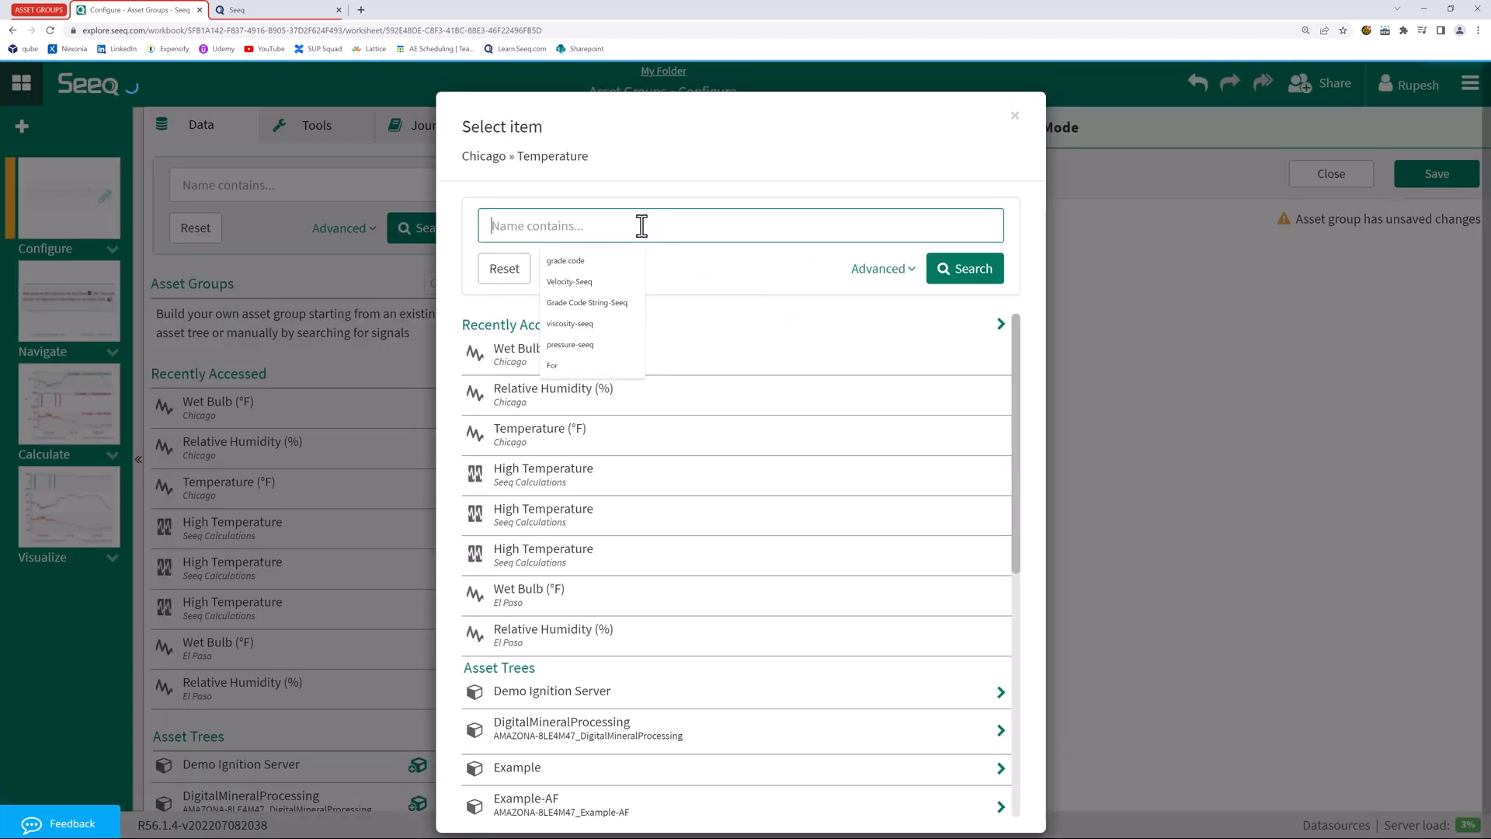
text(Area C_t)
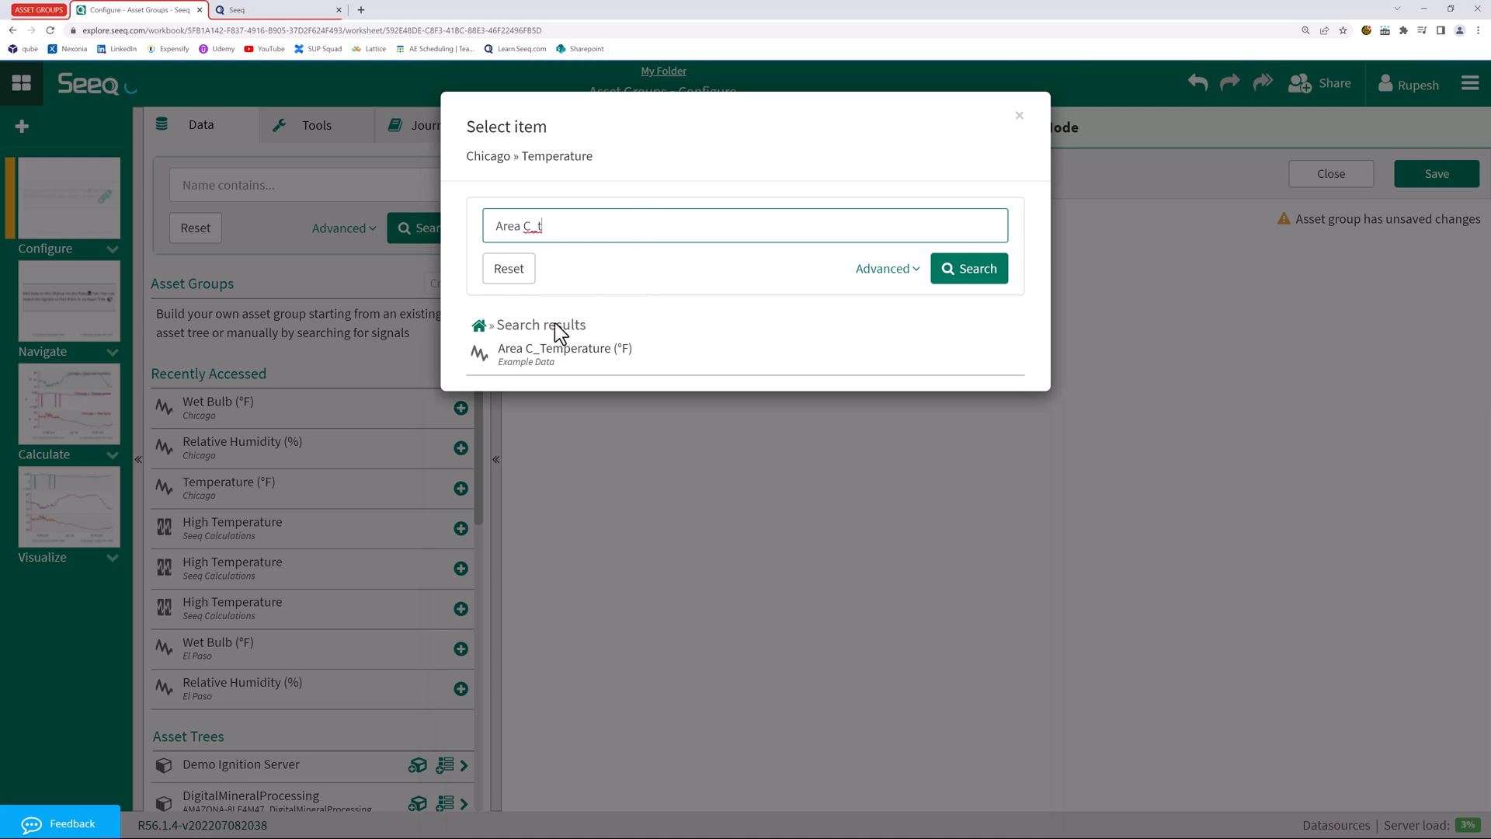
click(564, 348)
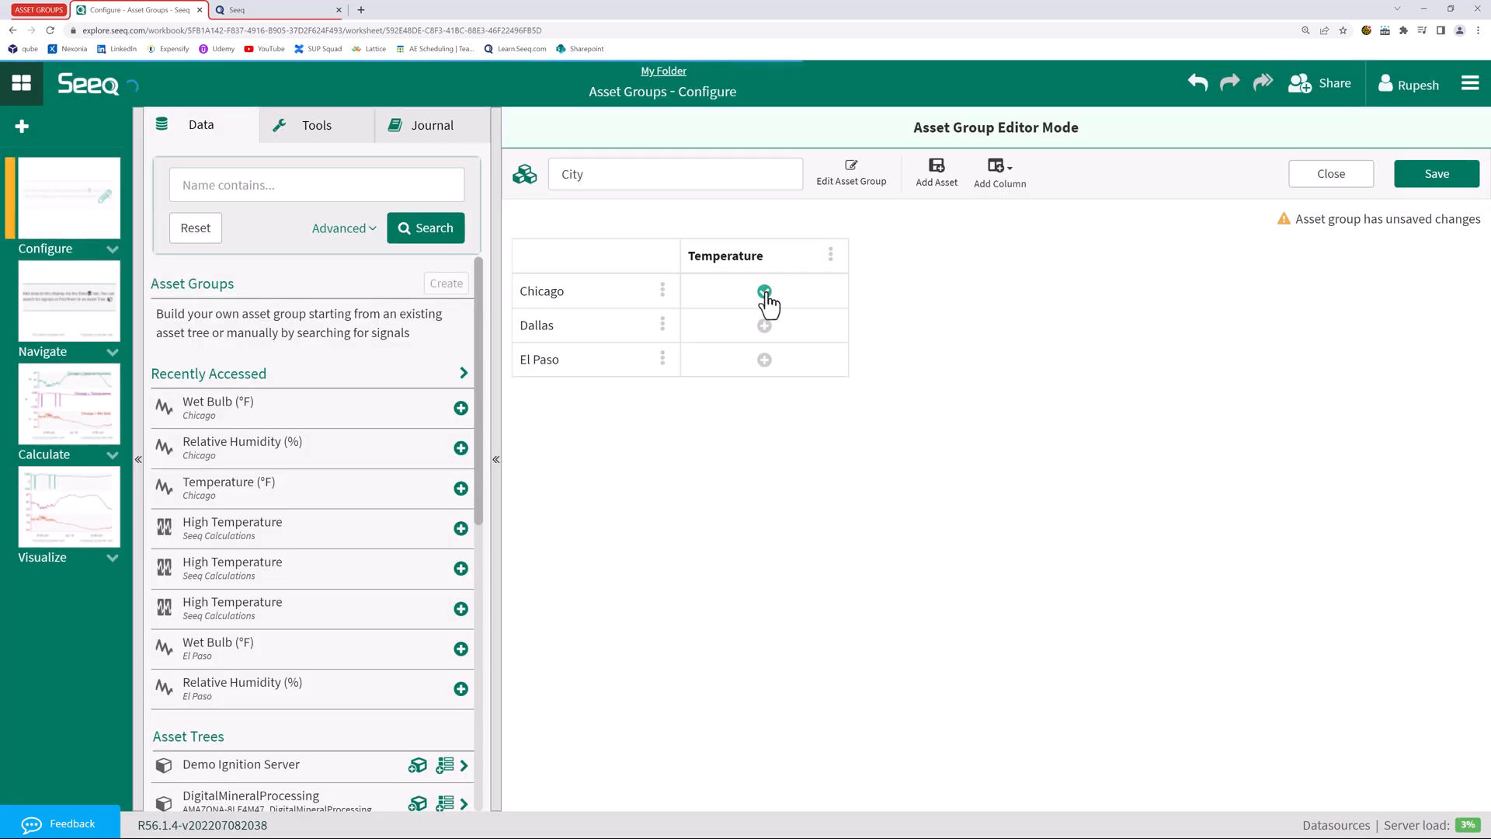
click(765, 292)
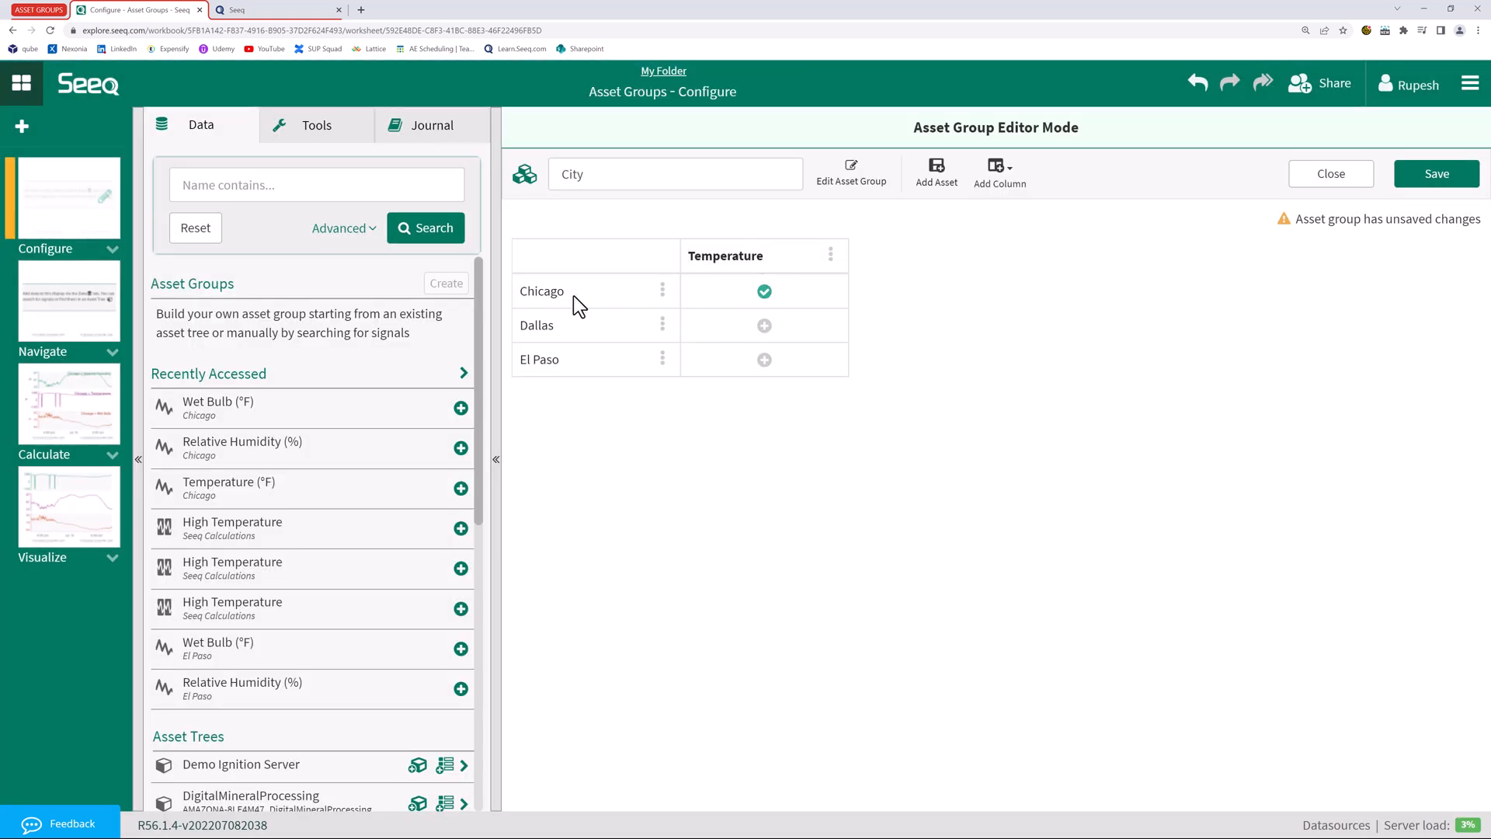
click(764, 324)
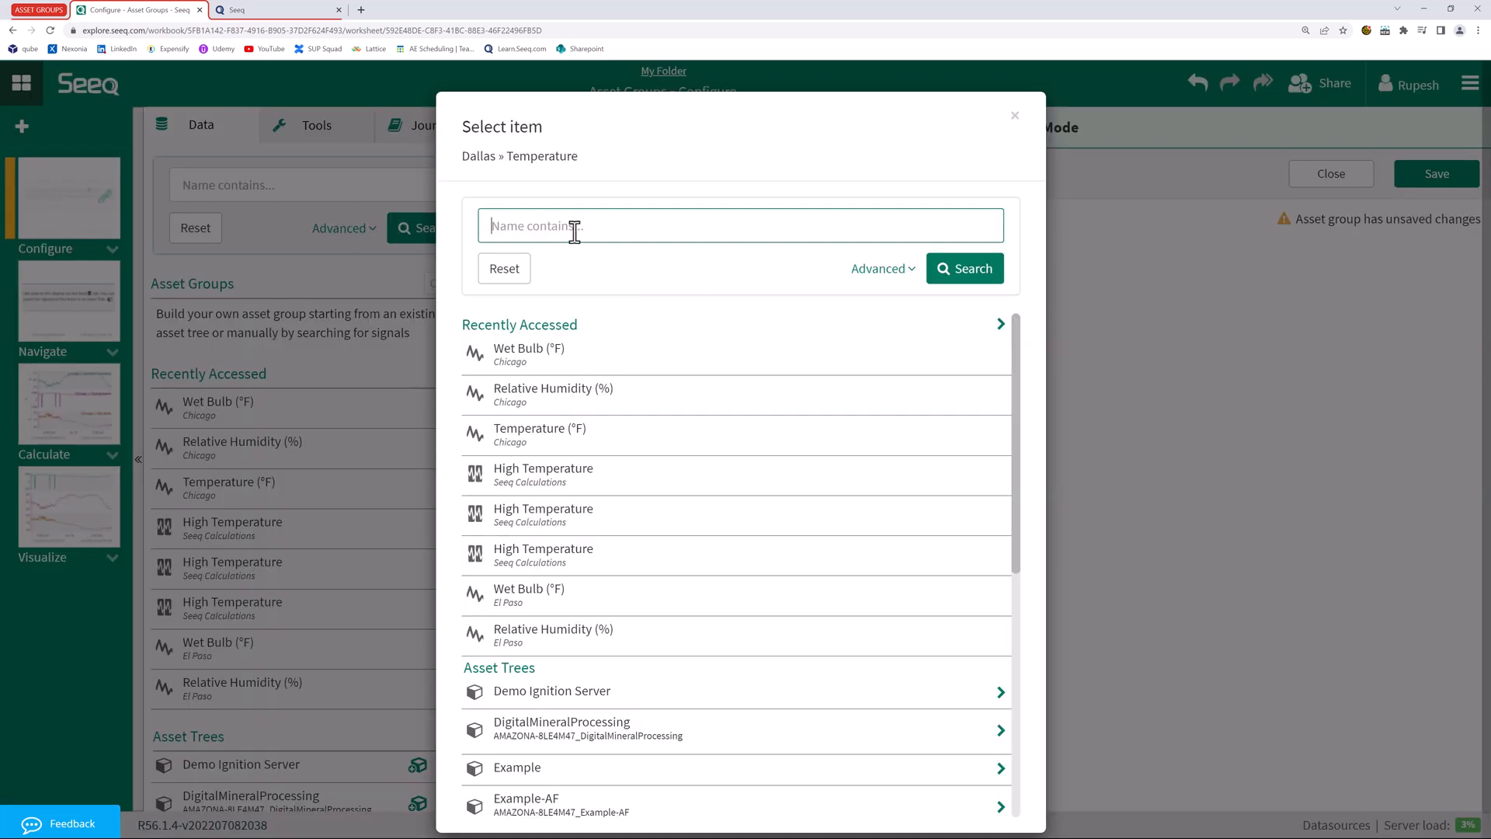
text(Area)
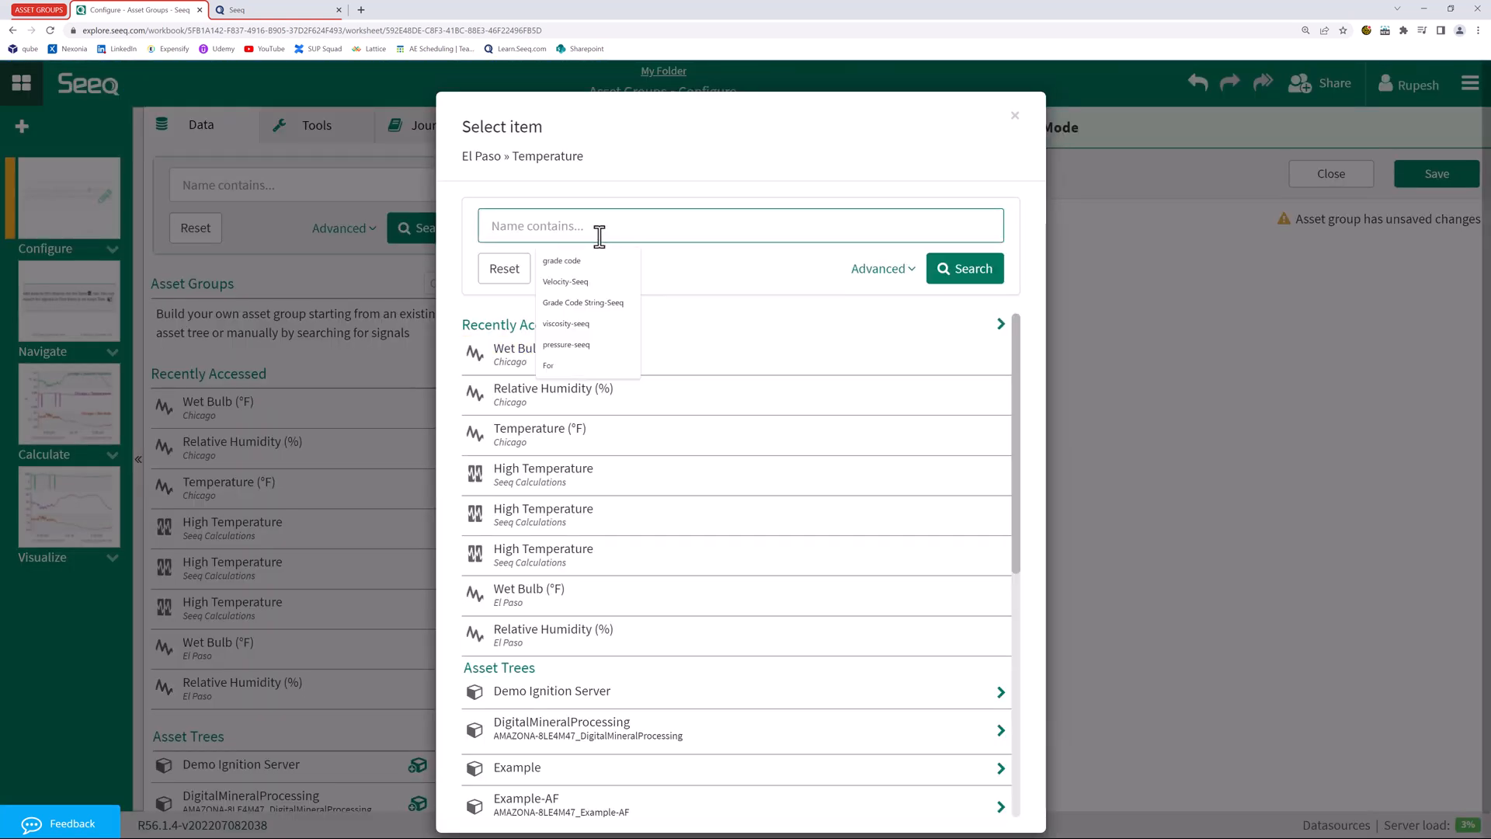
text(Area E_)
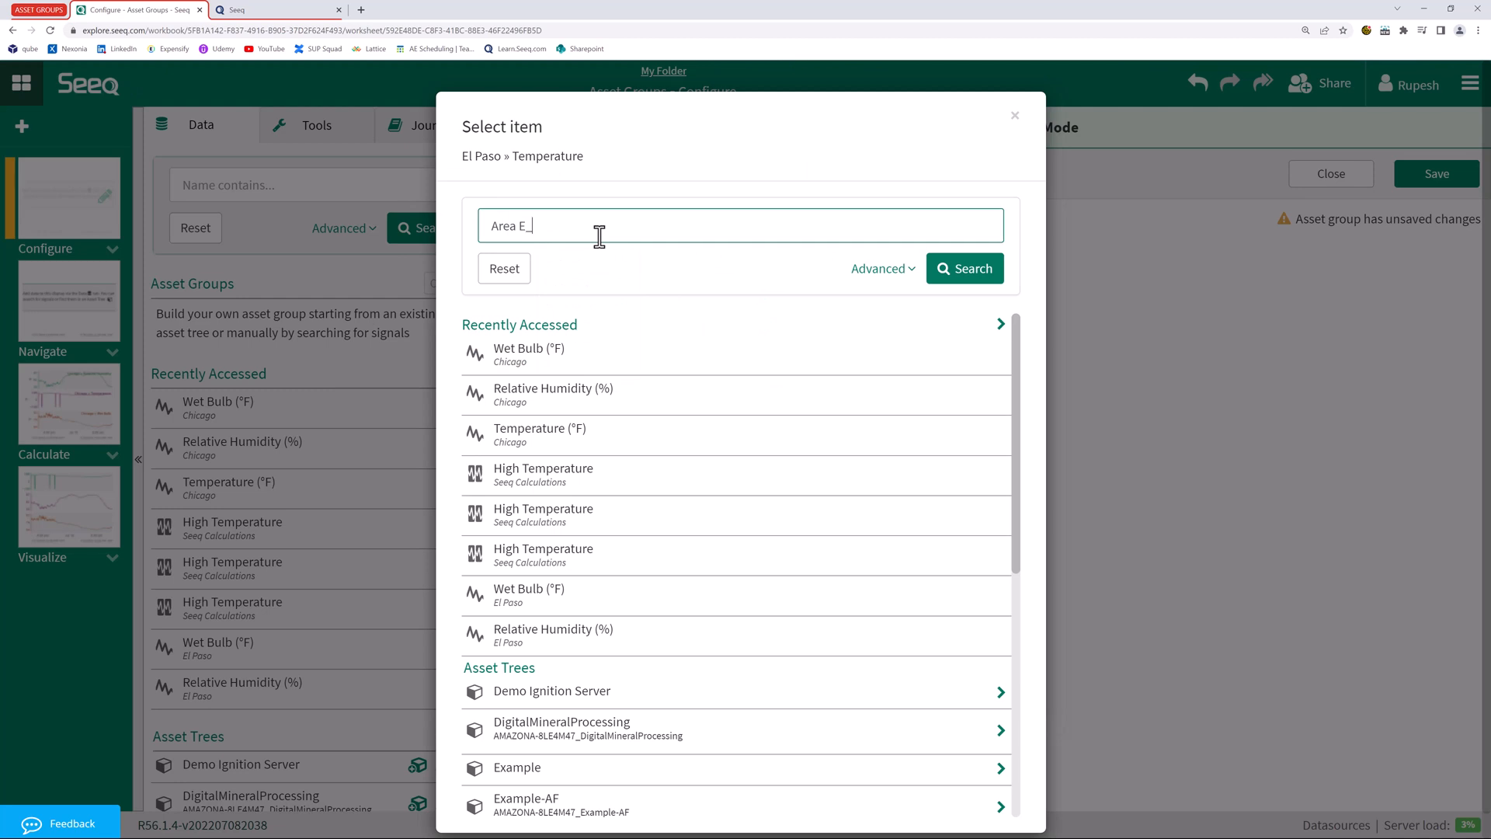
click(1015, 115)
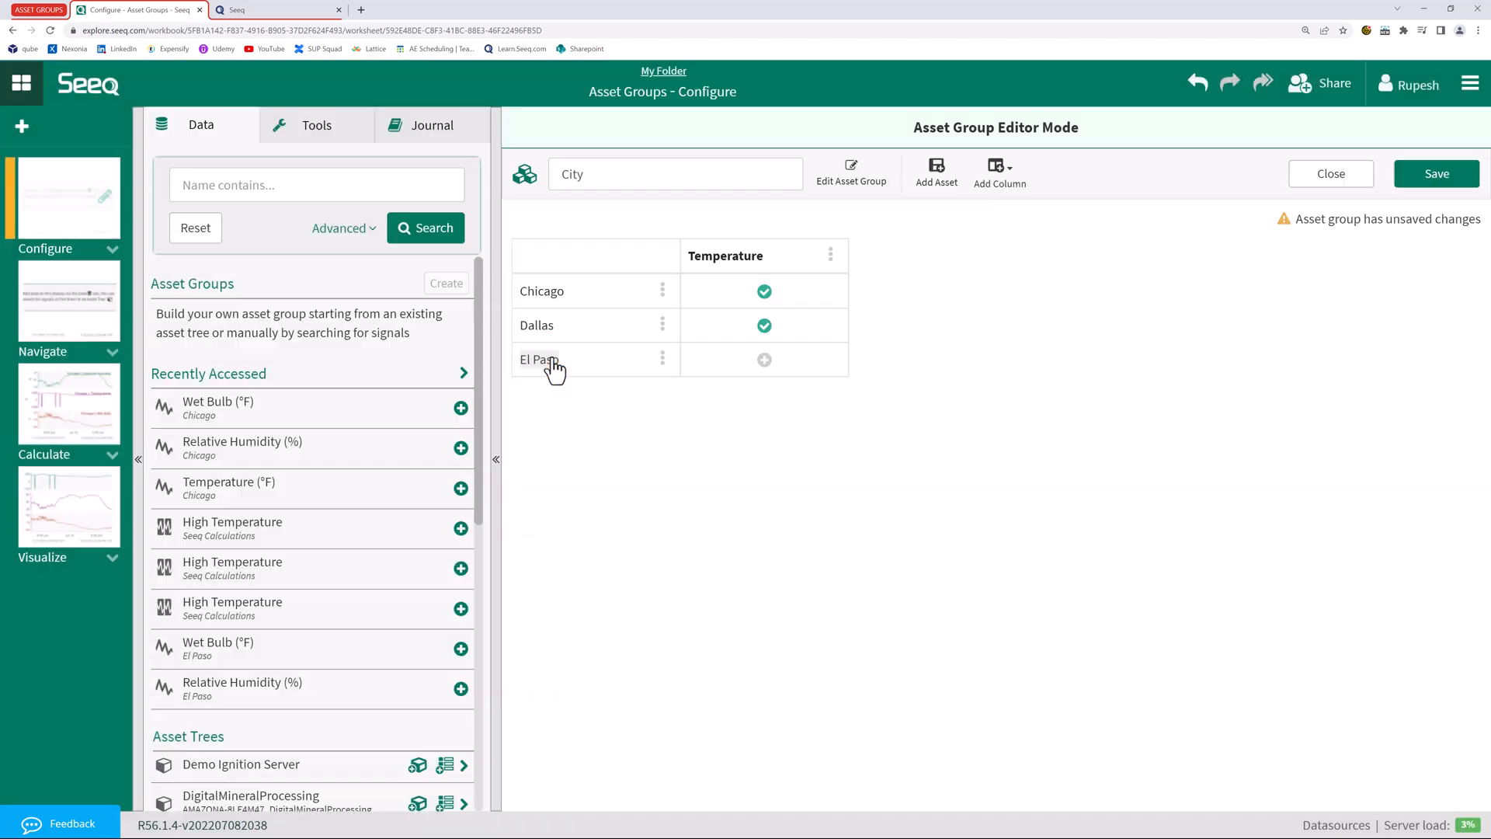
click(765, 360)
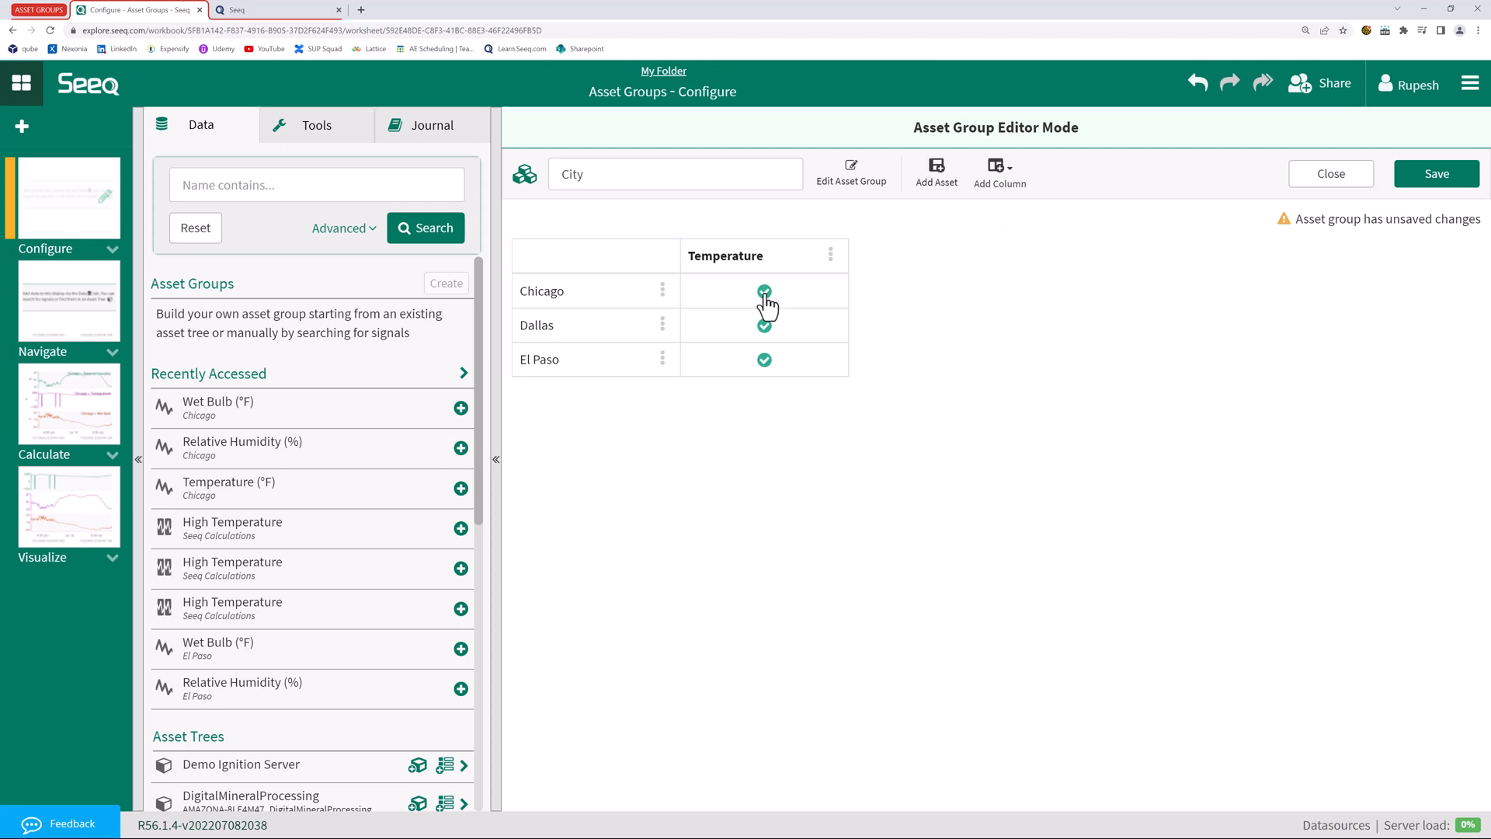
mouse_move(1003, 187)
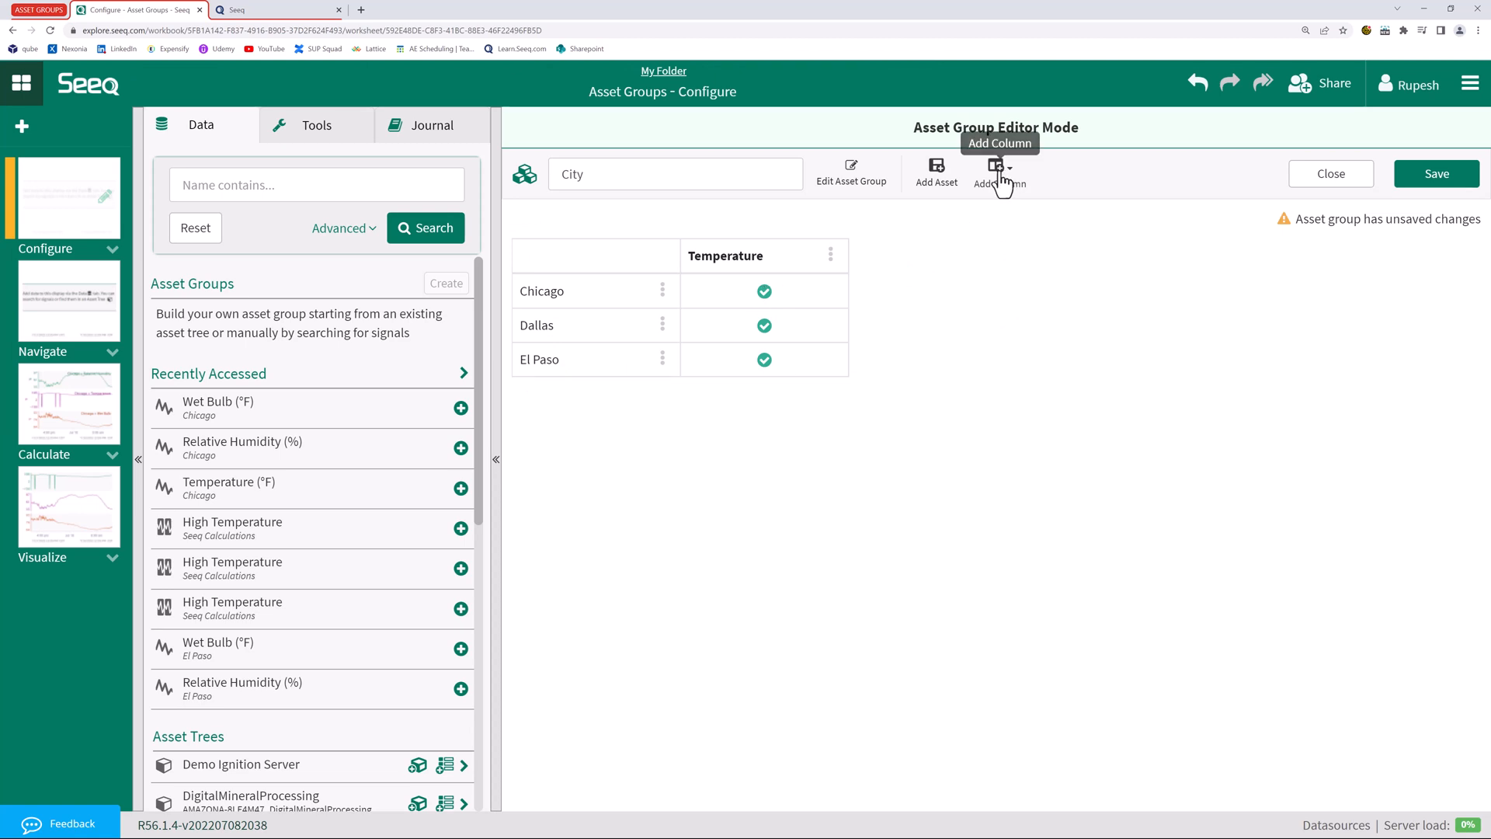
Add Relative Humidity and Wet Bulb columns to City and save the group
click(998, 167)
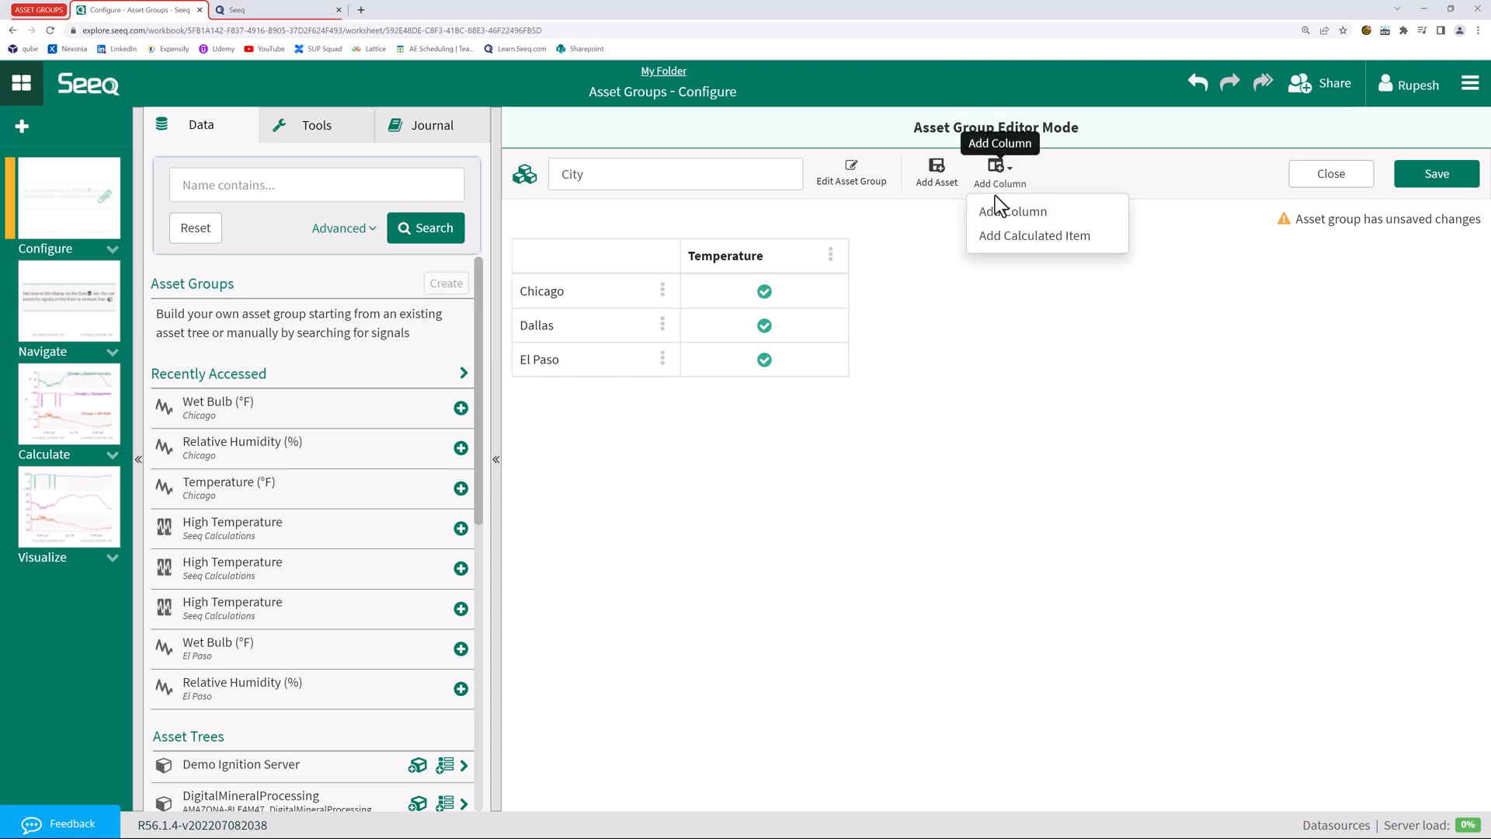
click(1012, 211)
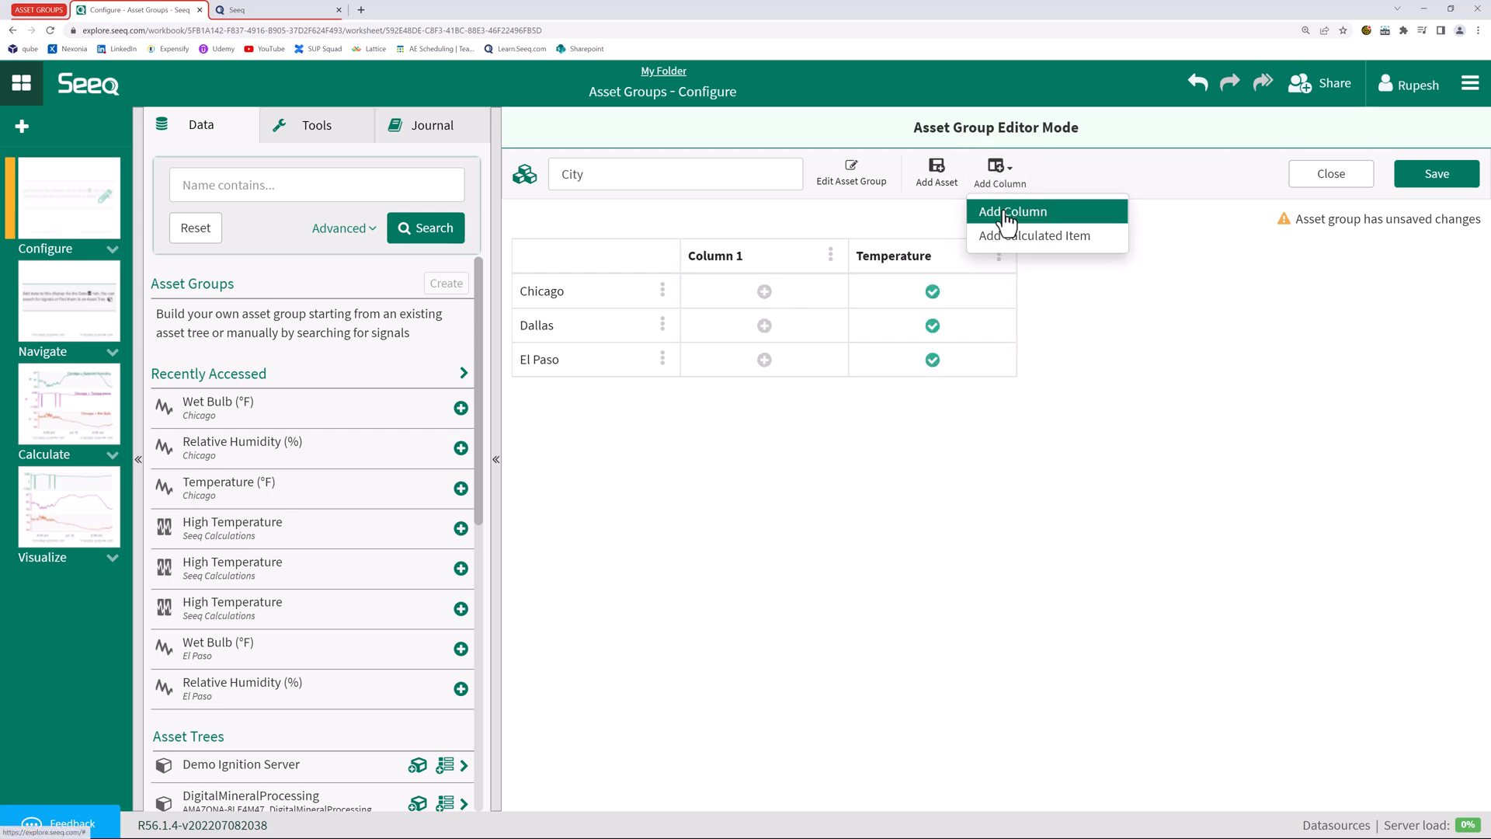
click(1011, 211)
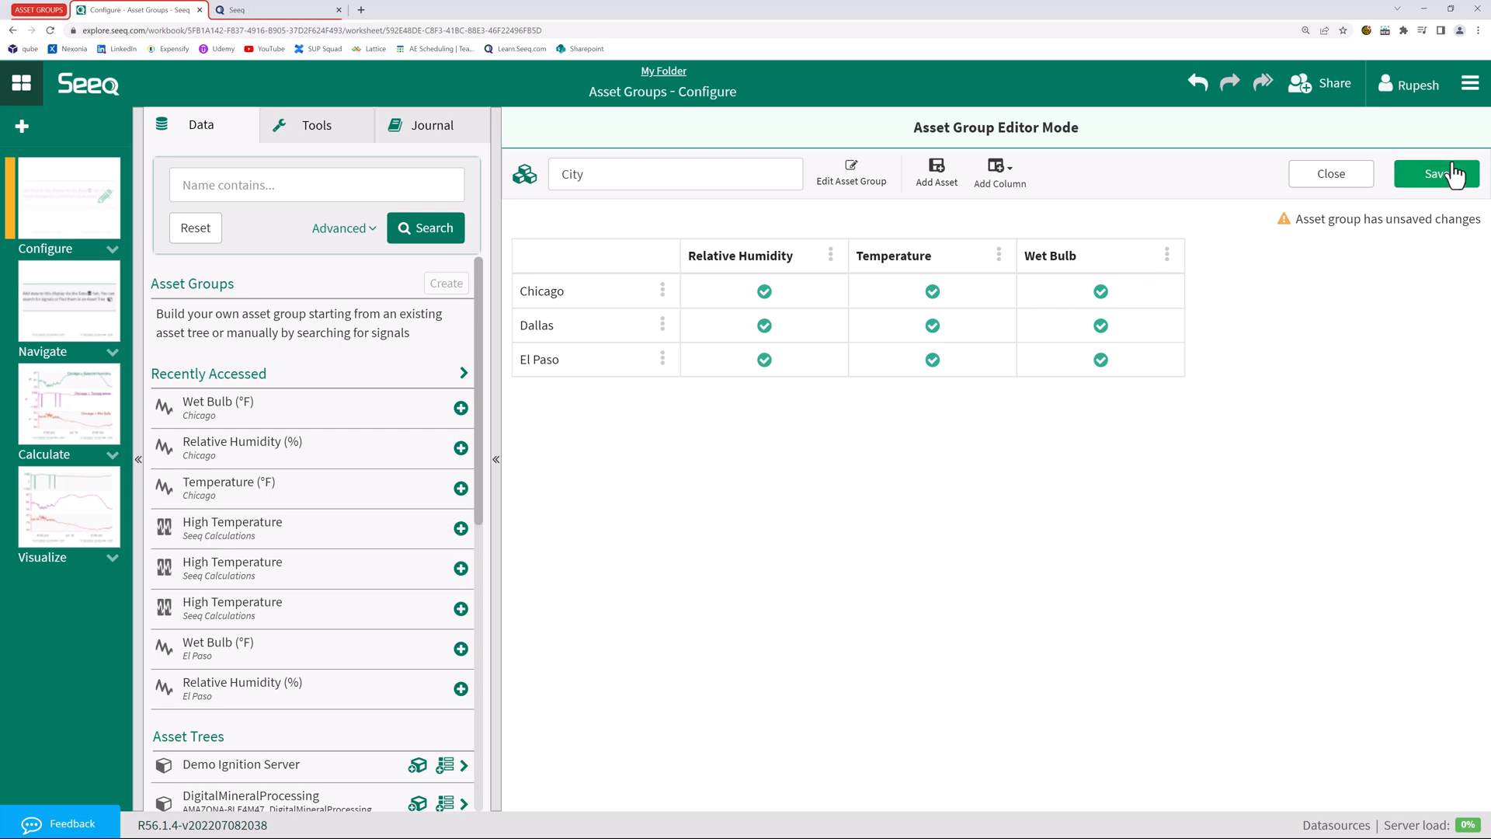
click(1443, 173)
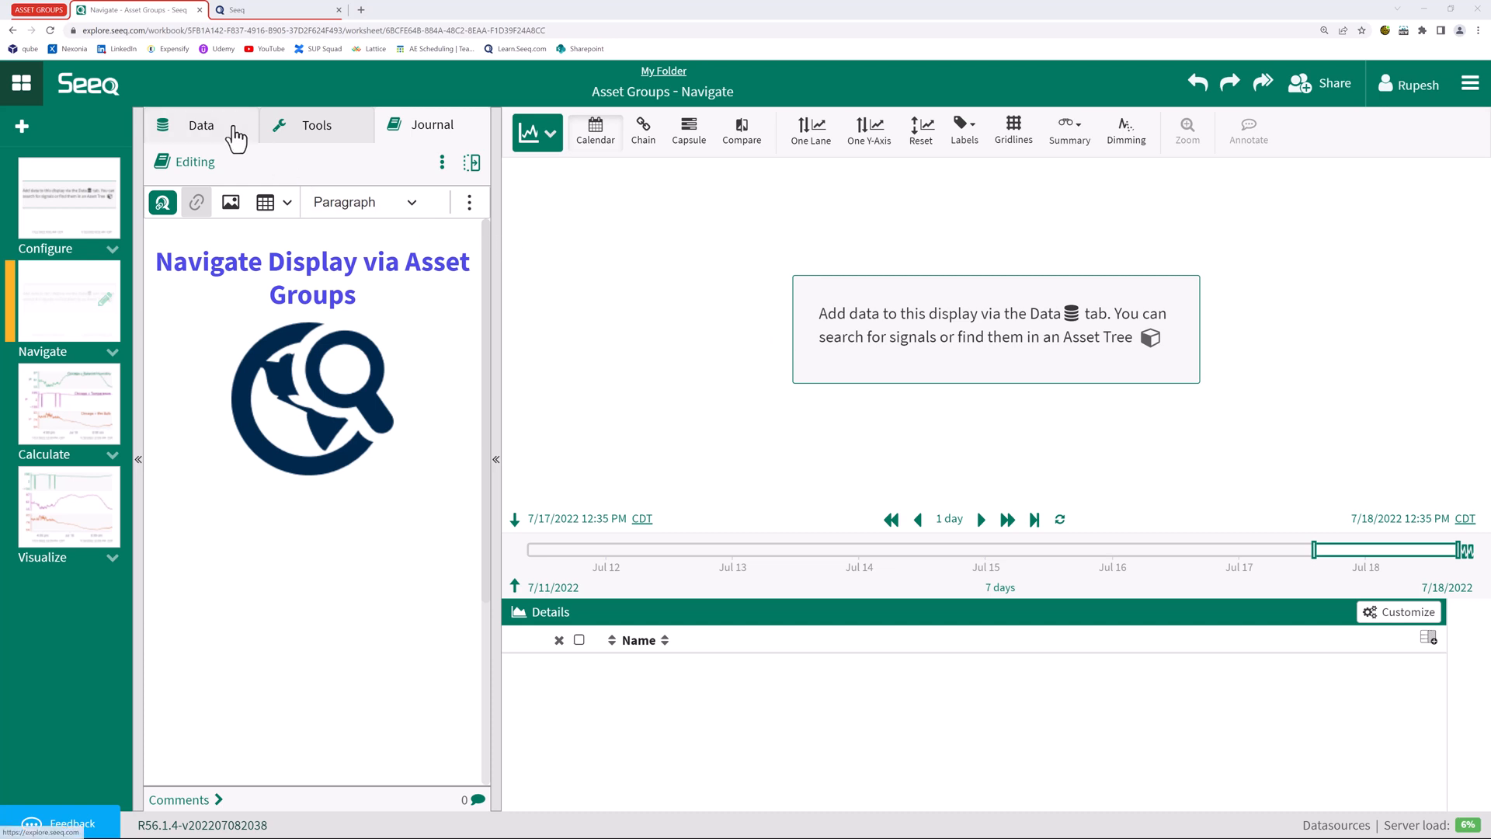
Trend Chicago's Relative Humidity, Temperature and Wet Bulb signals from the City group
click(201, 125)
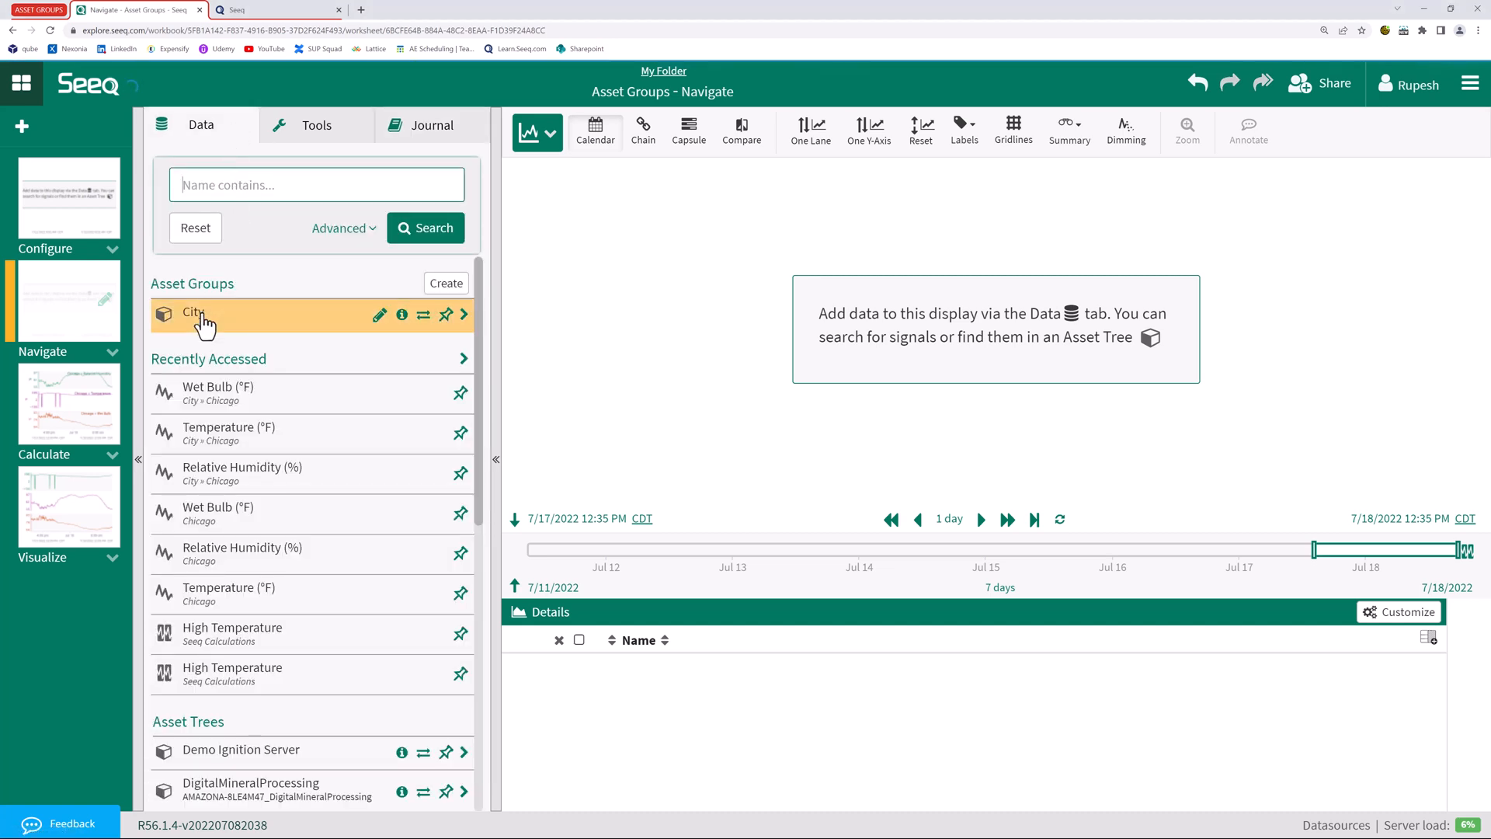
click(193, 314)
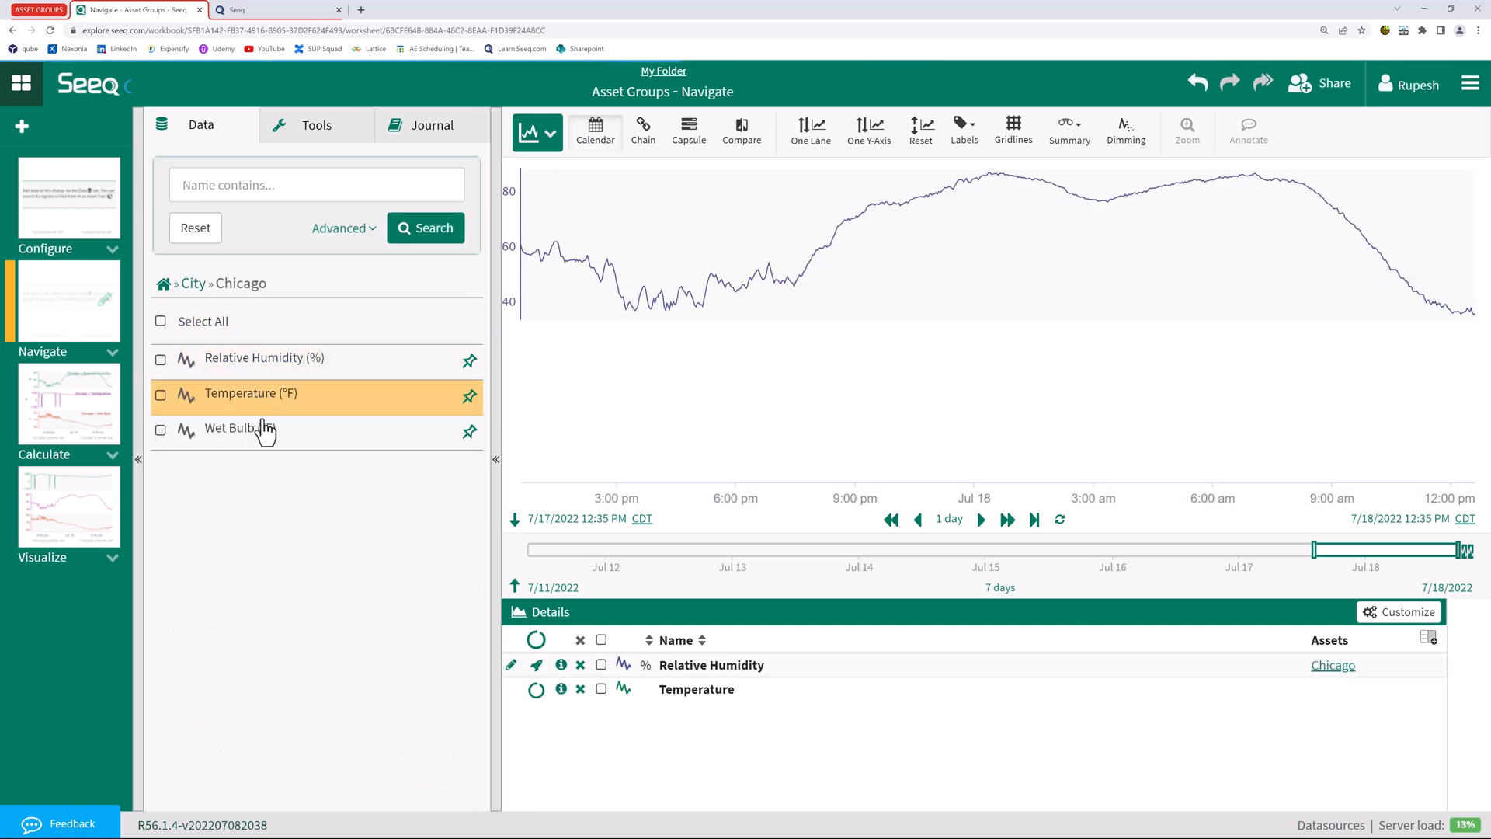
click(241, 429)
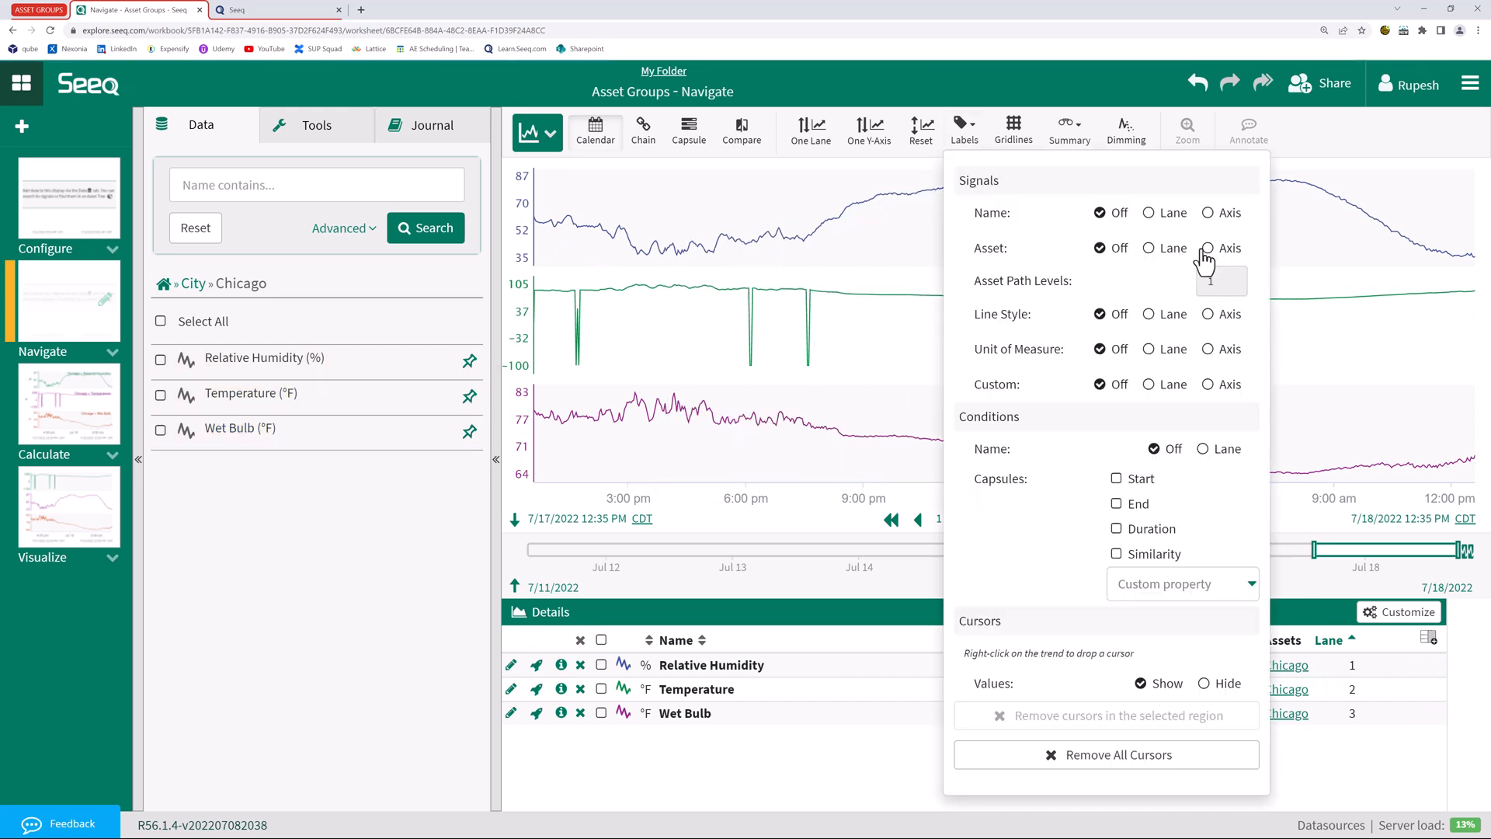
Set the Labels options for signal Name and Asset to Lane
click(1149, 212)
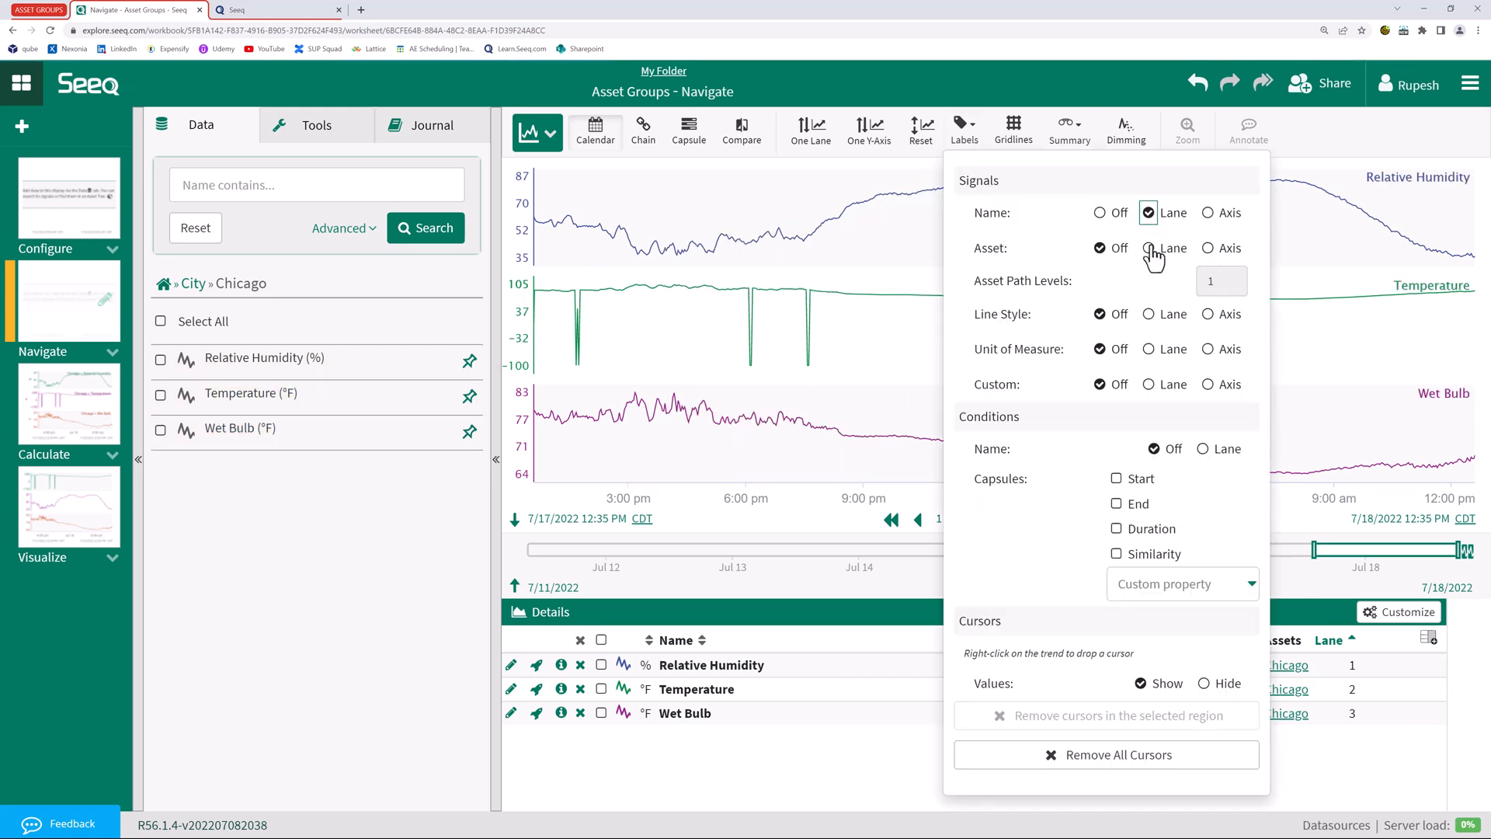
click(1149, 248)
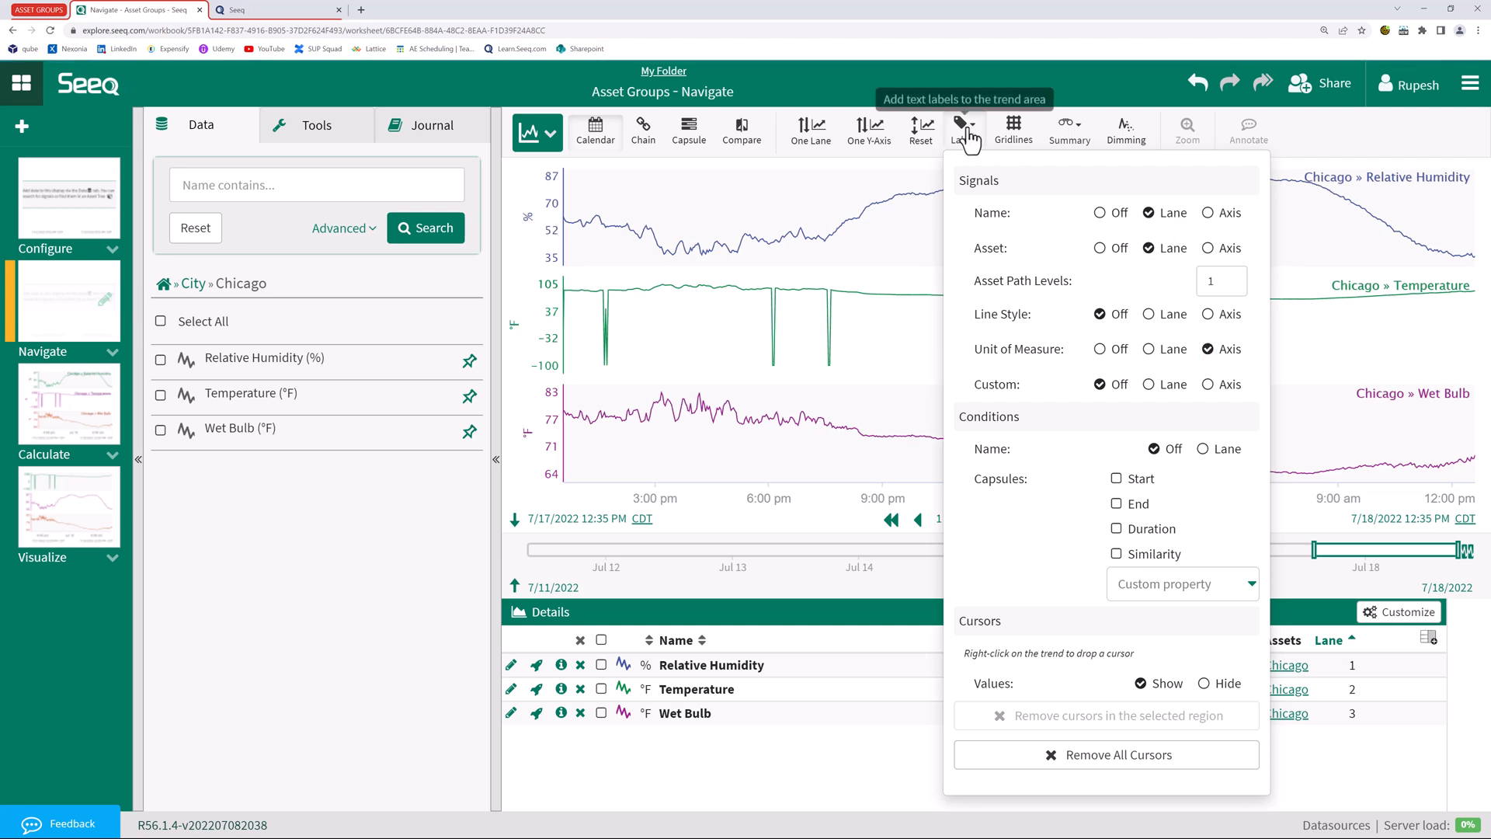
click(961, 124)
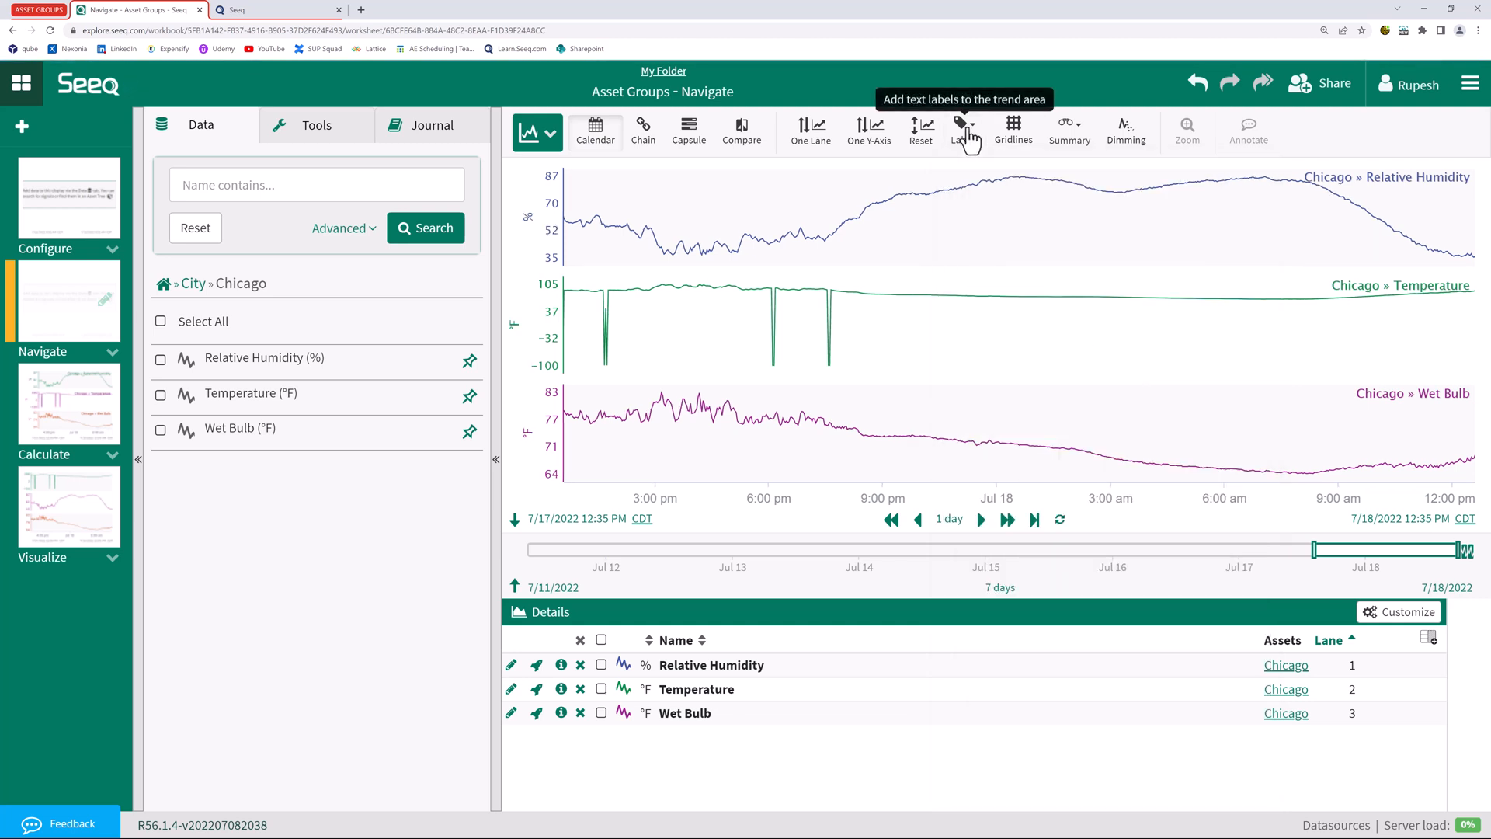
mouse_move(194, 283)
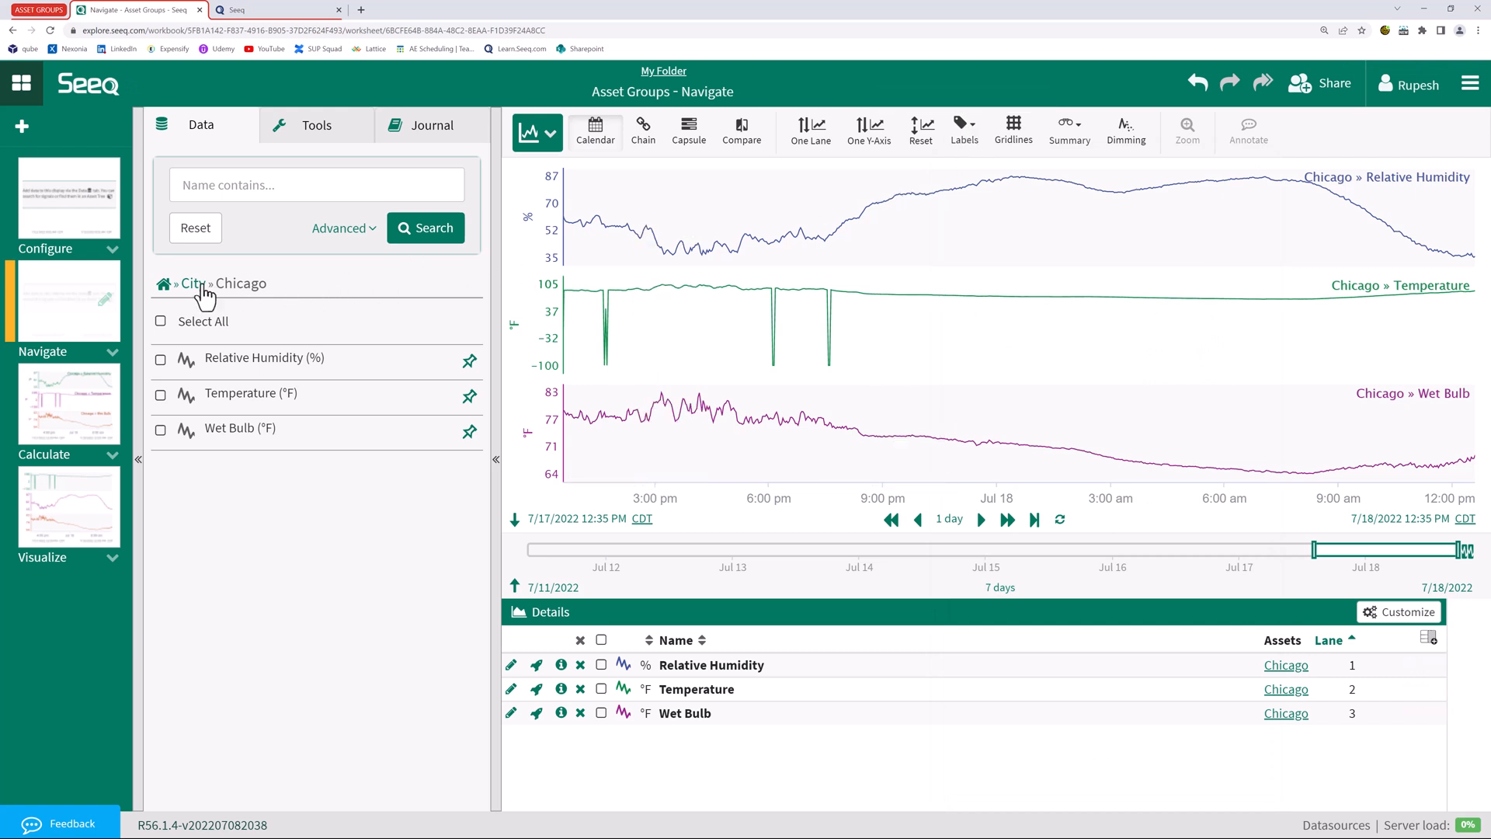
Swap the trended Chicago signals to Dallas from the City group list
click(193, 284)
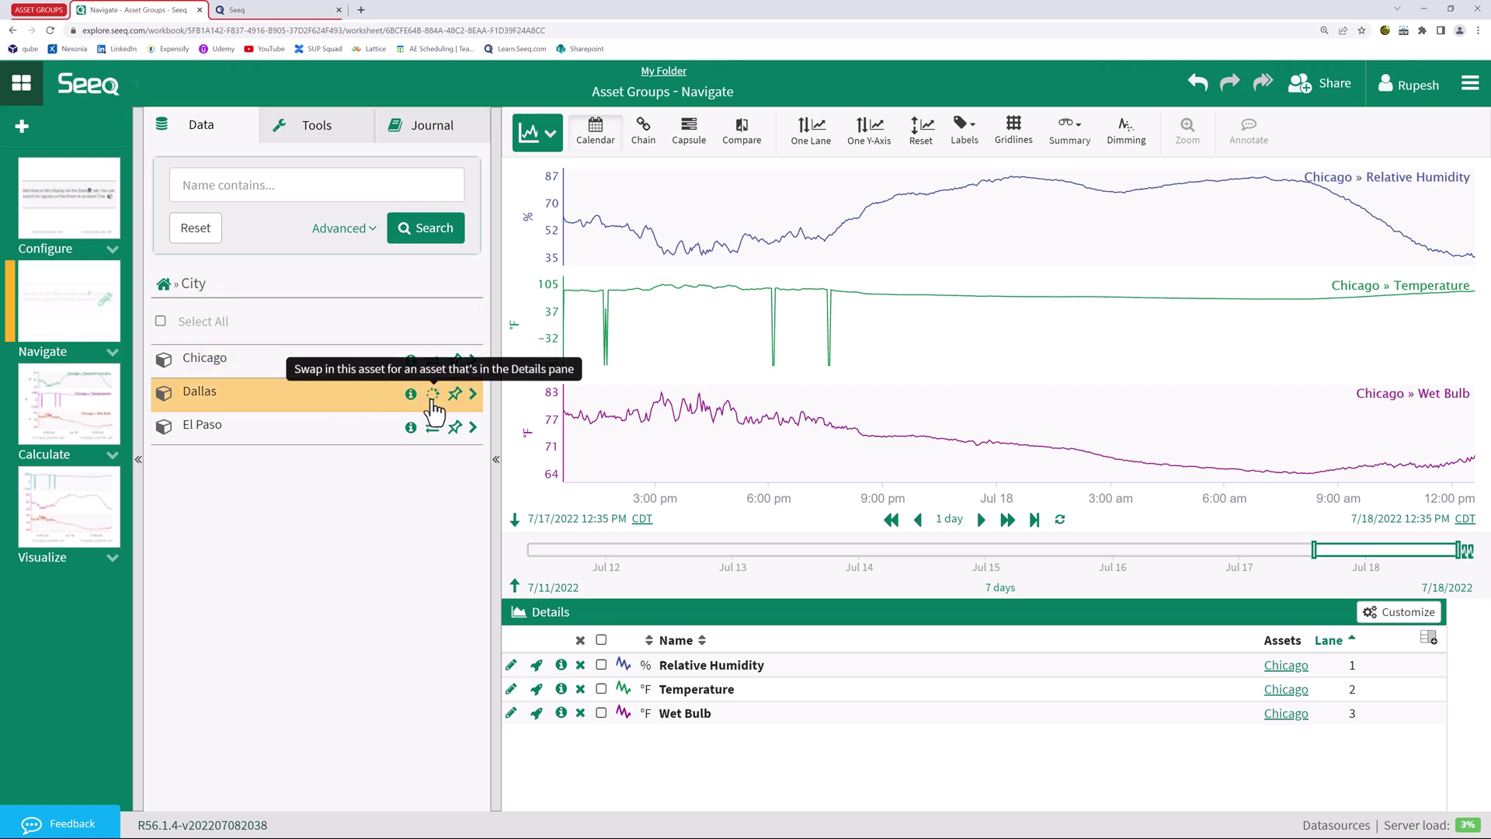
click(433, 394)
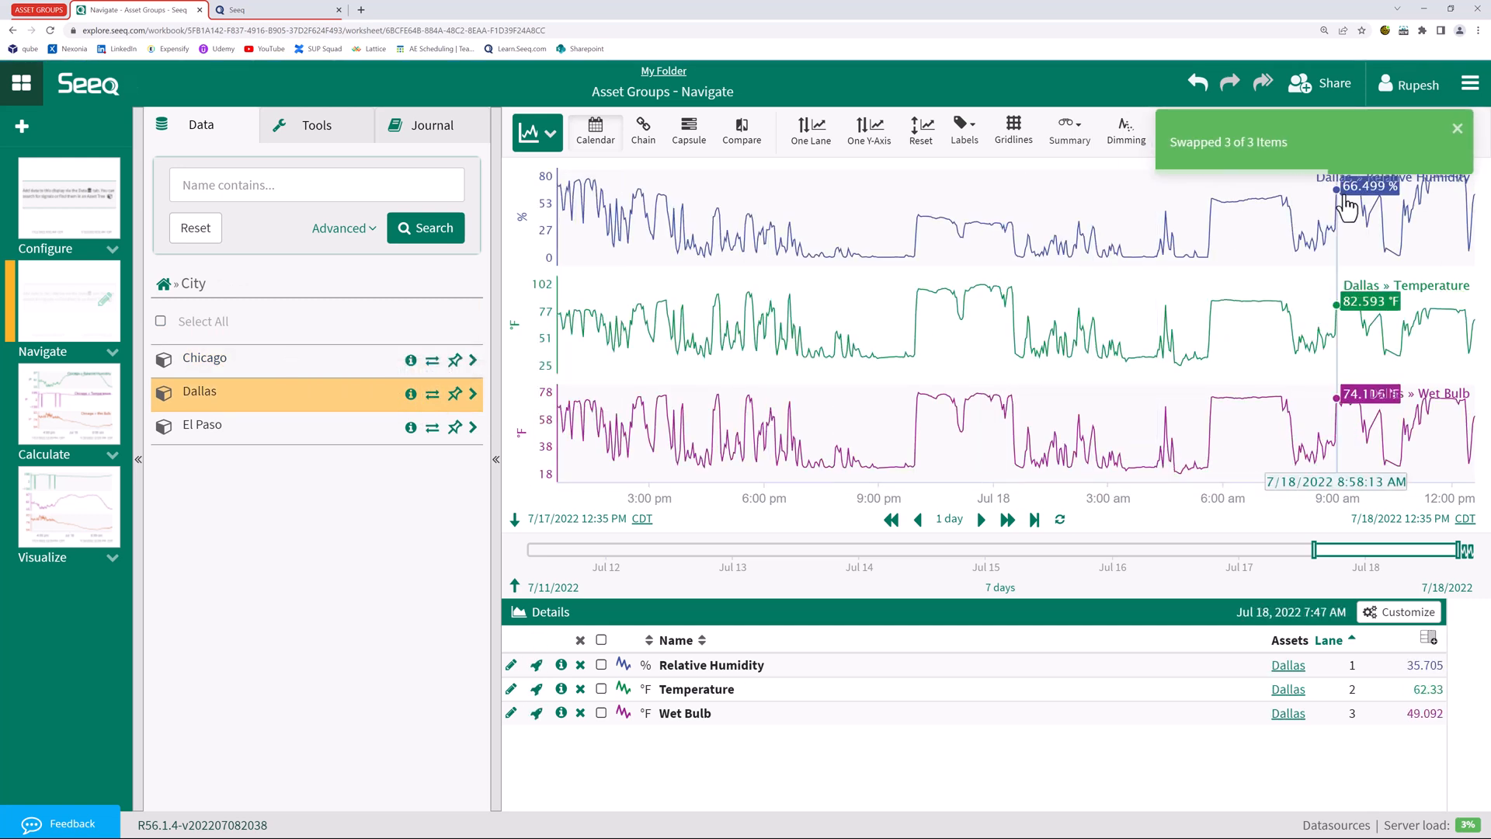
mouse_move(1308, 493)
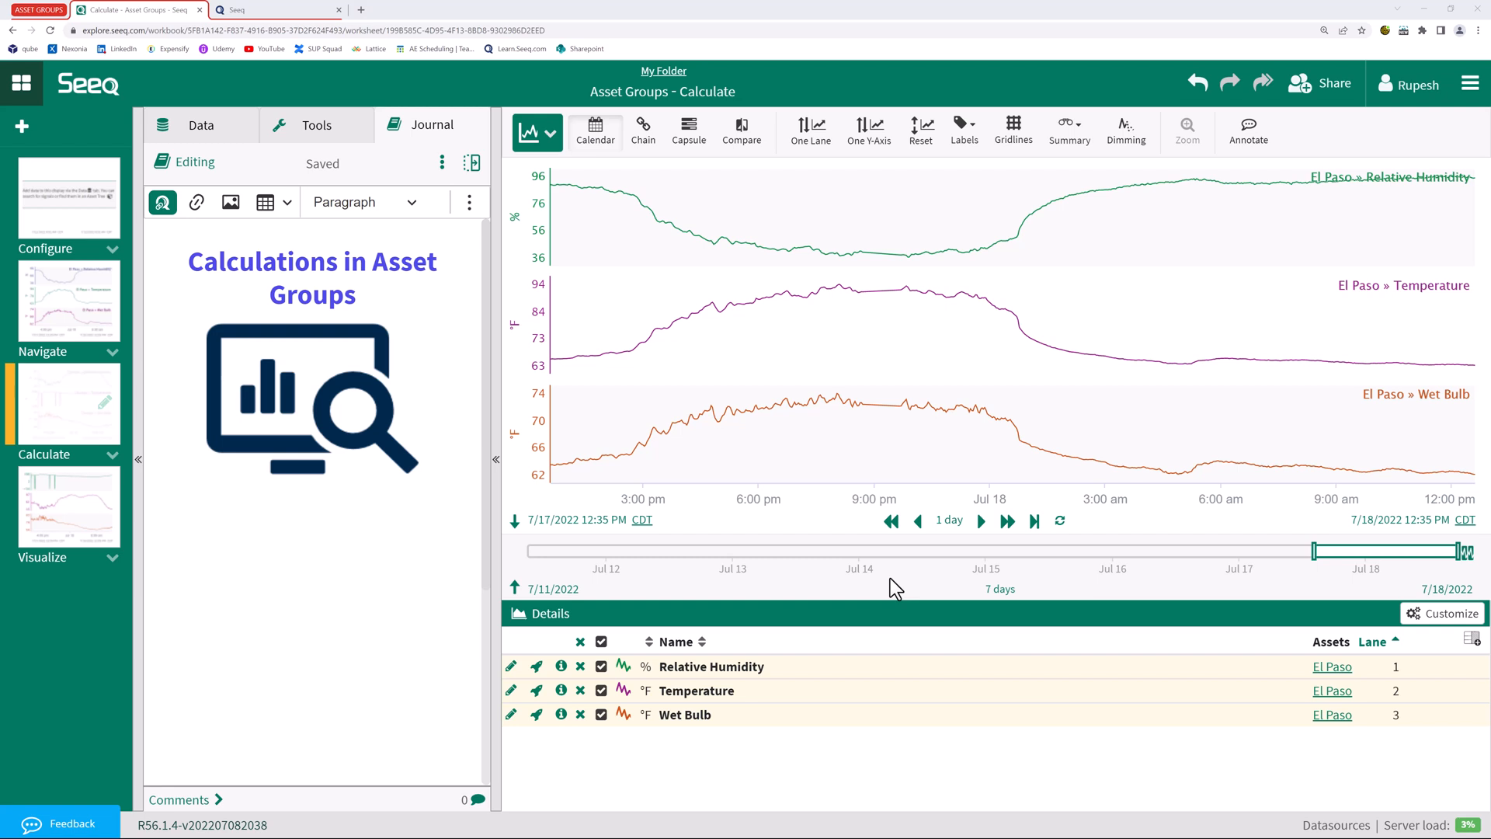
Create Value Search condition 'High Temperature' where Temperature is greater than 102
click(317, 125)
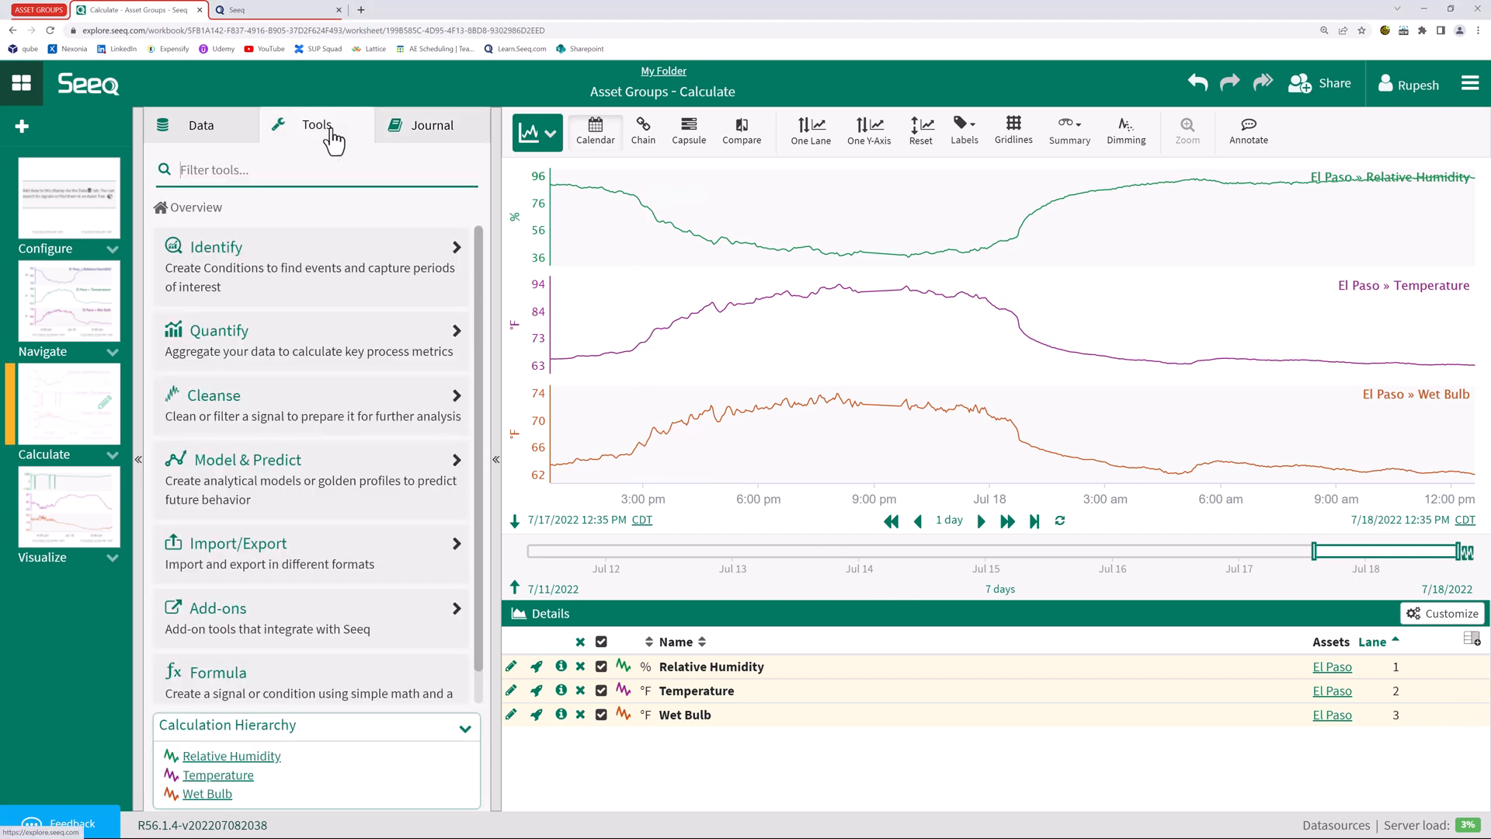
click(216, 247)
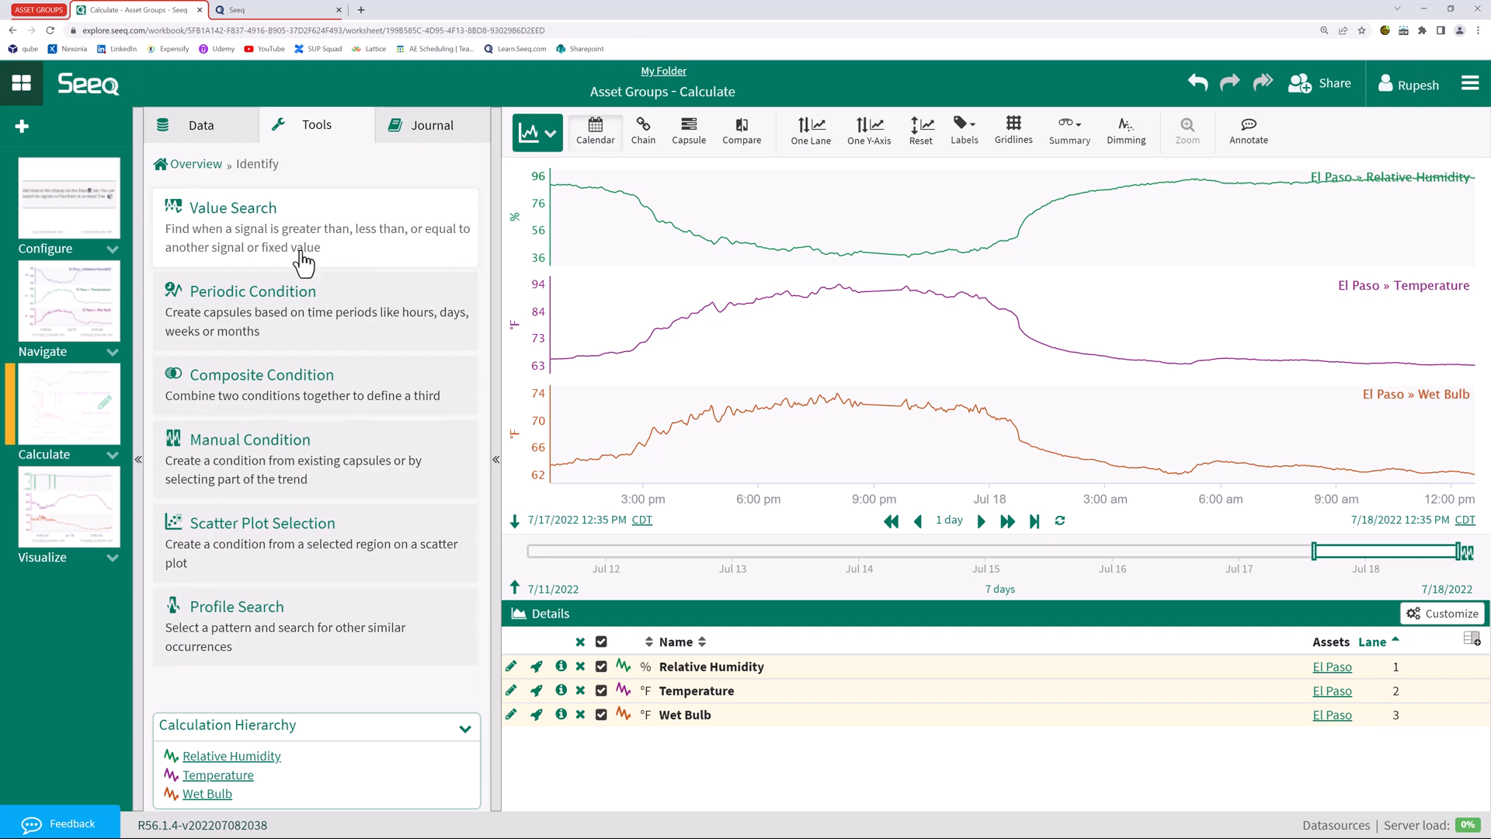
click(233, 207)
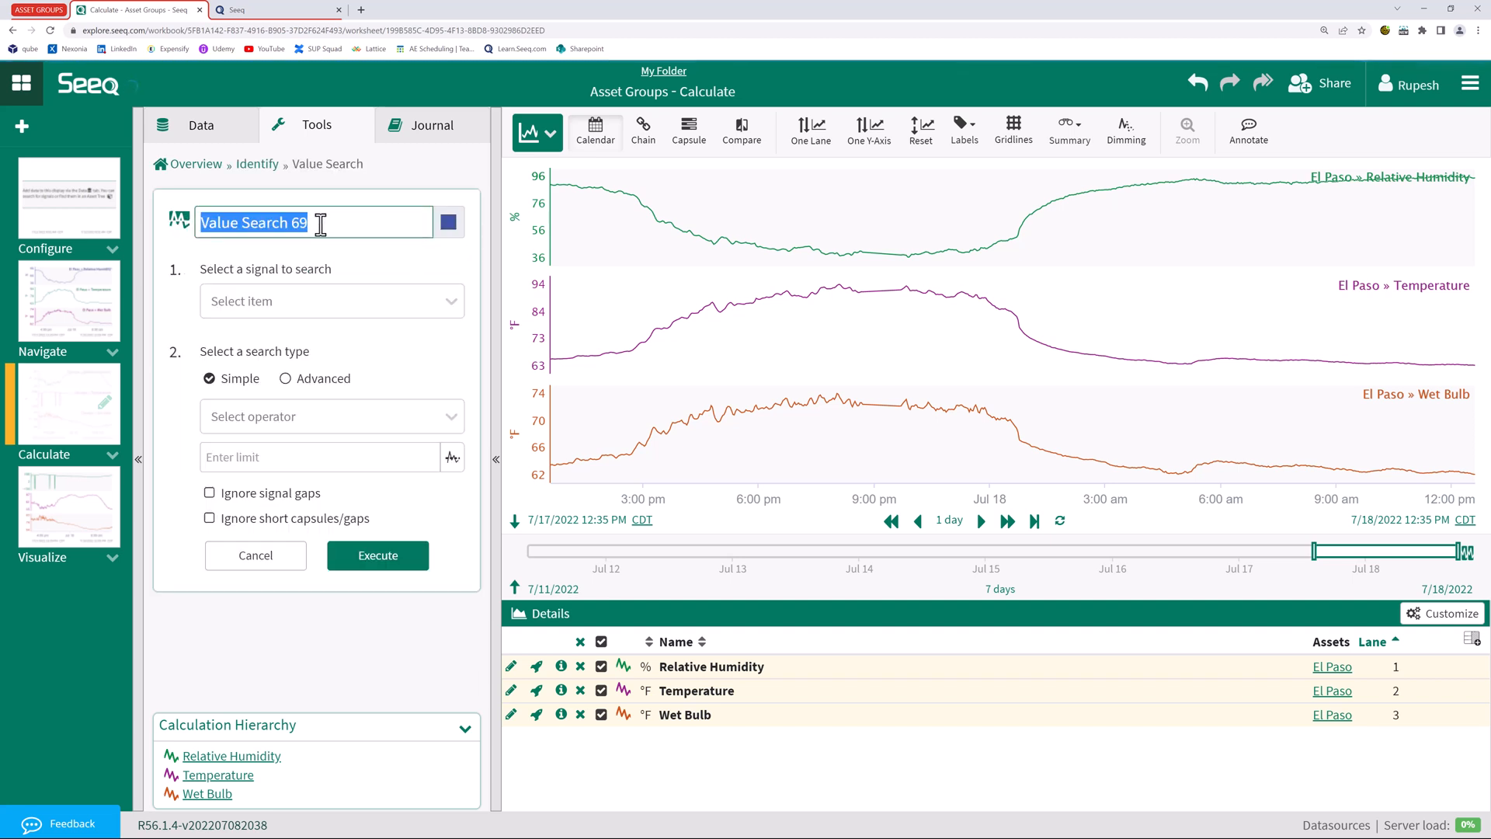
text(High Tem)
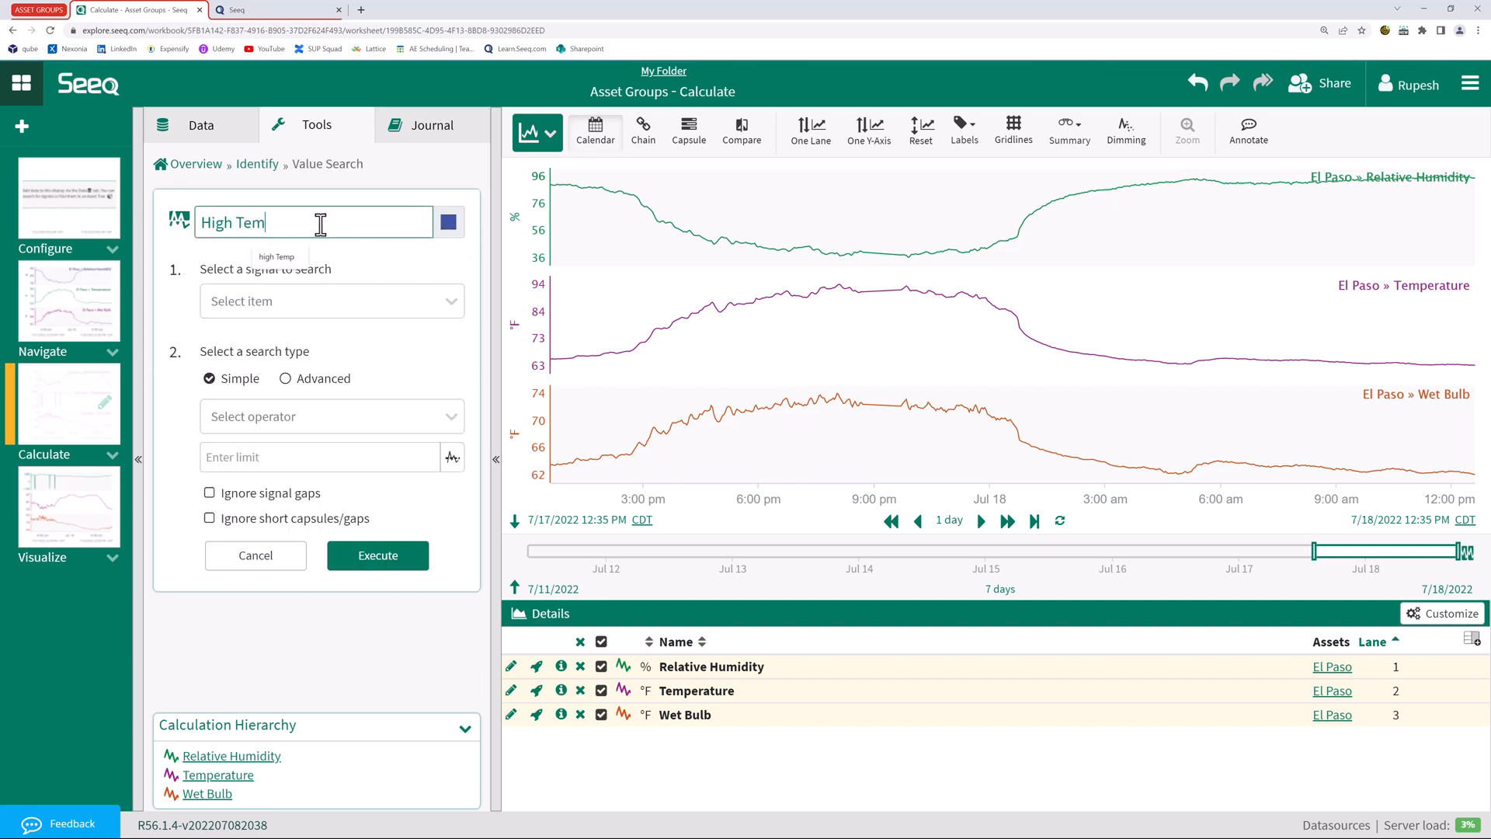
text(perature)
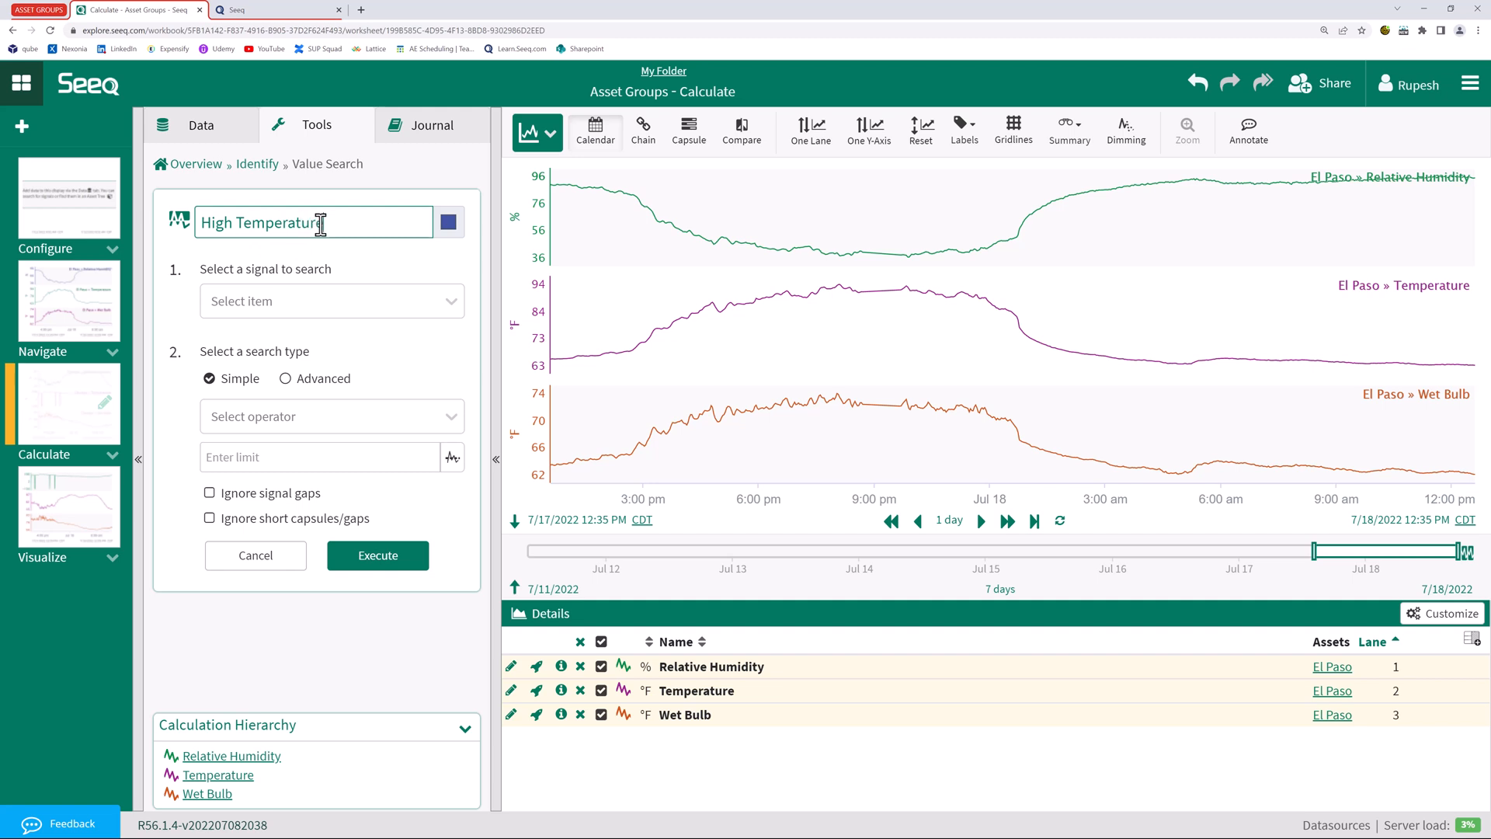
click(331, 302)
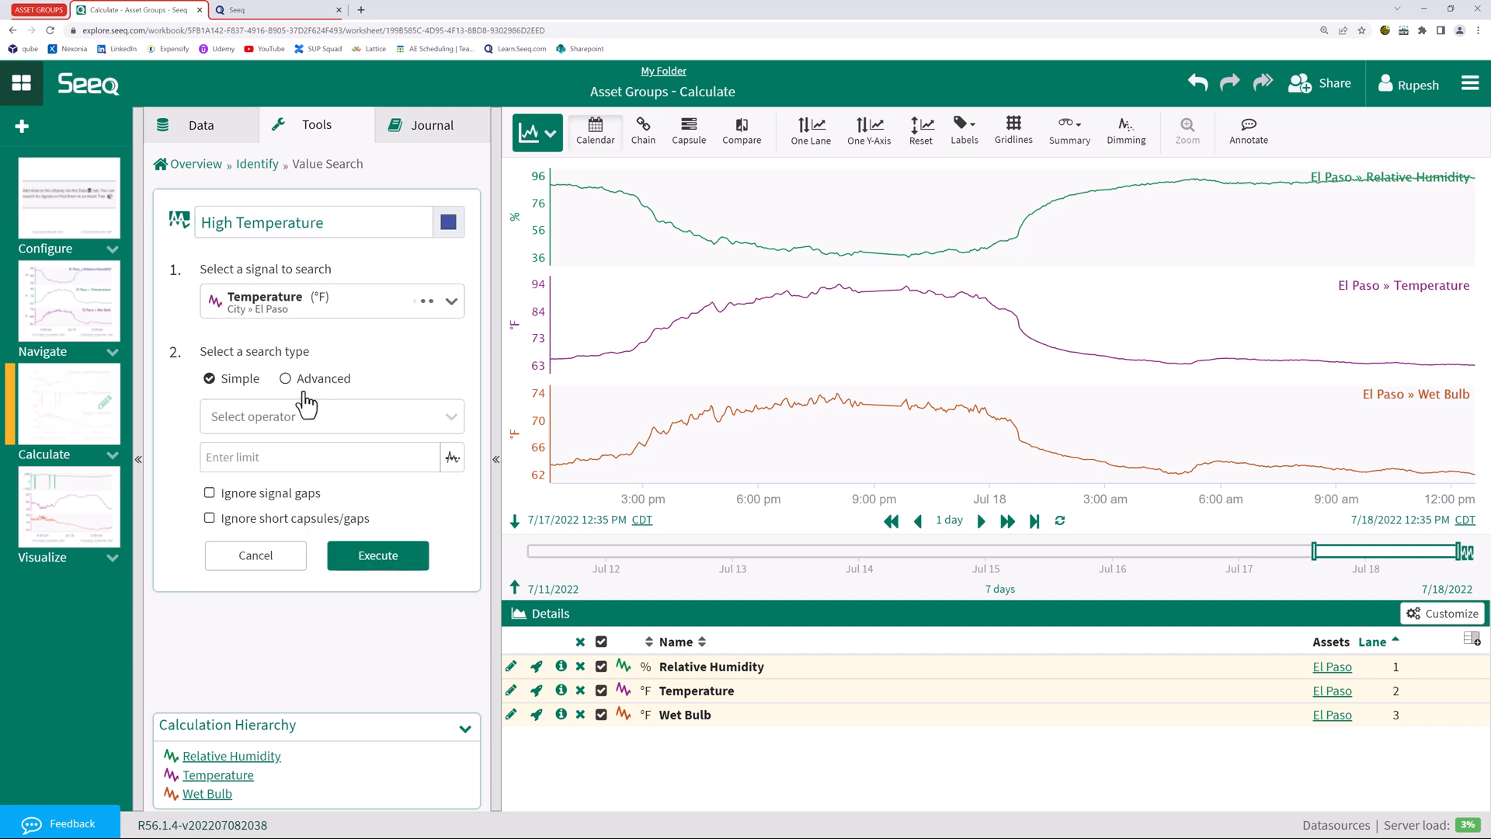
click(331, 416)
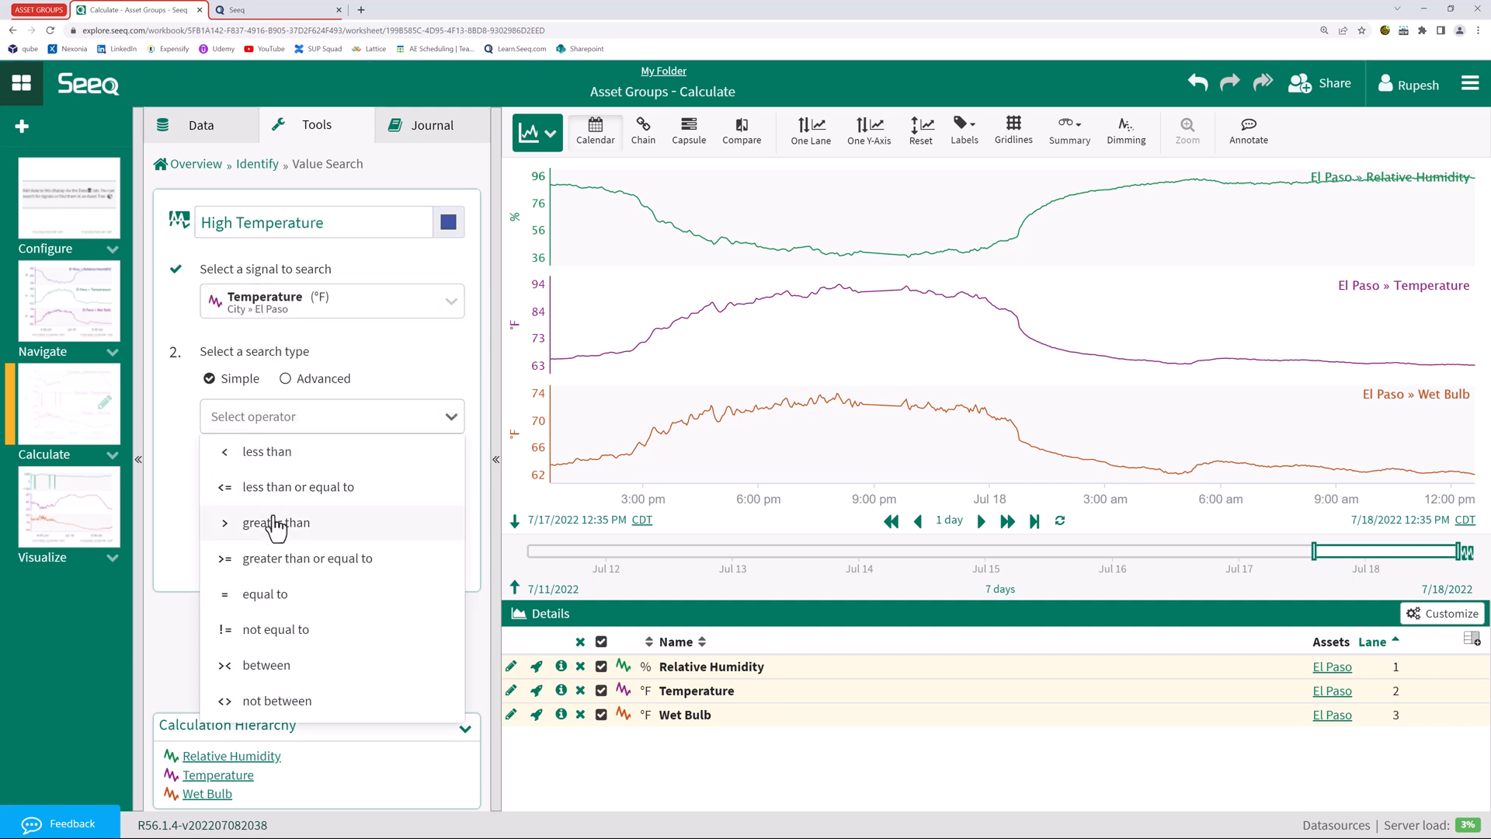
click(276, 523)
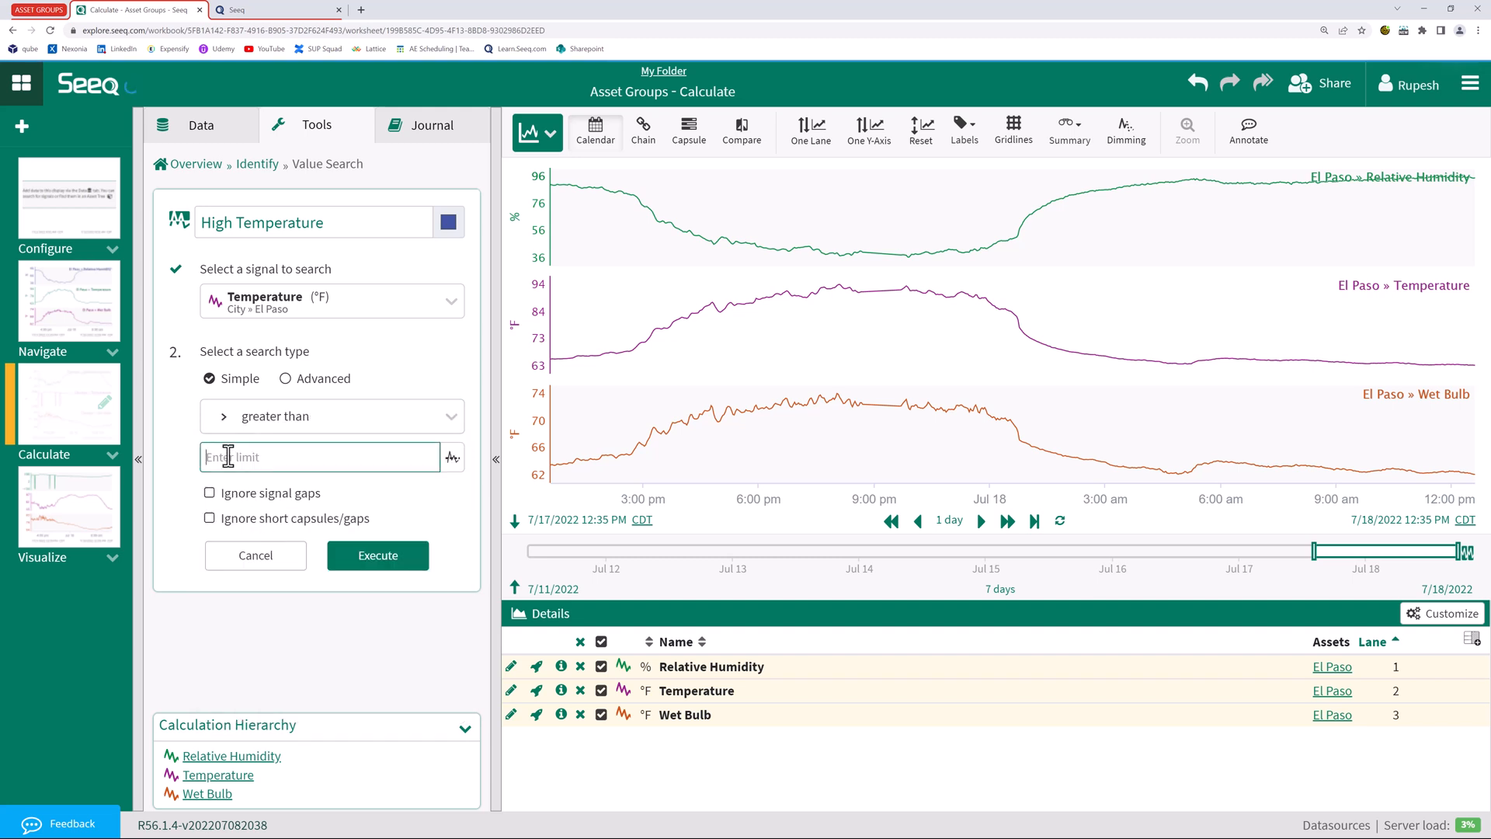
text(102)
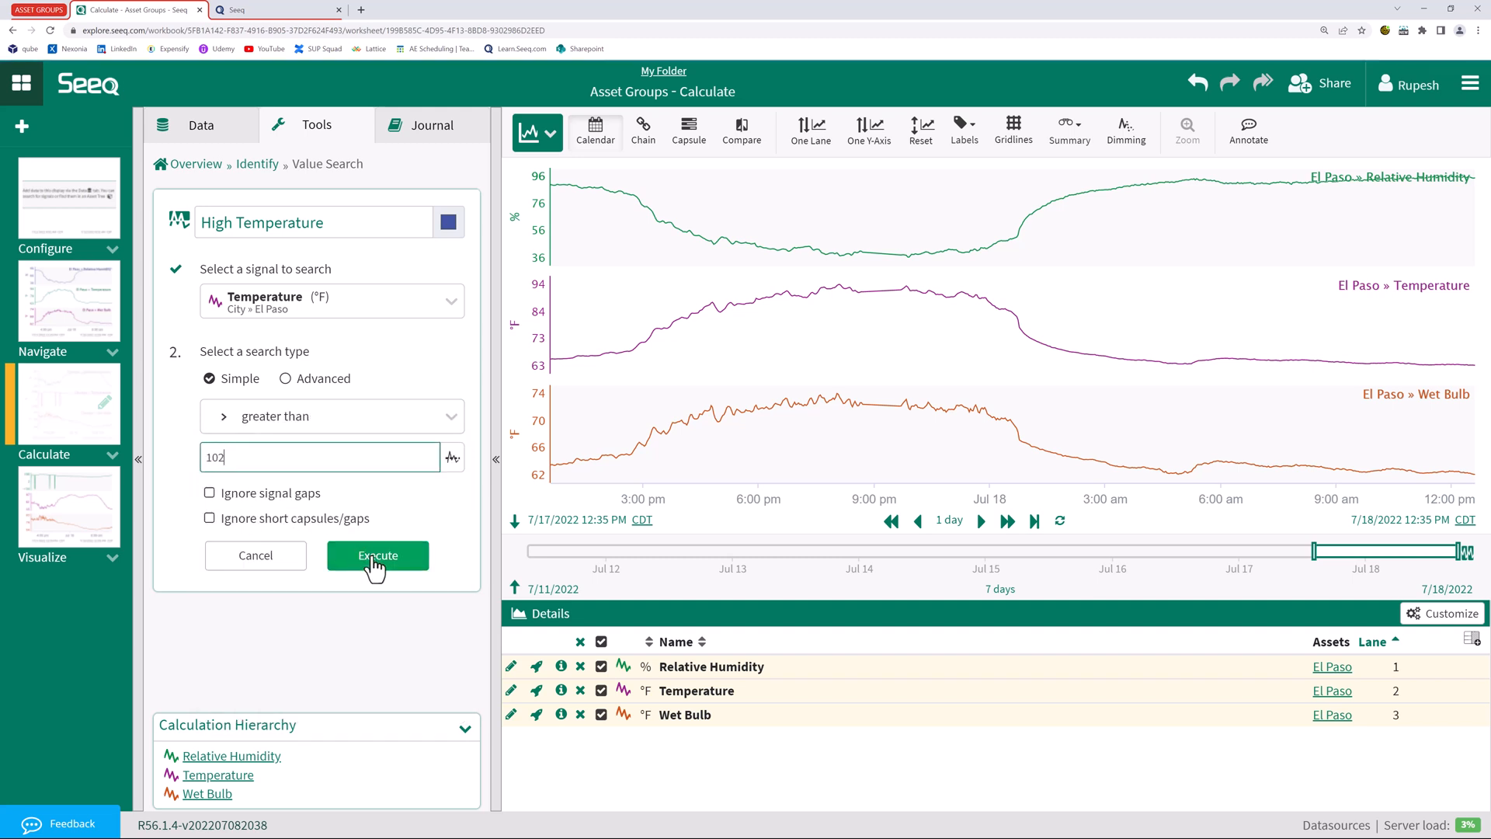
click(377, 556)
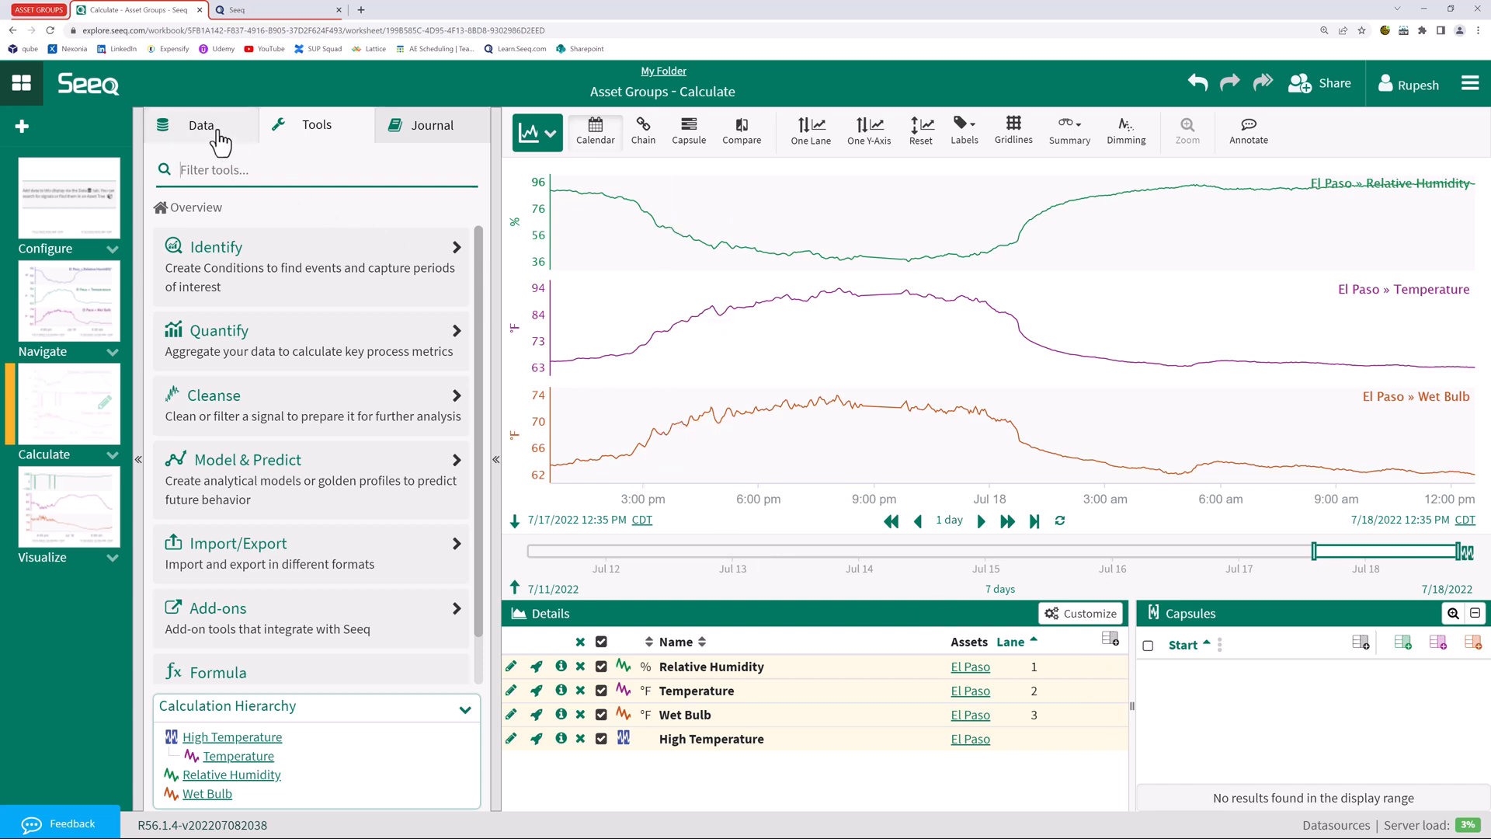
Swap all trend items, including High Temperature, to Dallas and then Chicago
click(201, 125)
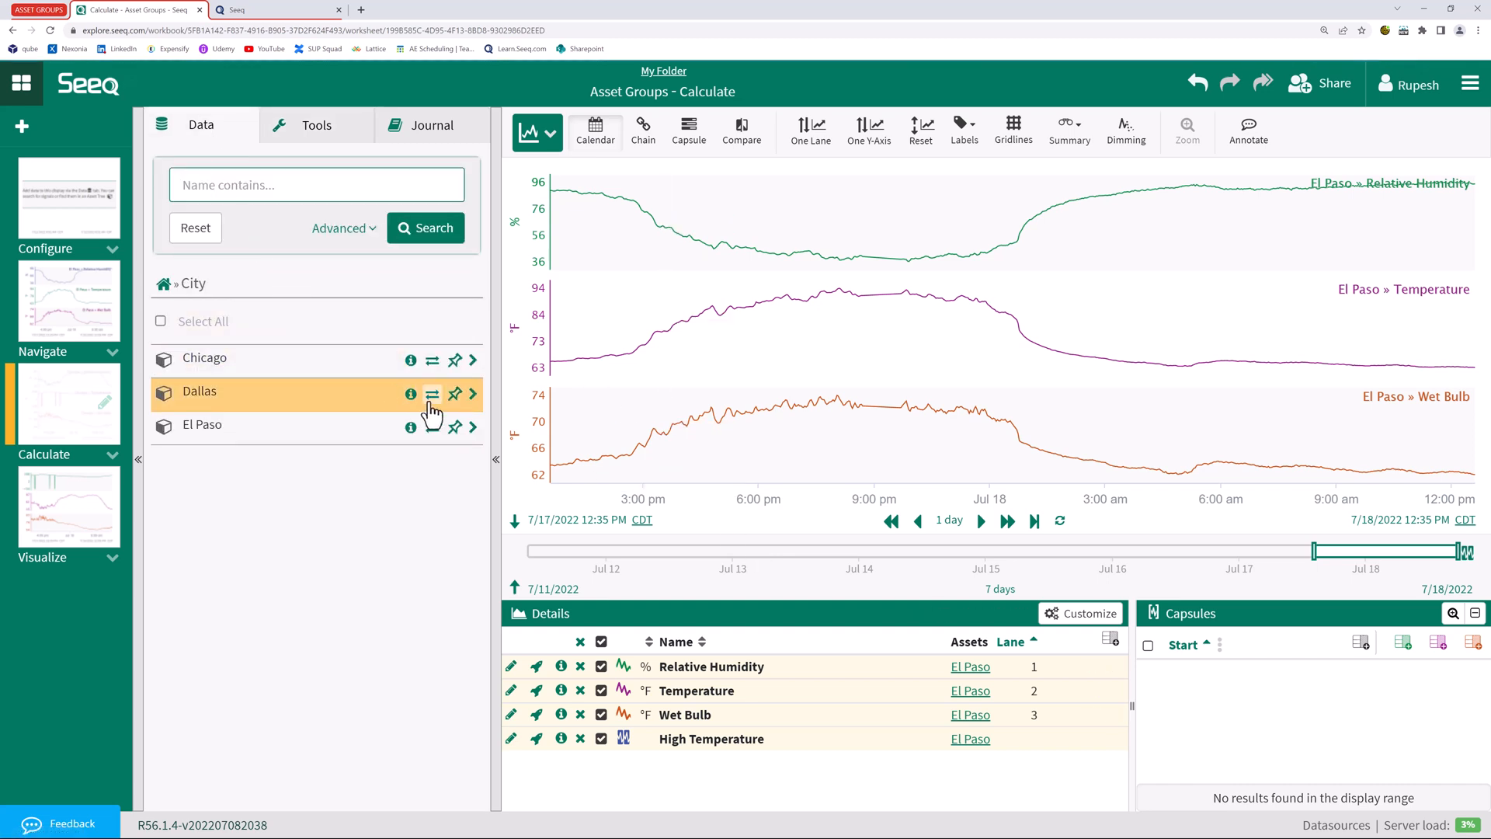
click(431, 394)
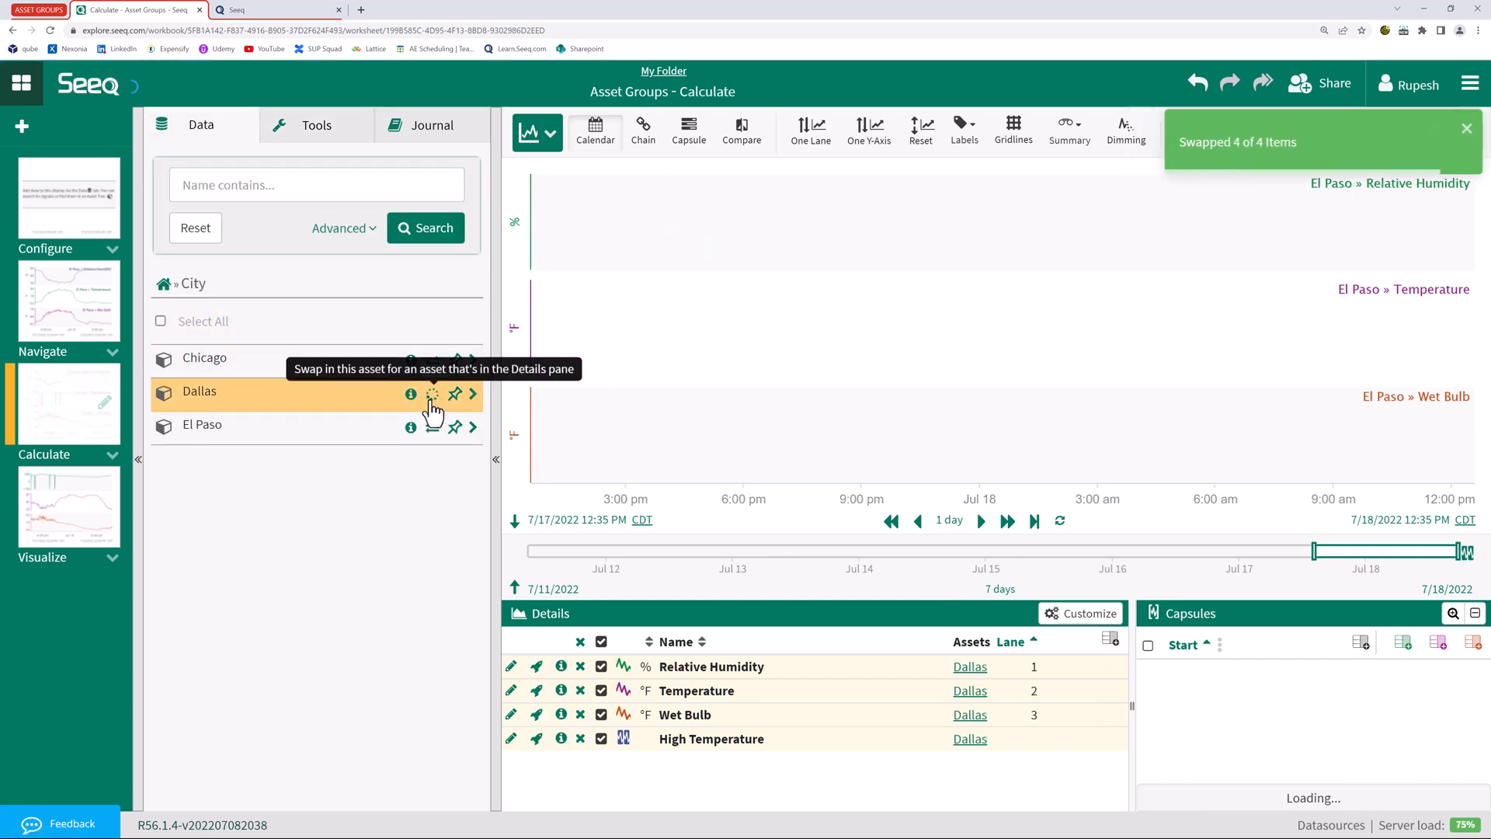
click(432, 394)
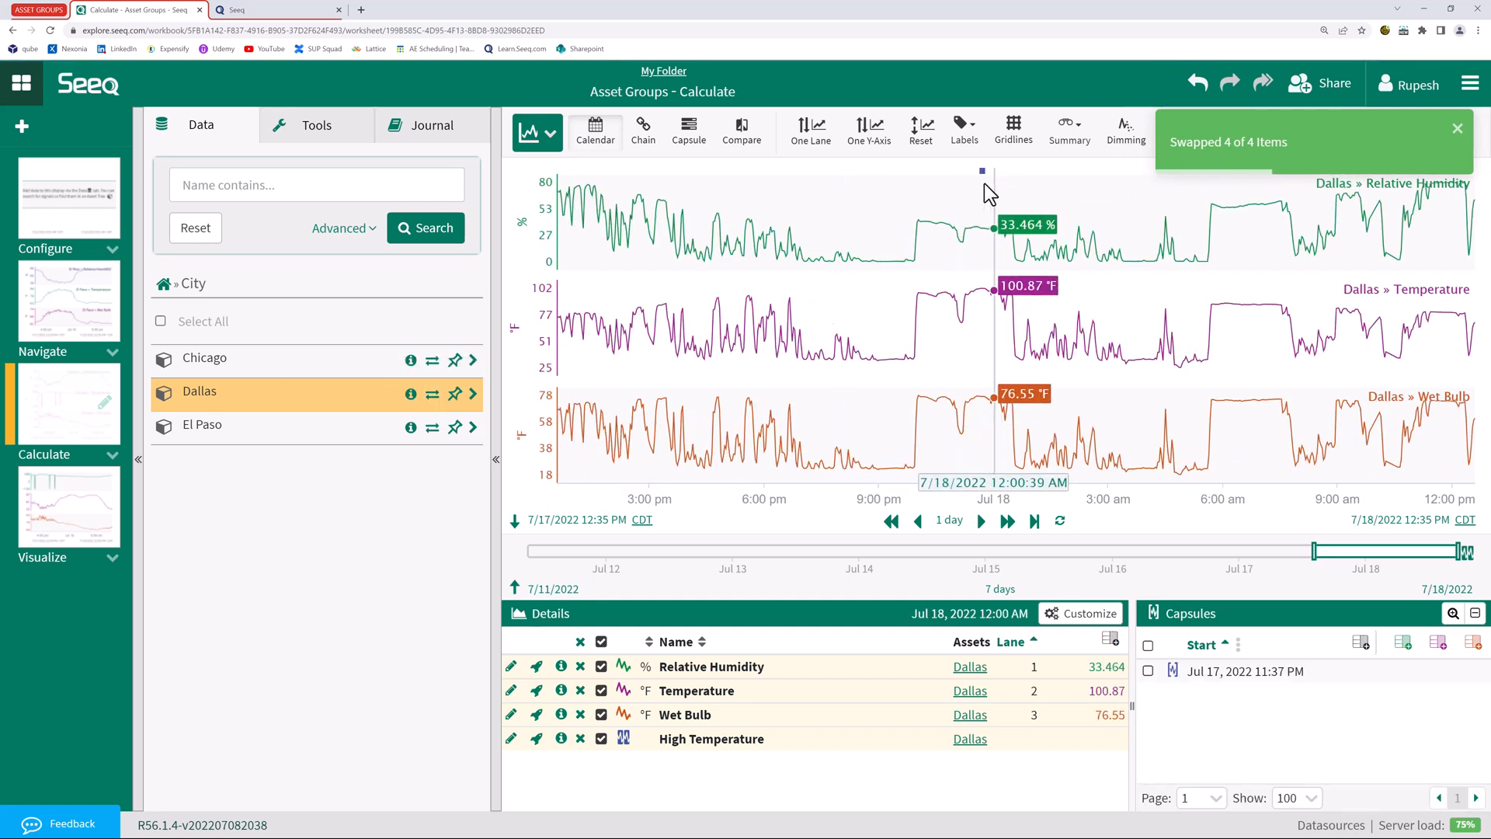
mouse_move(590, 333)
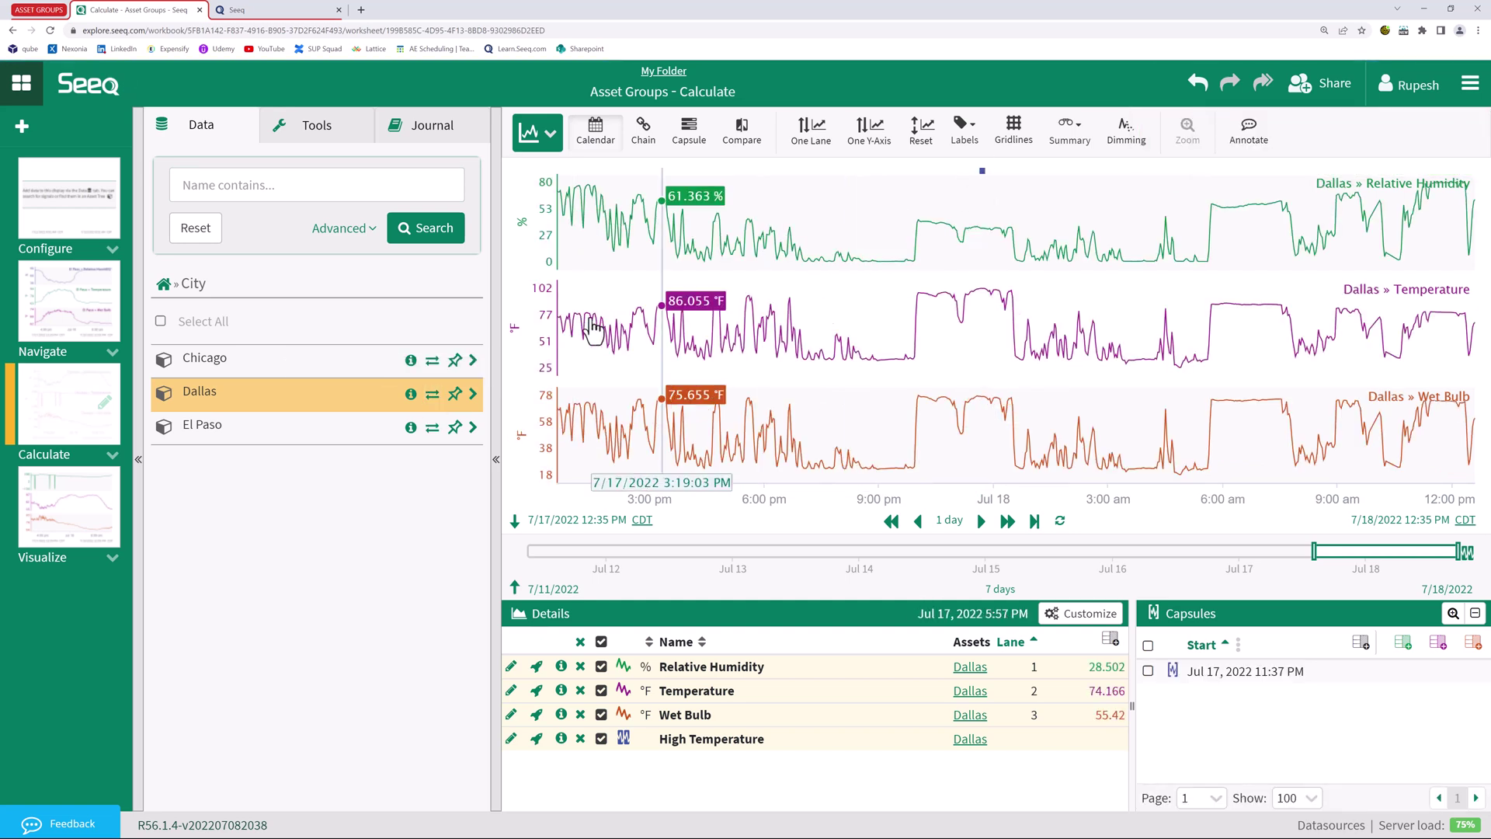
click(432, 360)
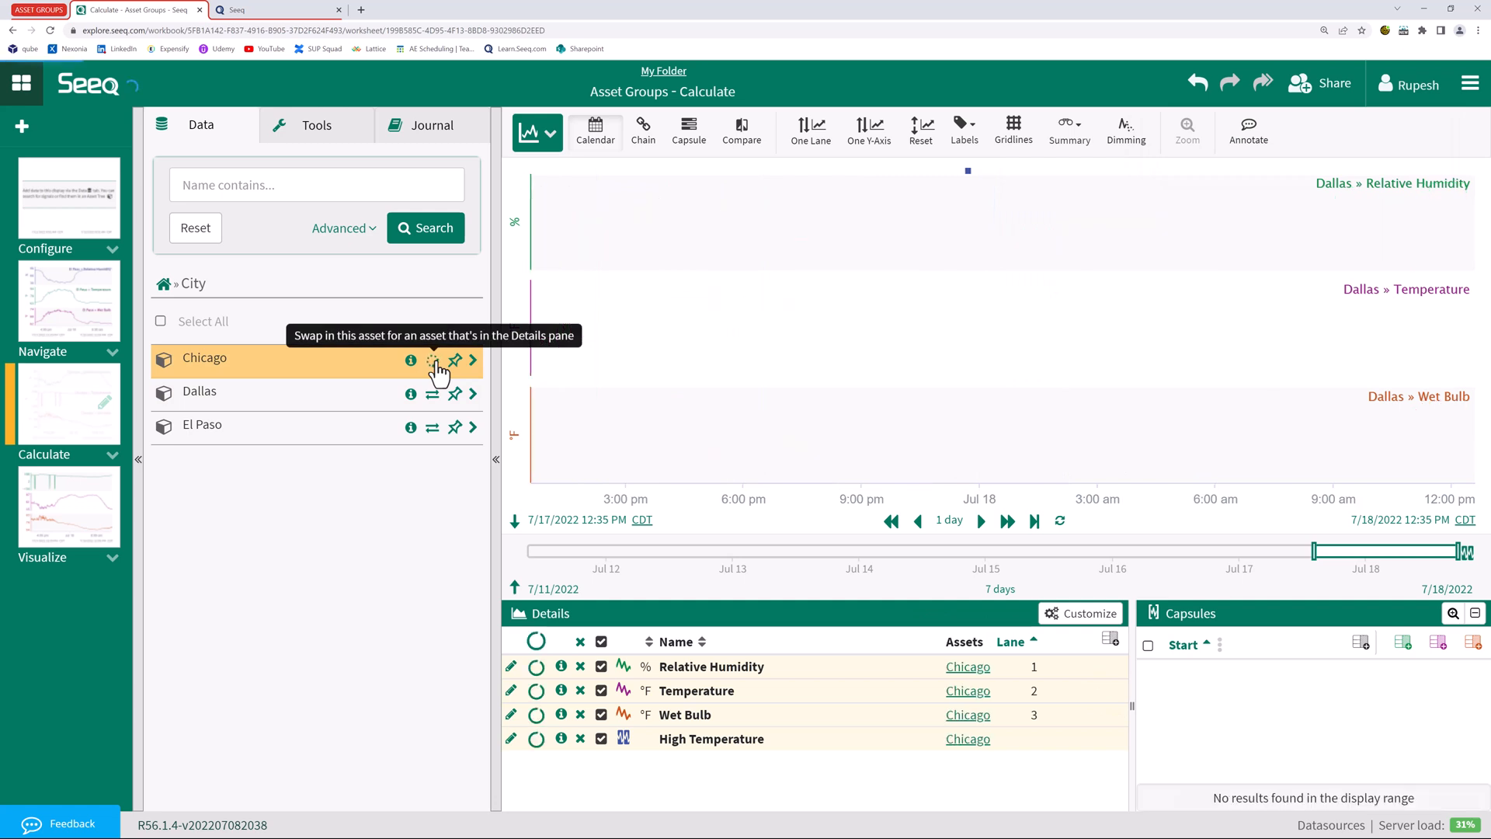
click(433, 360)
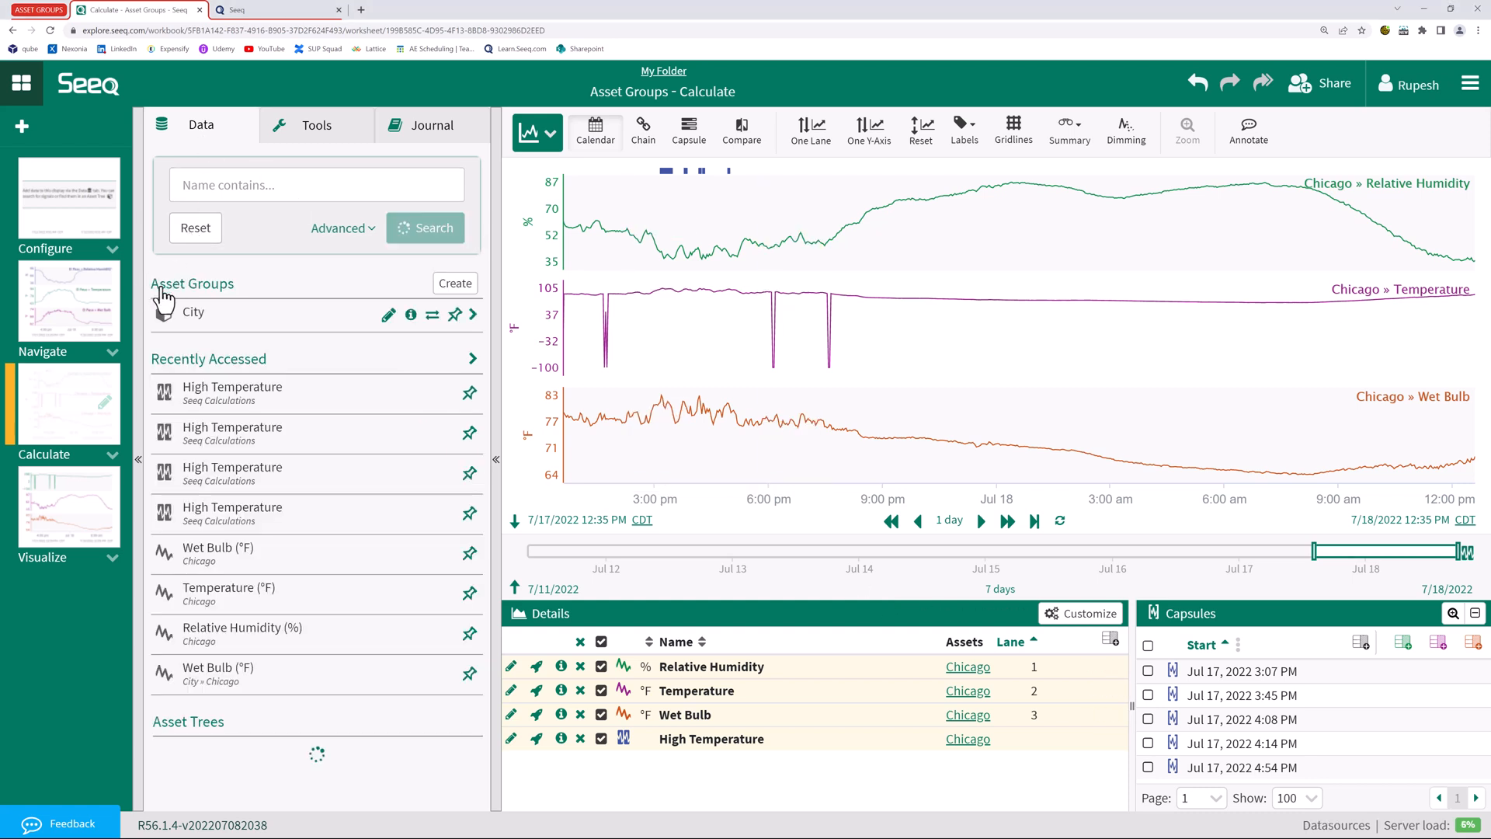
Reopen the City asset group and add a calculated item built from a blank formula
click(416, 314)
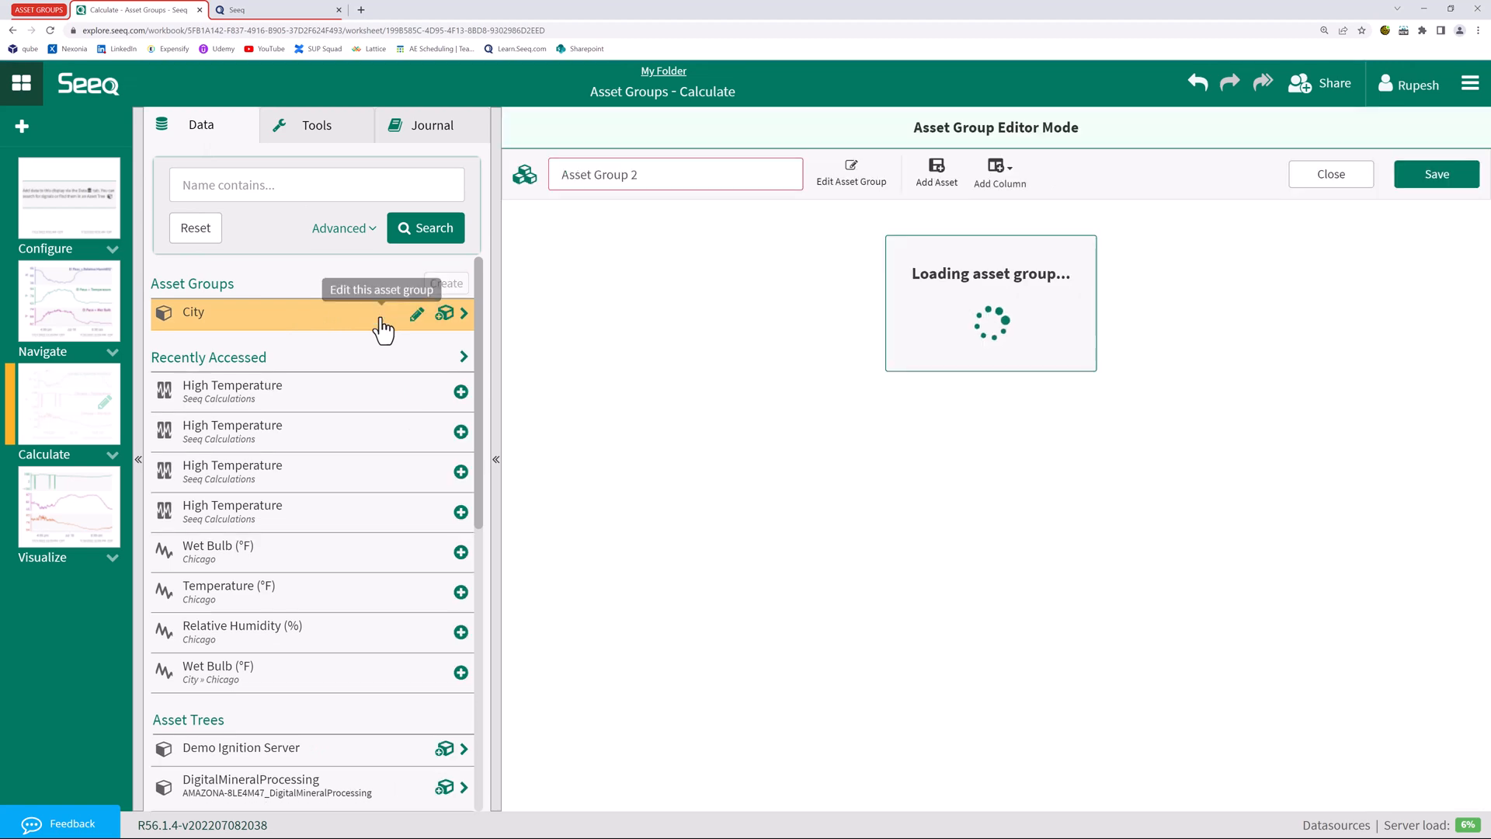
click(417, 313)
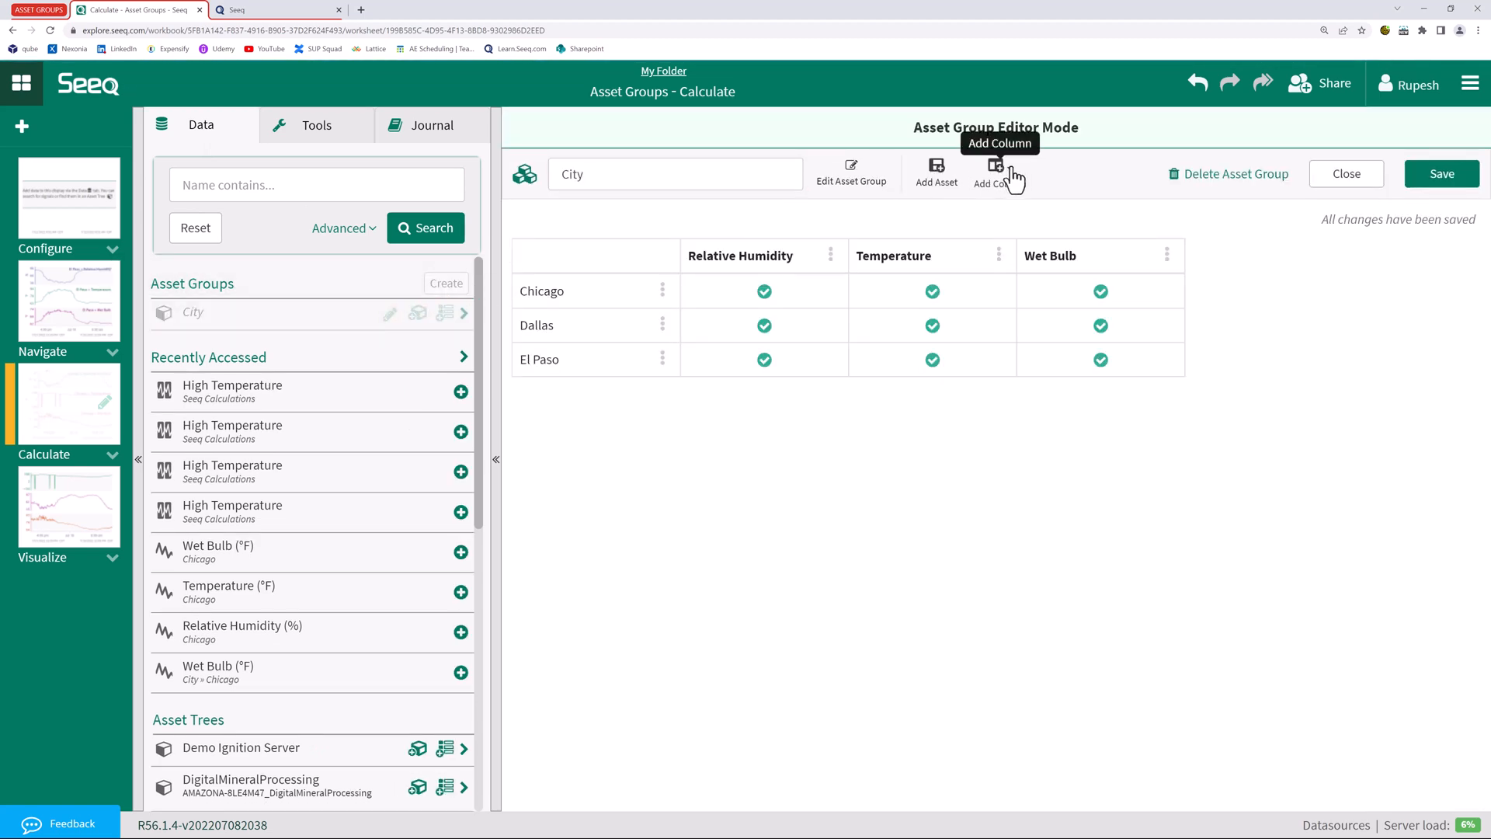
click(996, 165)
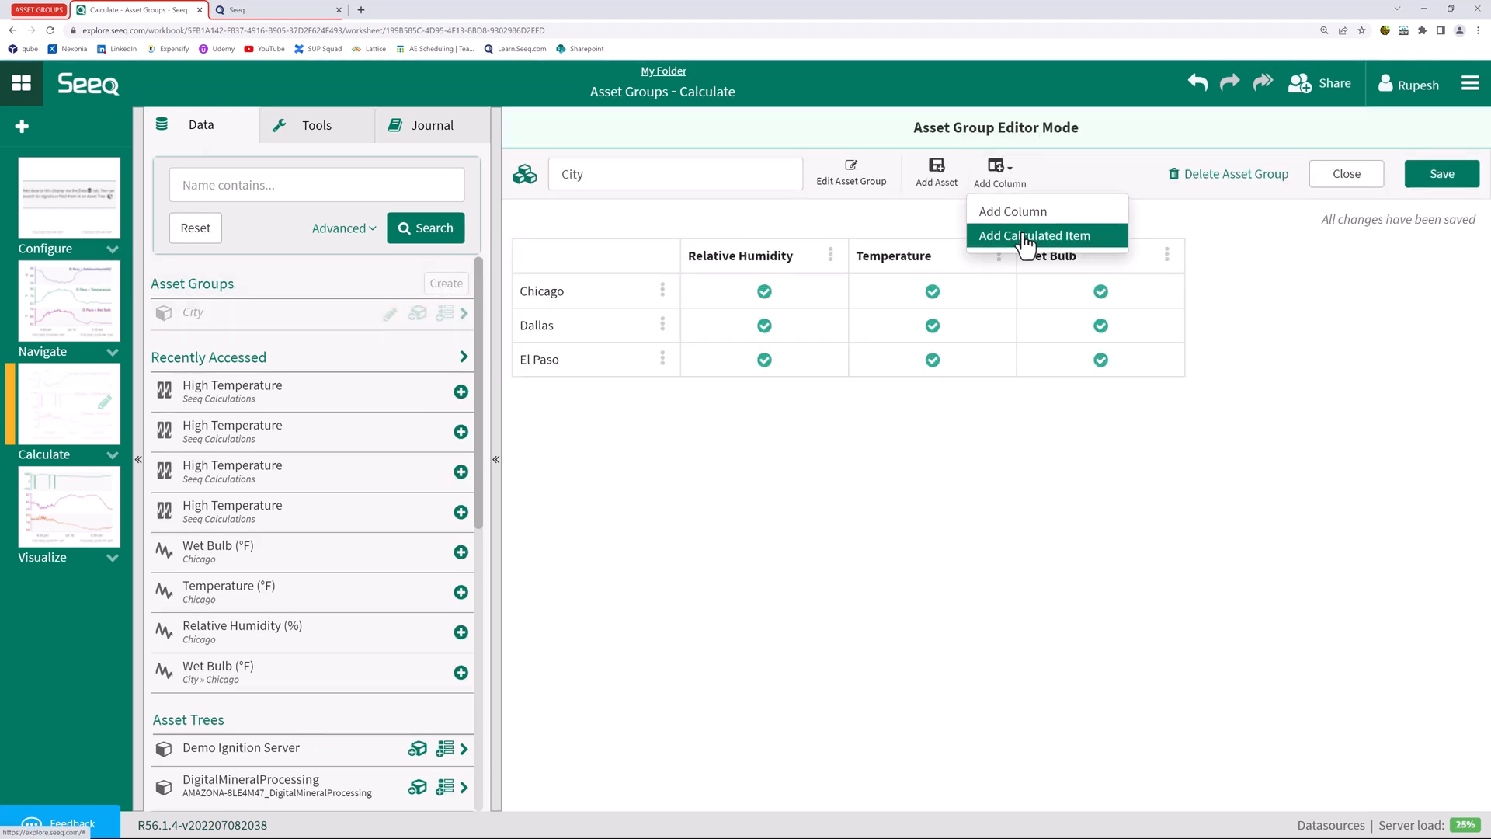
click(1034, 236)
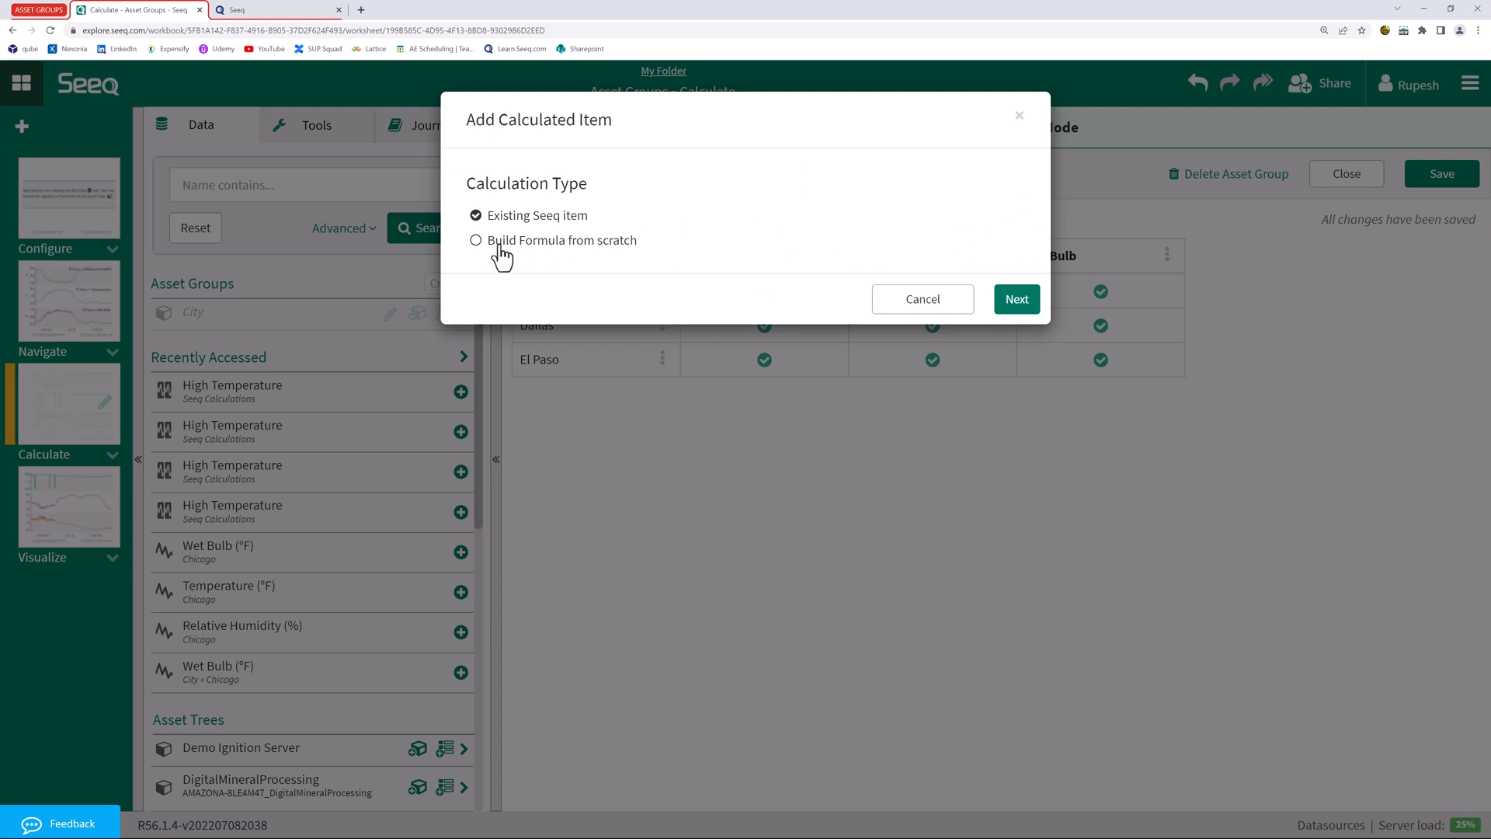
click(474, 240)
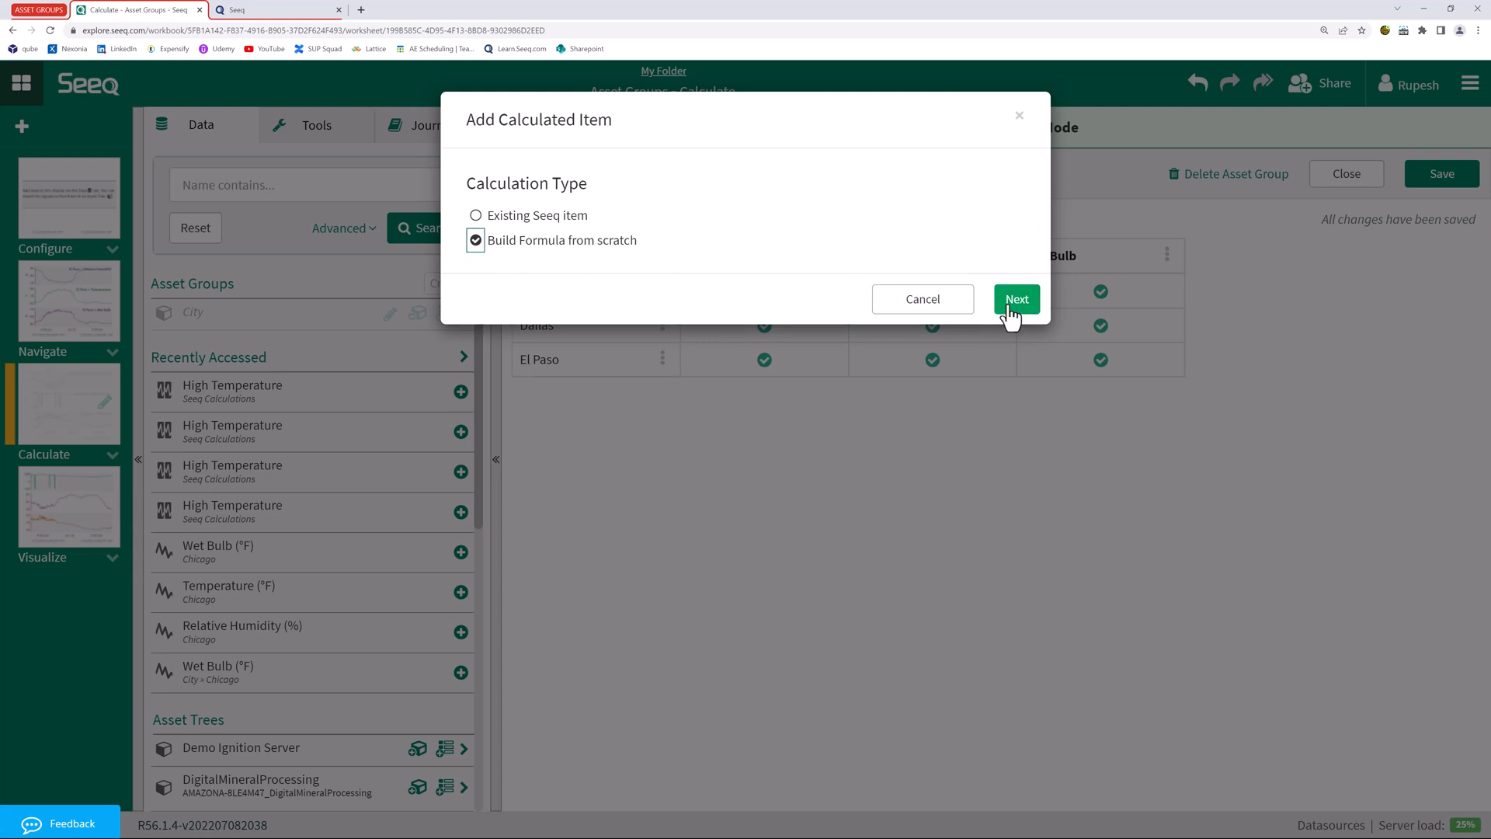
click(1017, 299)
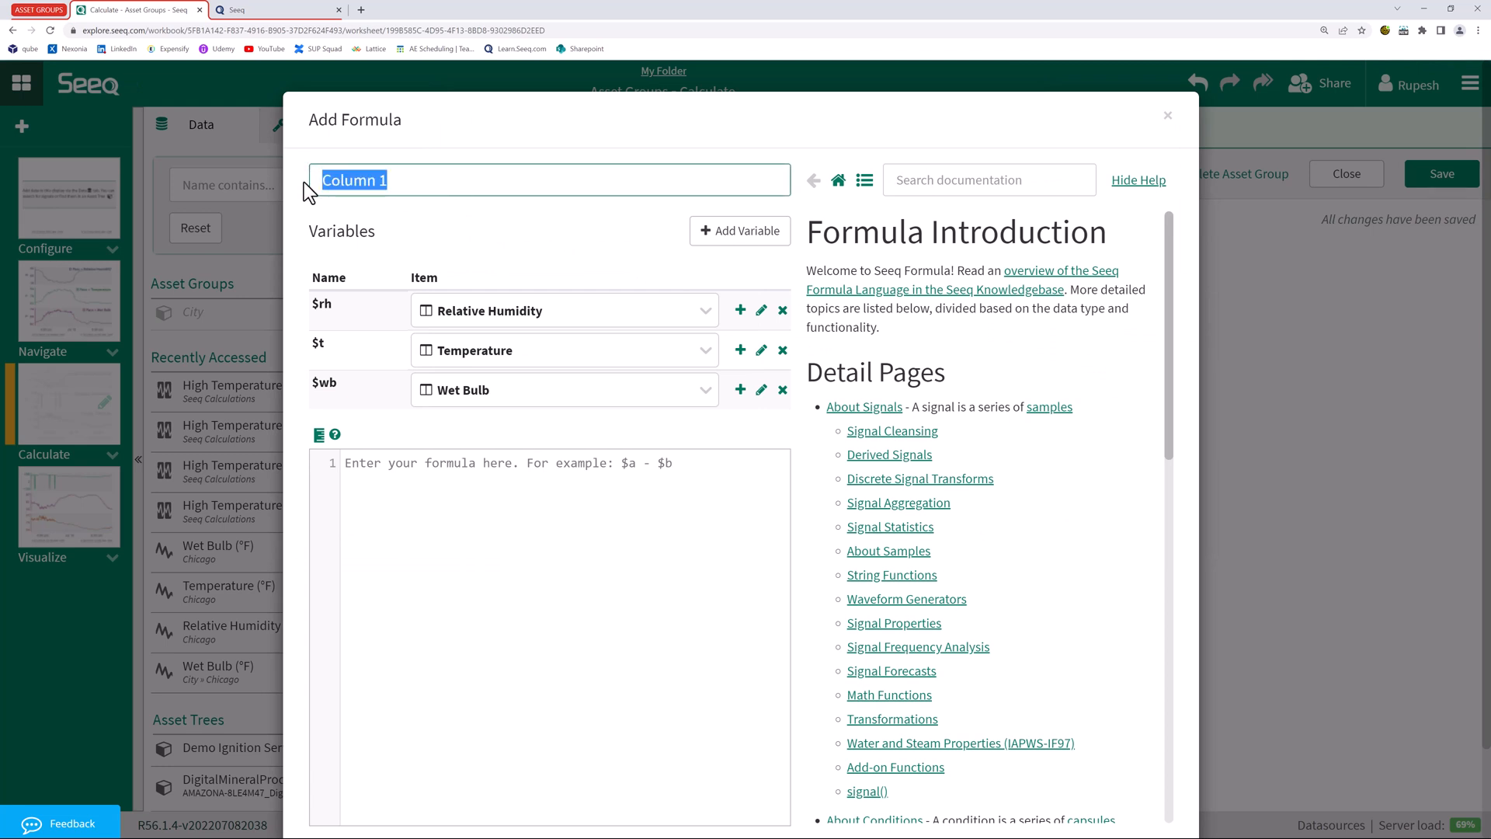
Add a Low Temperature calculated column with formula $t < 25
text(LowTemperature)
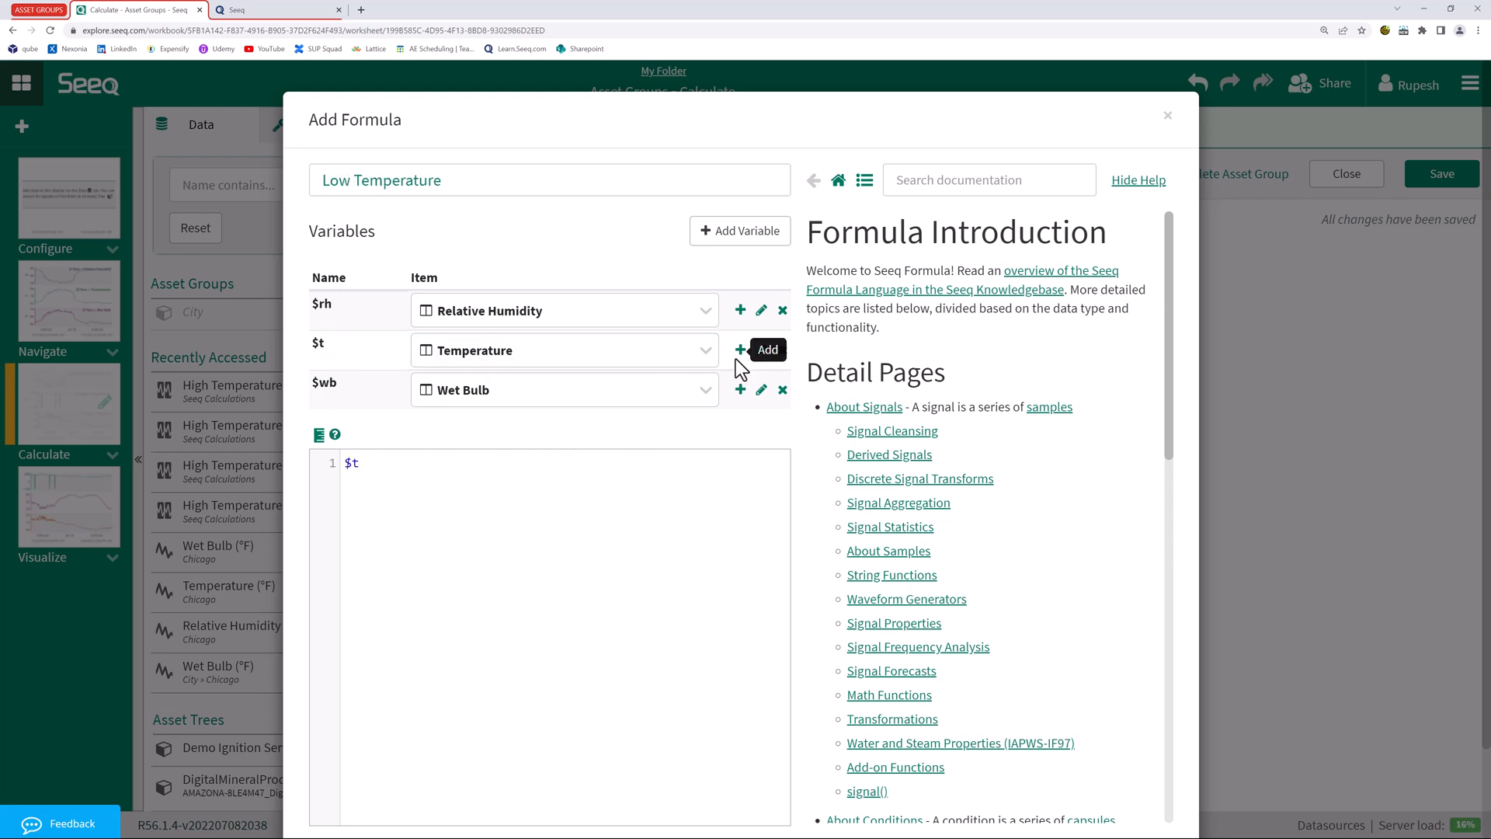
text(<)
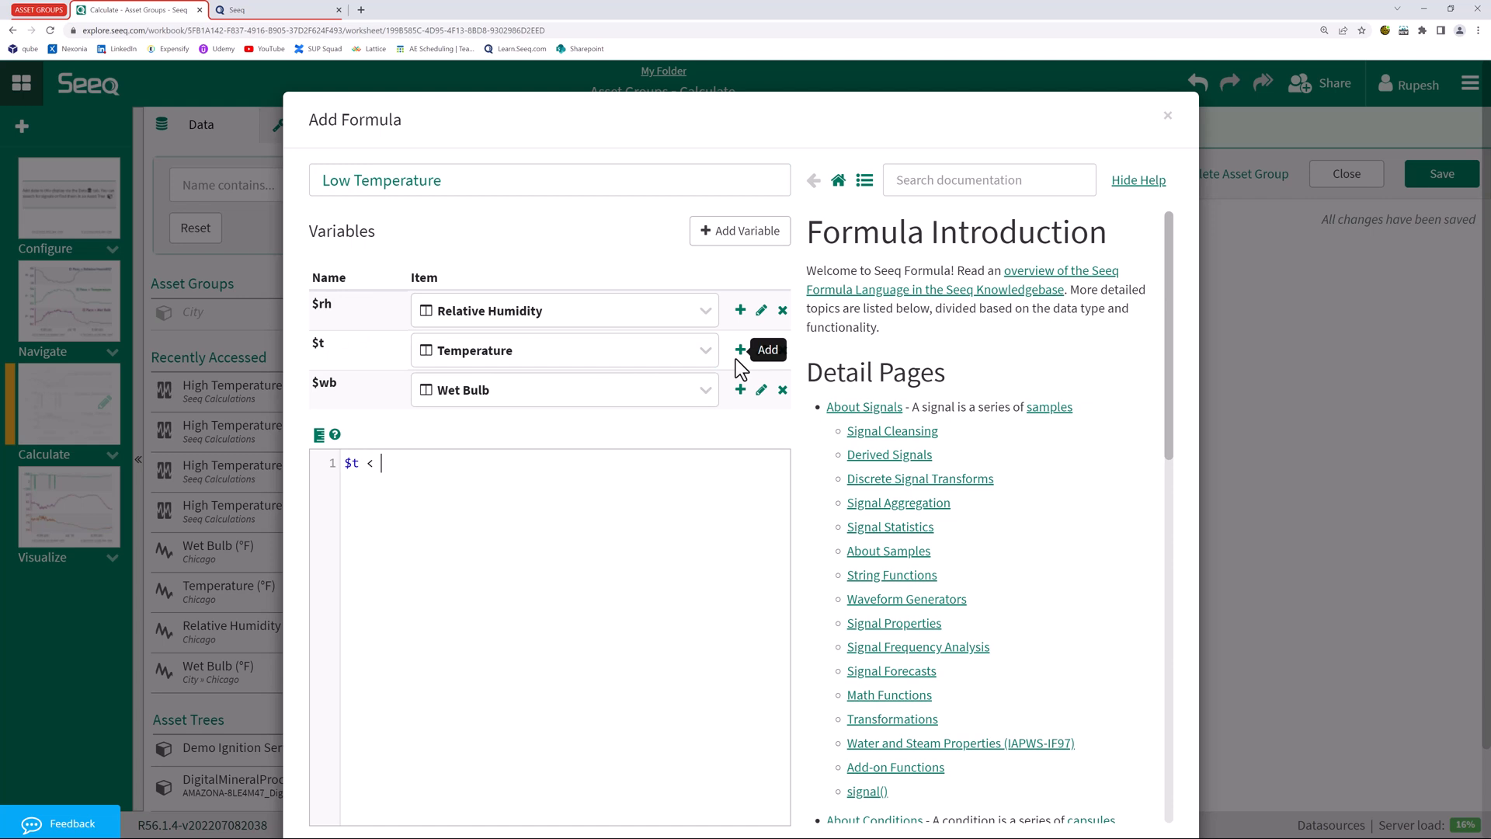
text(25)
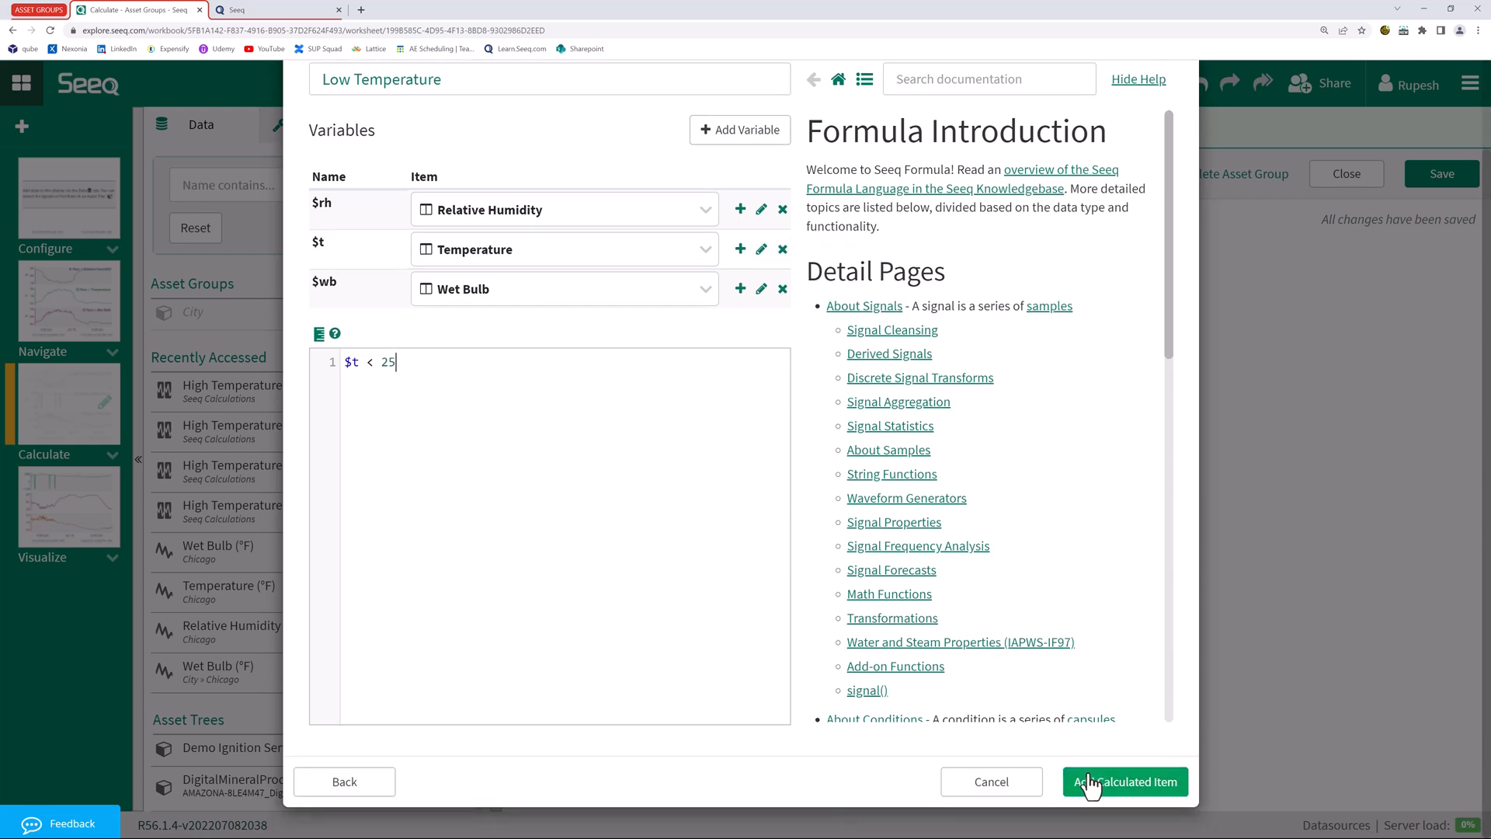
click(1126, 782)
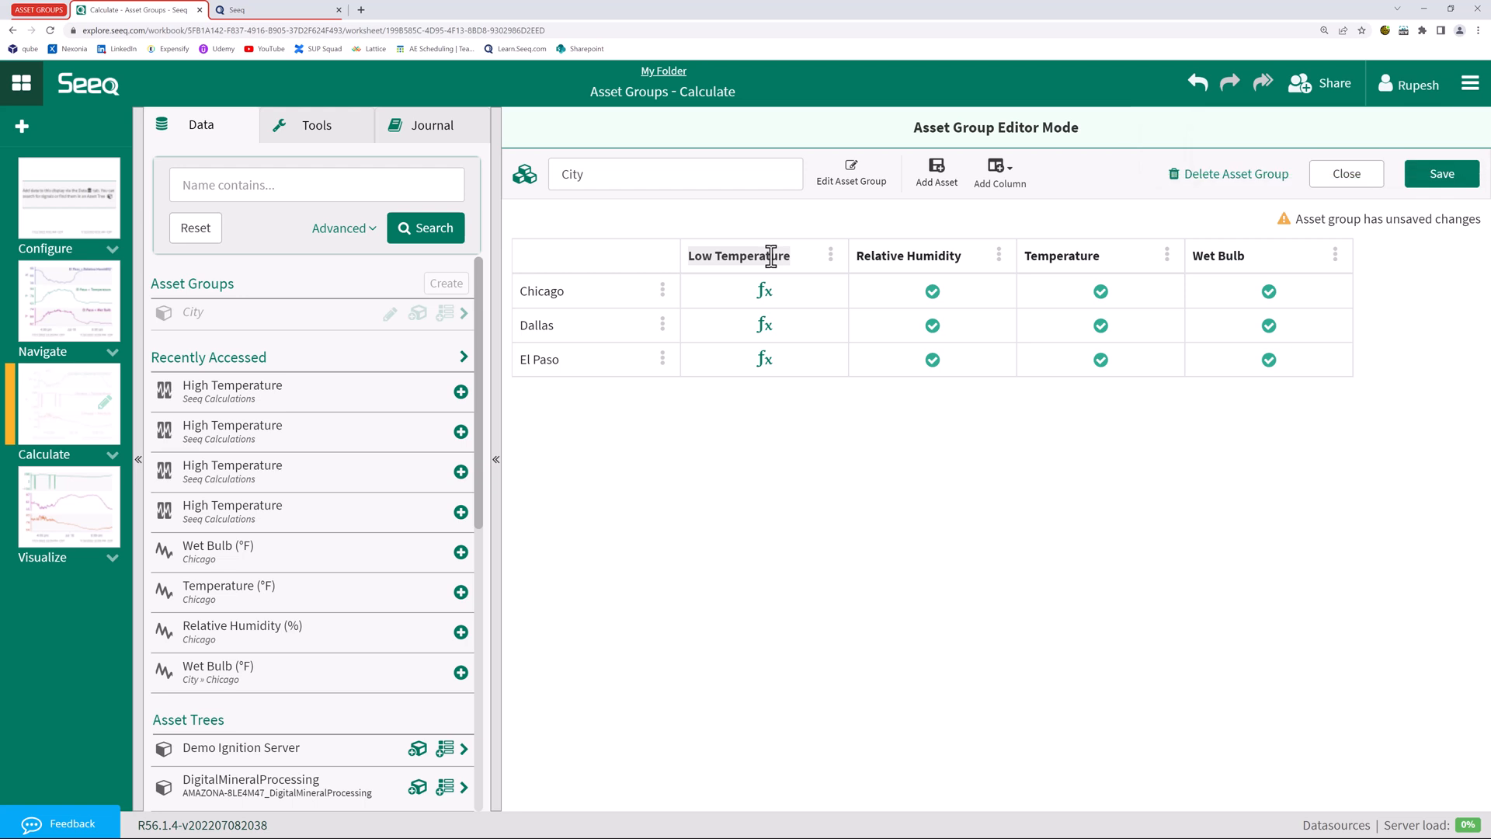
mouse_move(1442, 174)
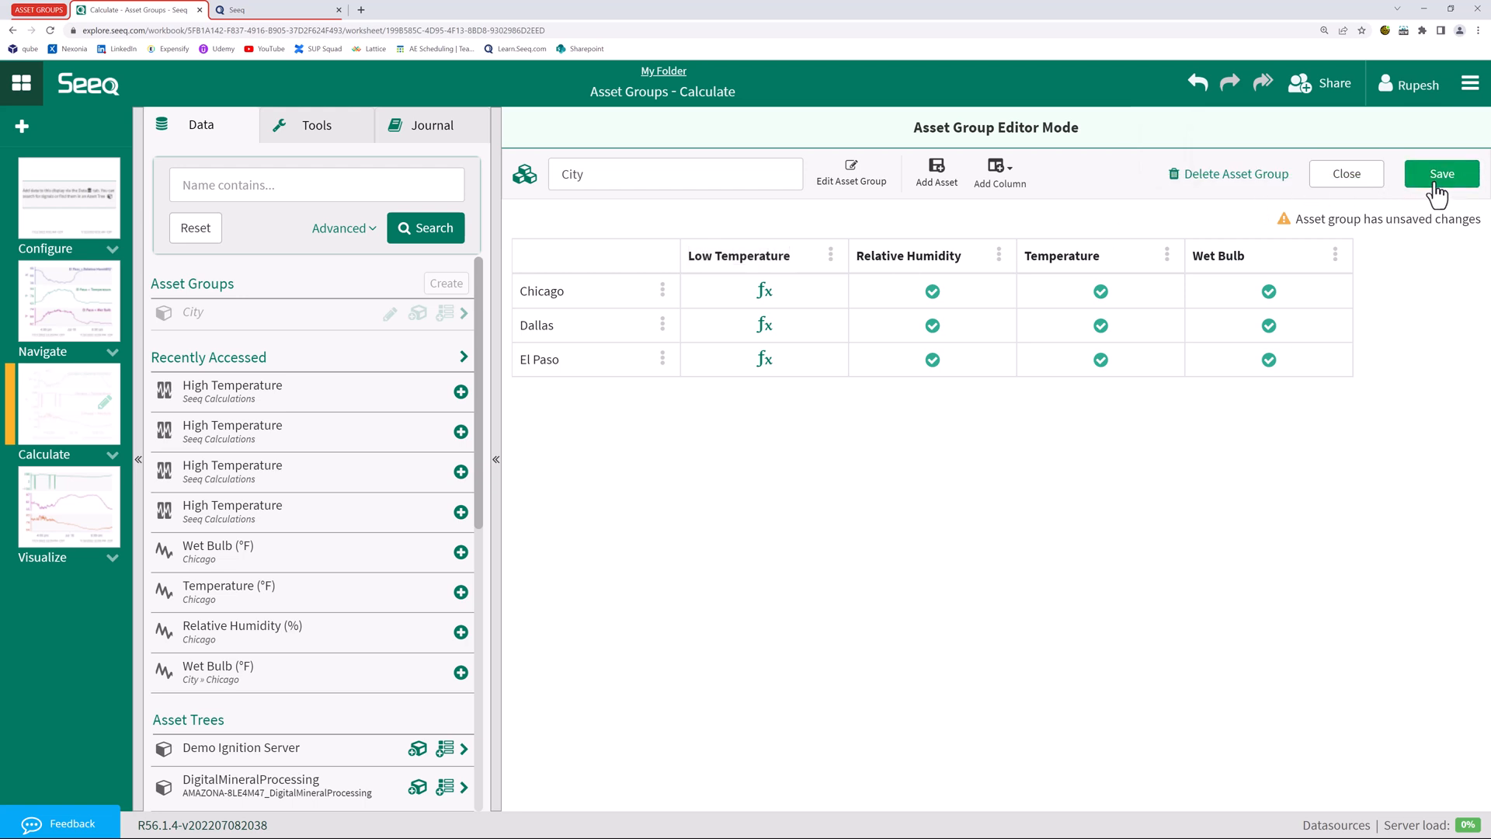
Save the City asset group with its new Low Temperature column
click(1441, 173)
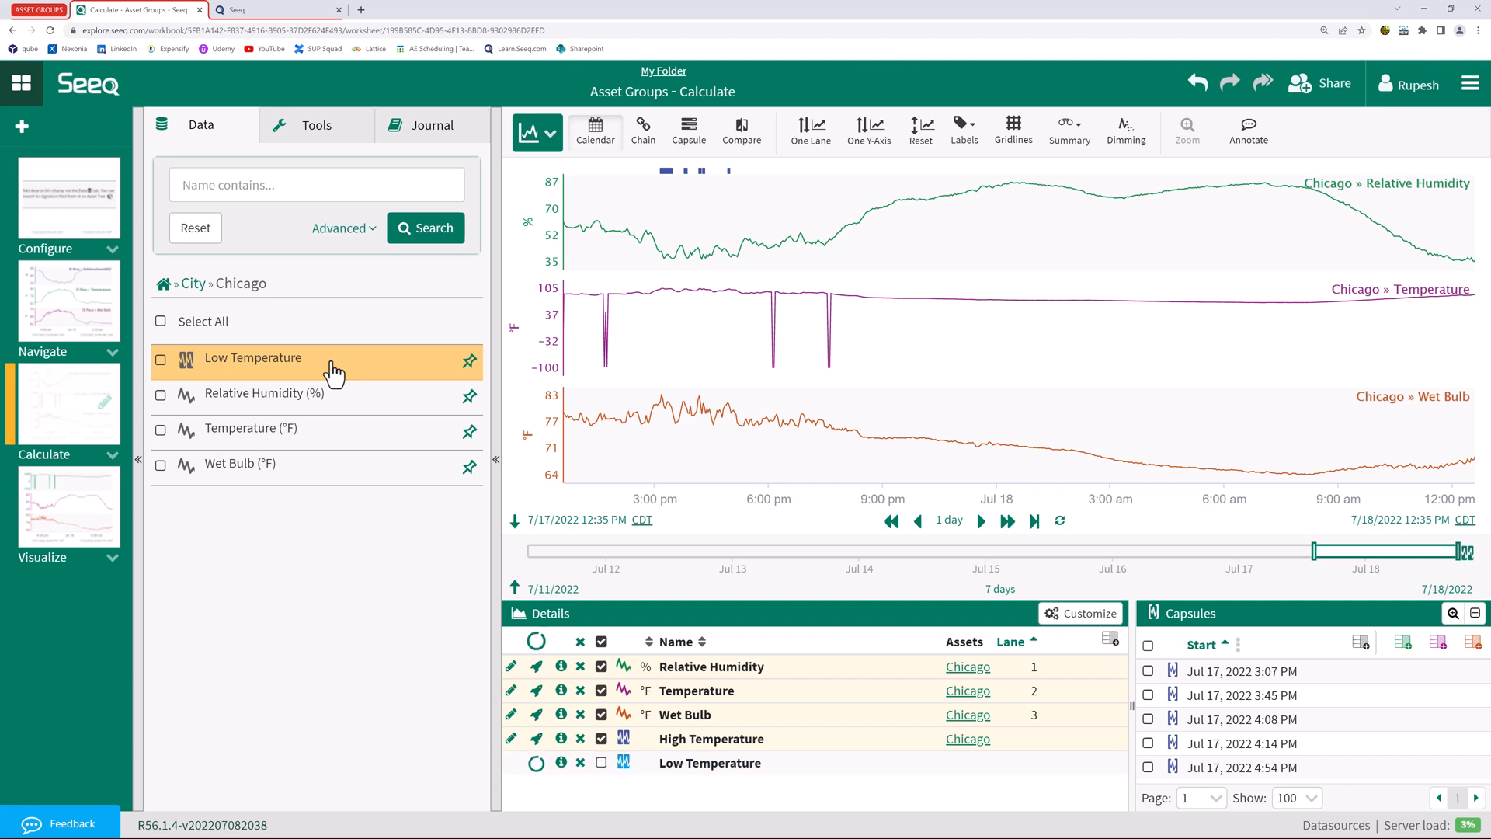
mouse_move(900, 241)
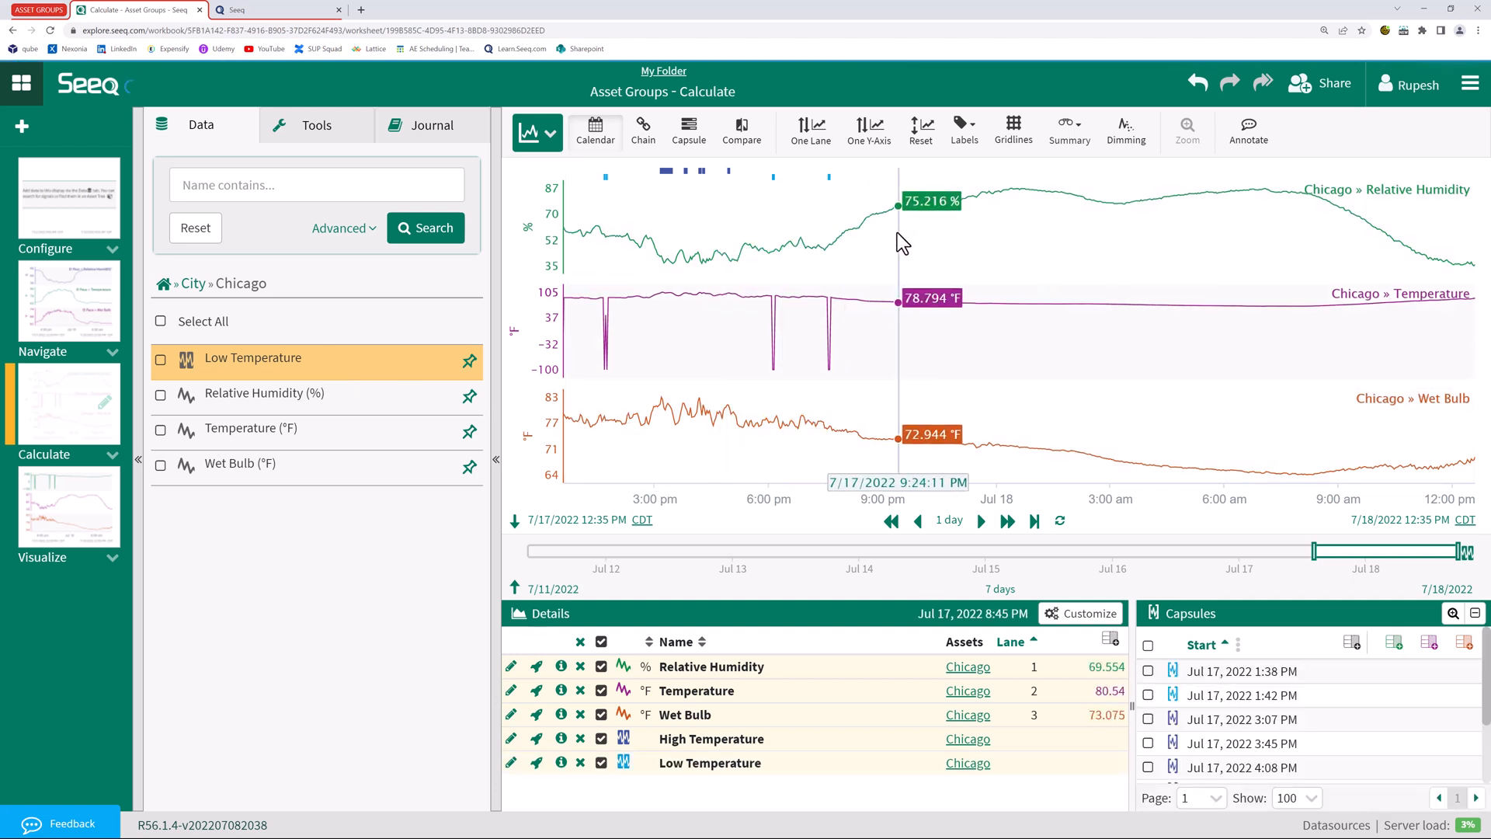
mouse_move(820, 181)
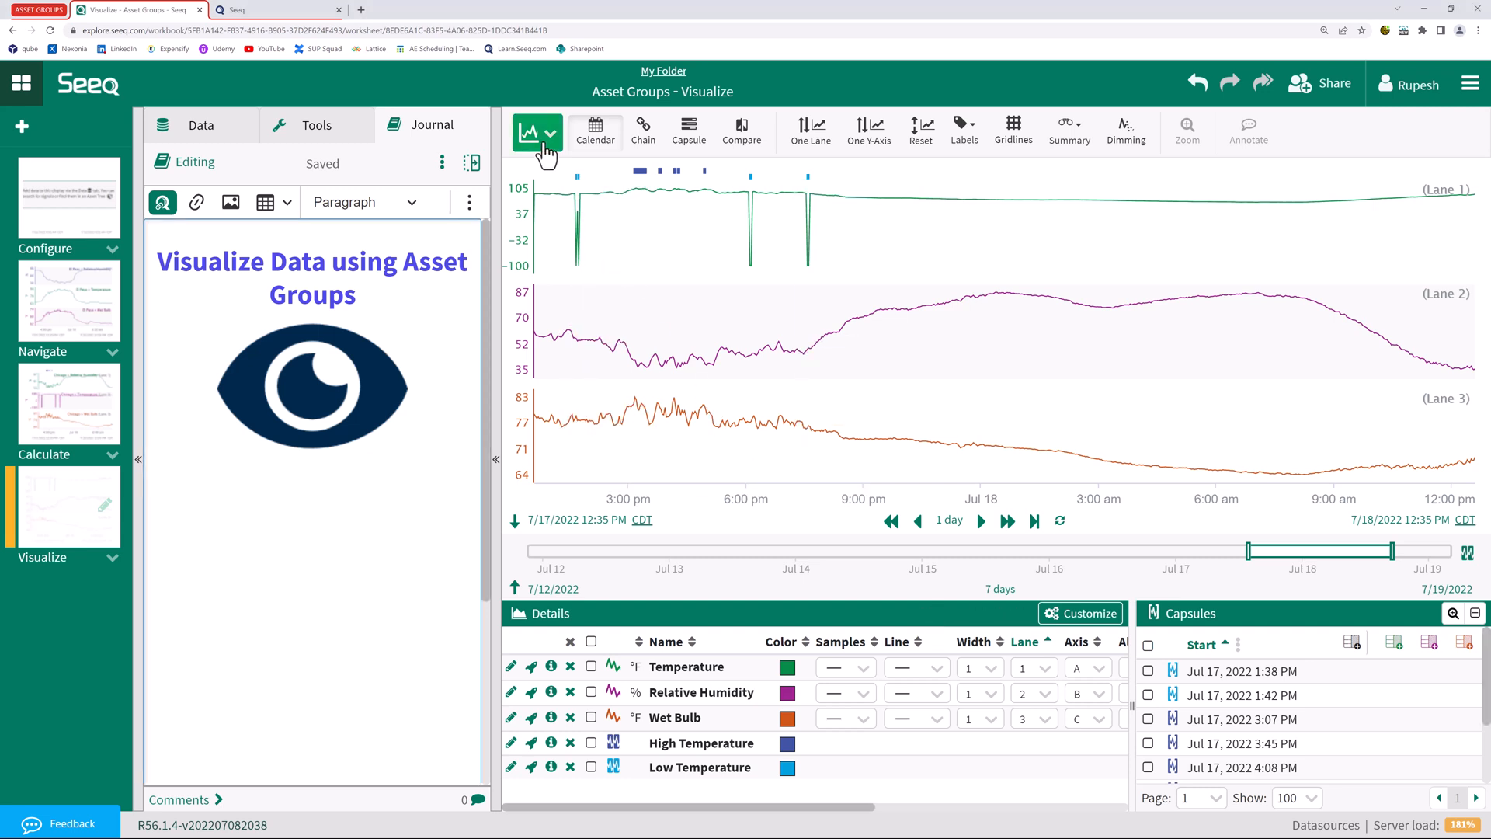
Switch to Treemap view; set High Temperature priority red and Low Temperature yellow
click(554, 128)
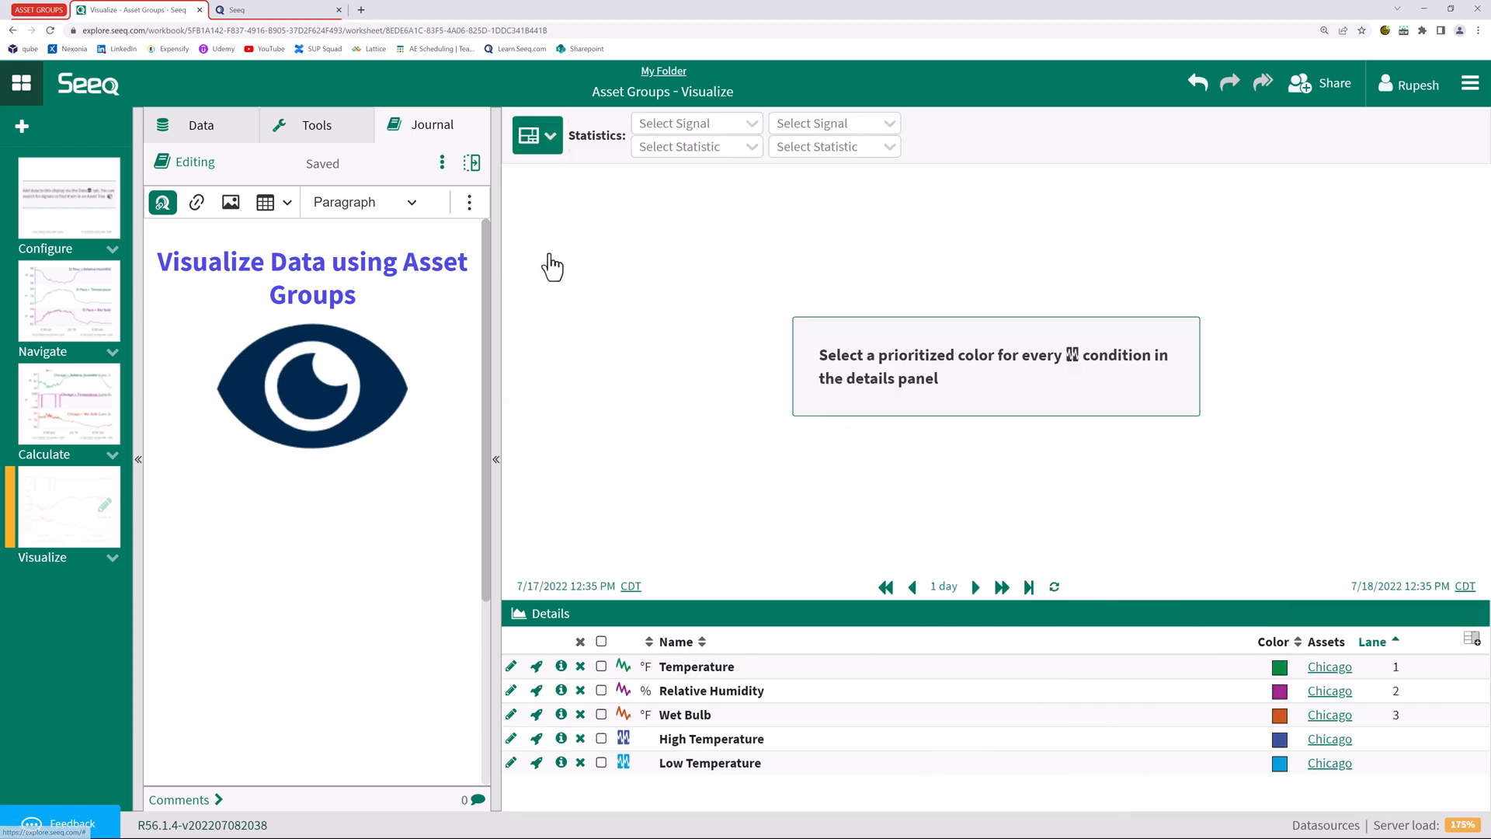
mouse_move(938, 379)
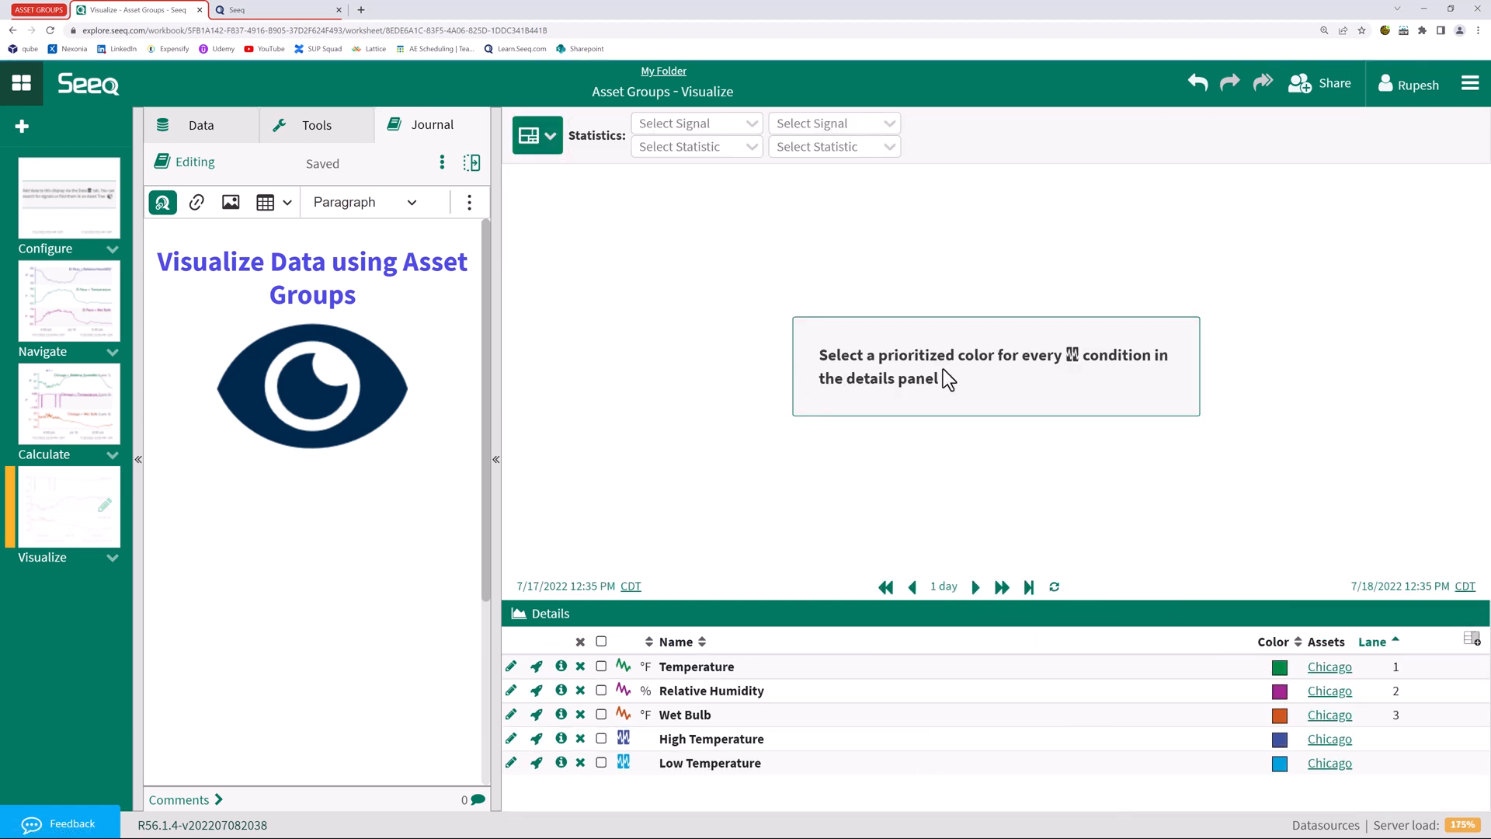
mouse_move(1062, 361)
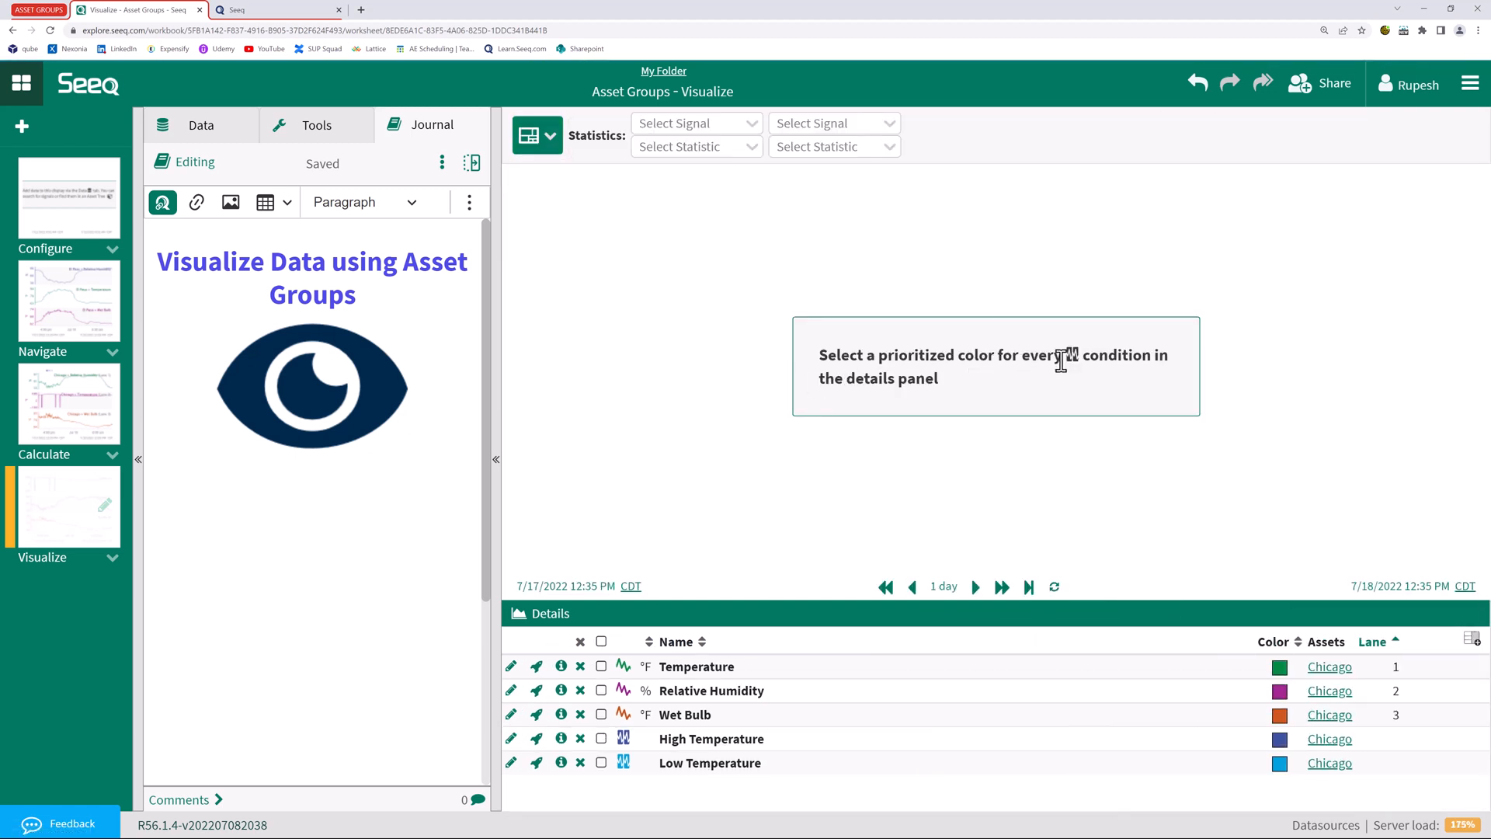
mouse_move(1035, 401)
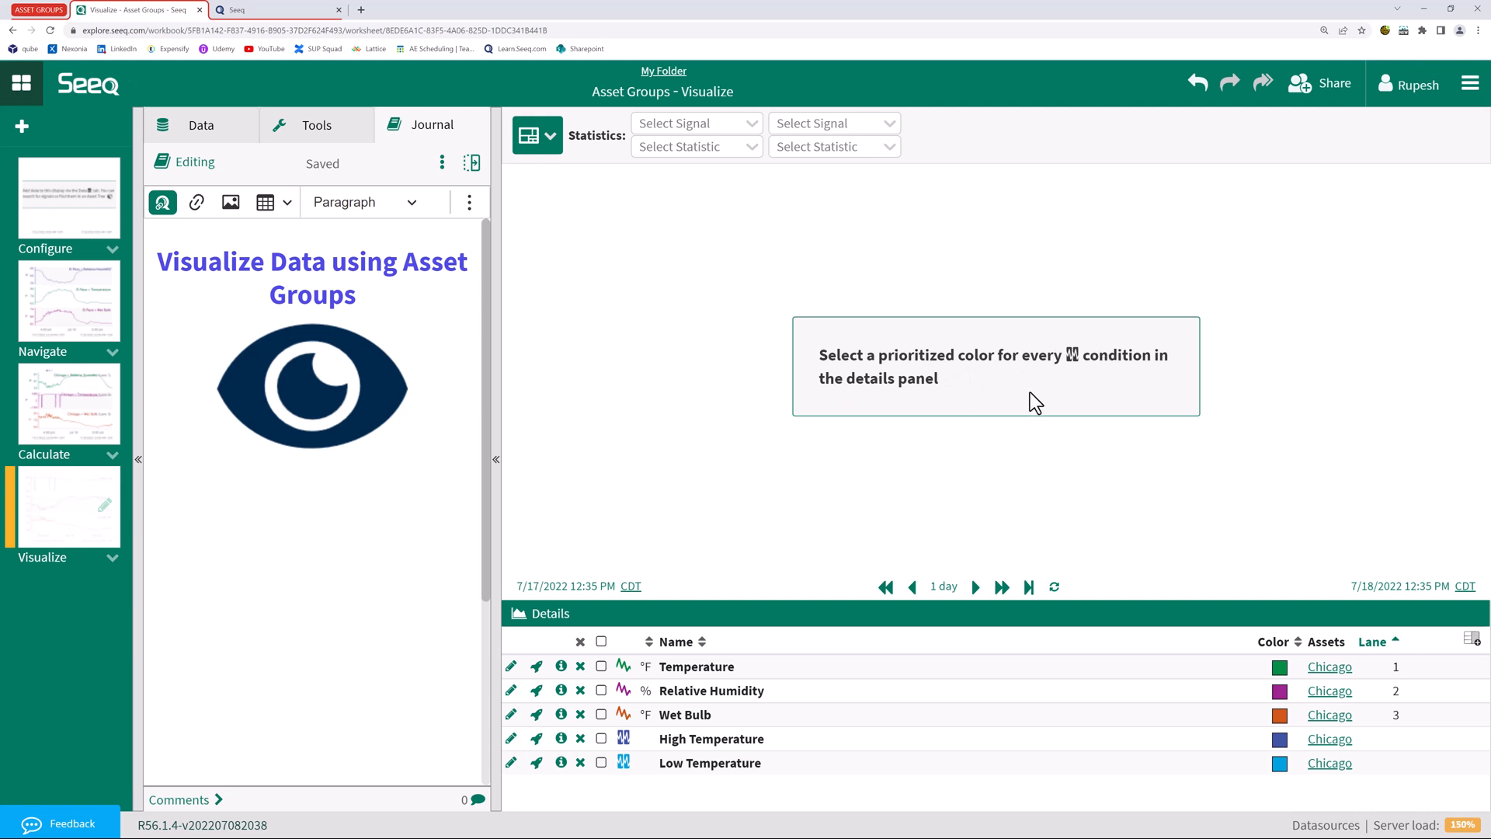
mouse_move(1210, 643)
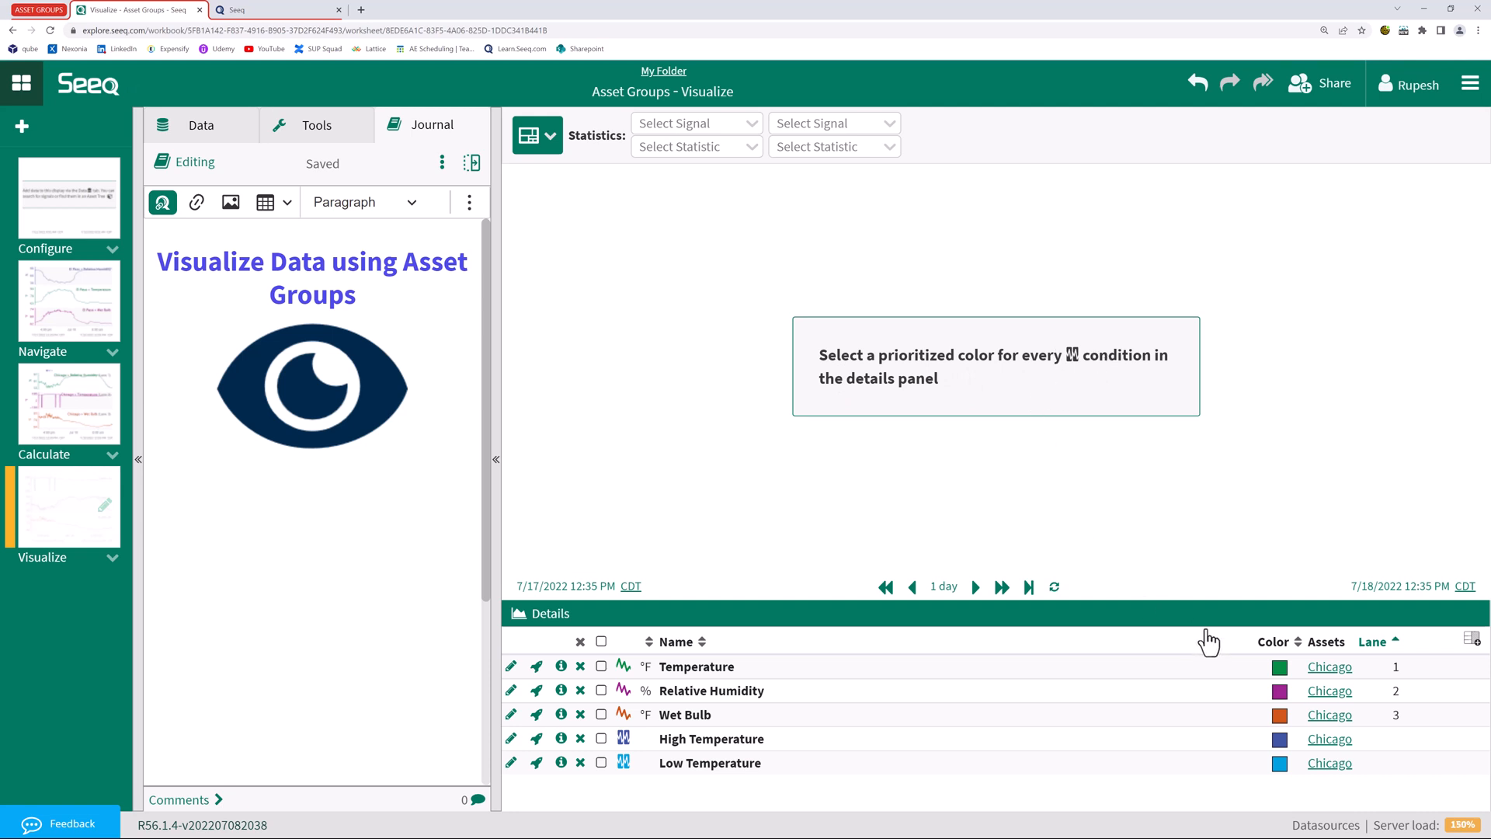
mouse_move(1253, 744)
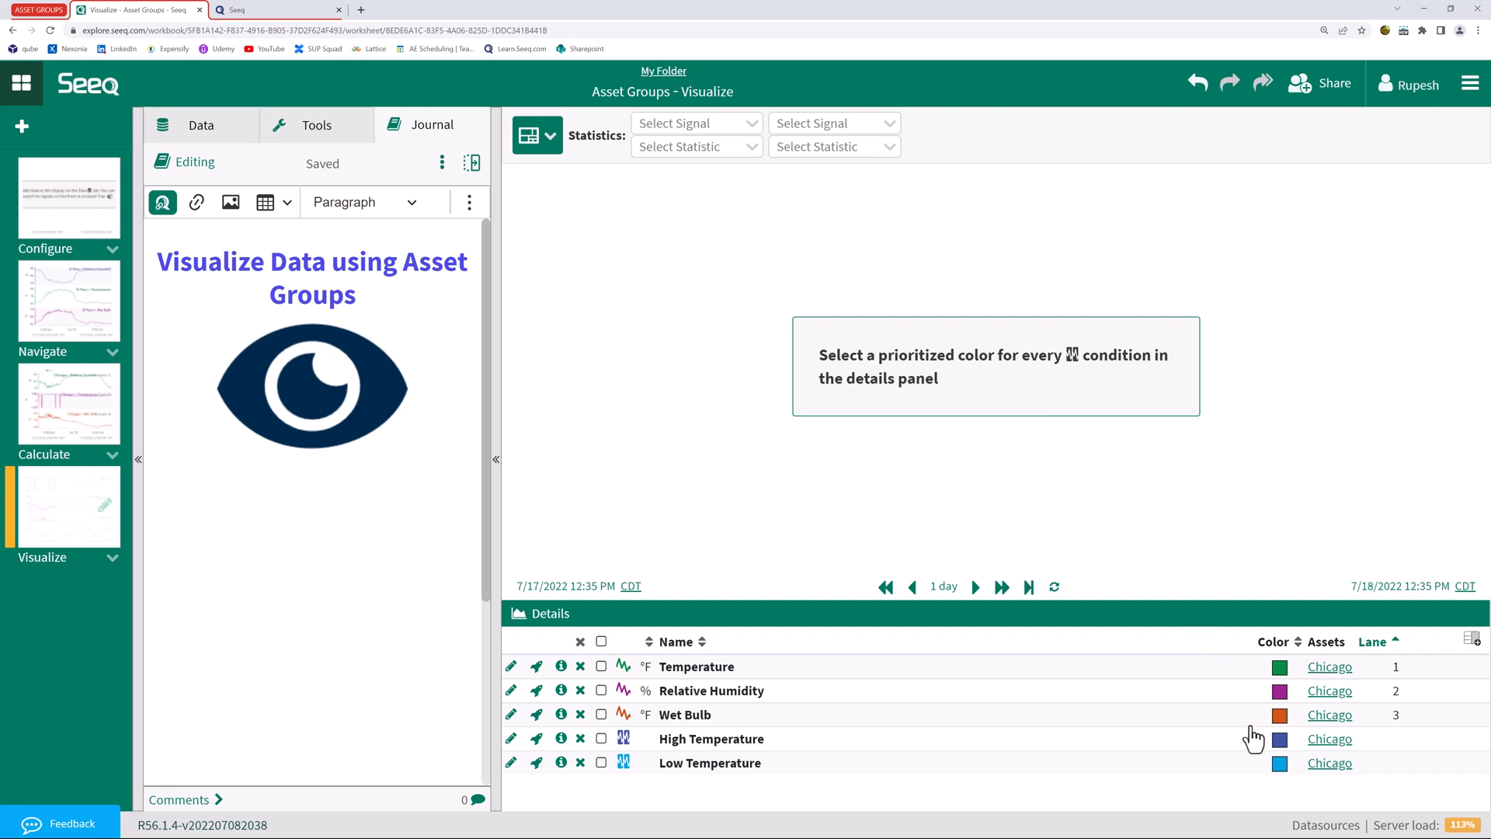
click(1278, 739)
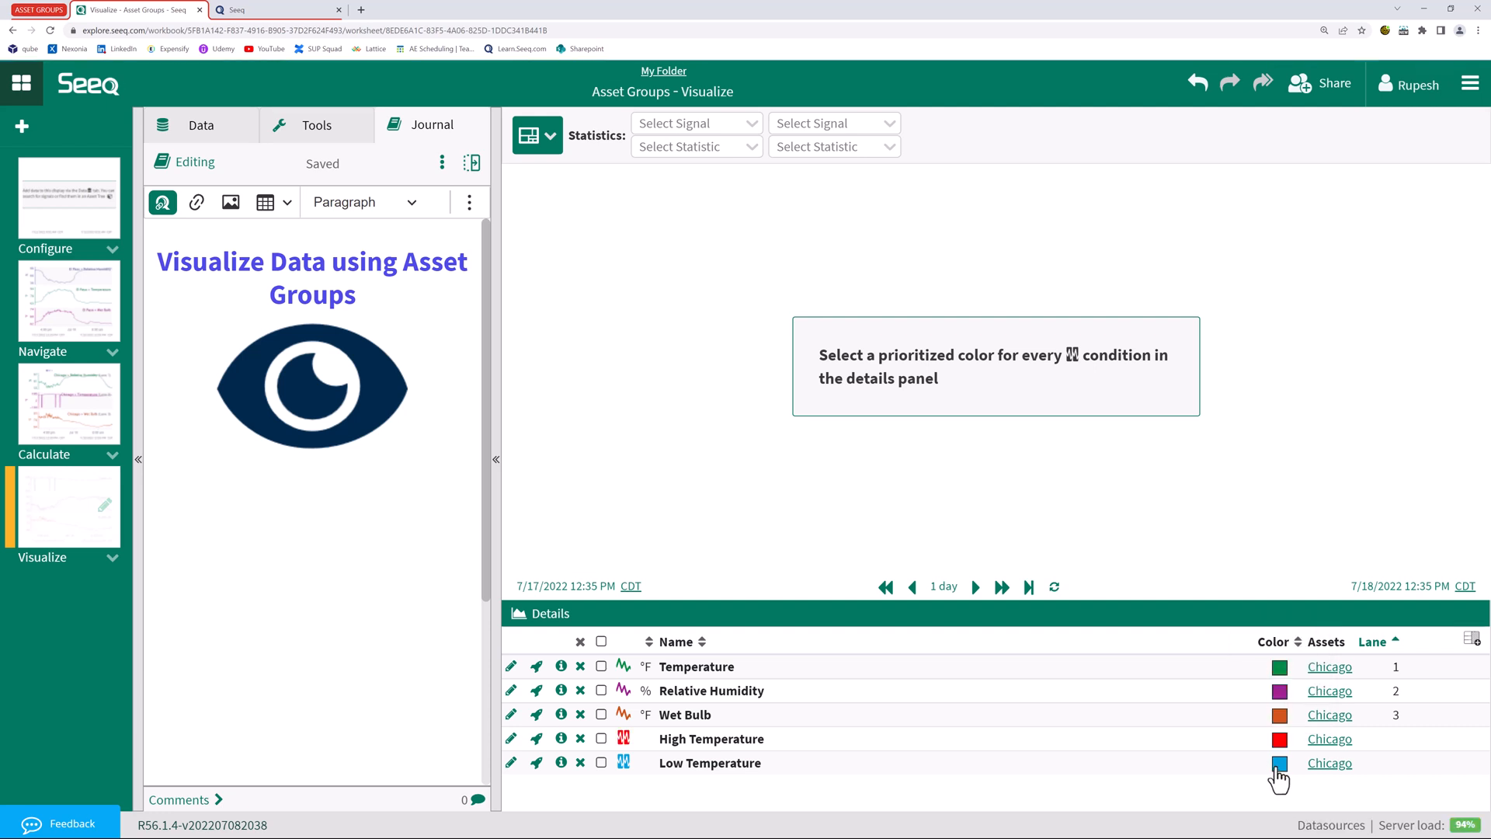
click(1278, 764)
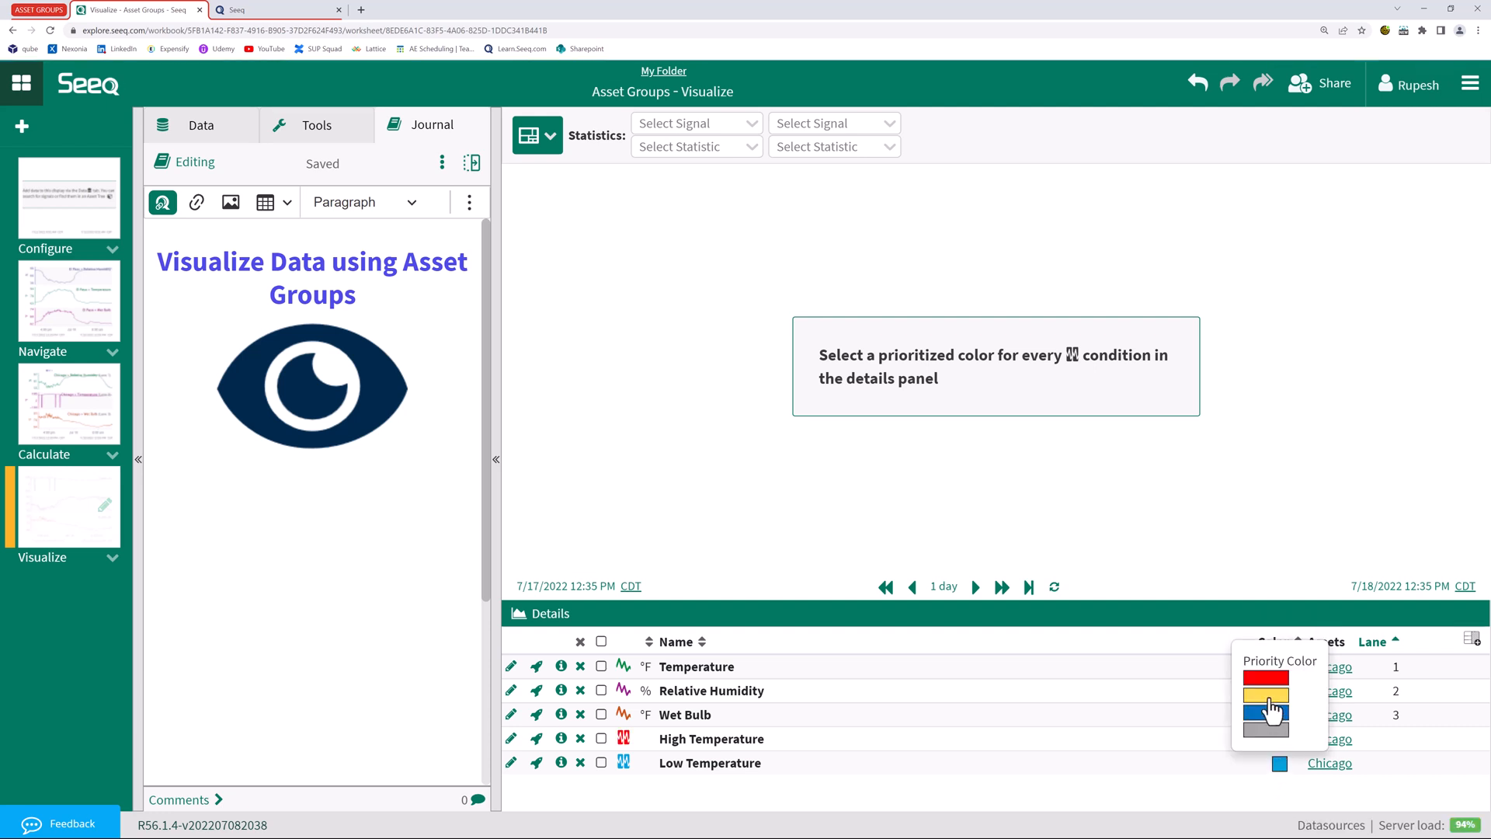
click(1266, 704)
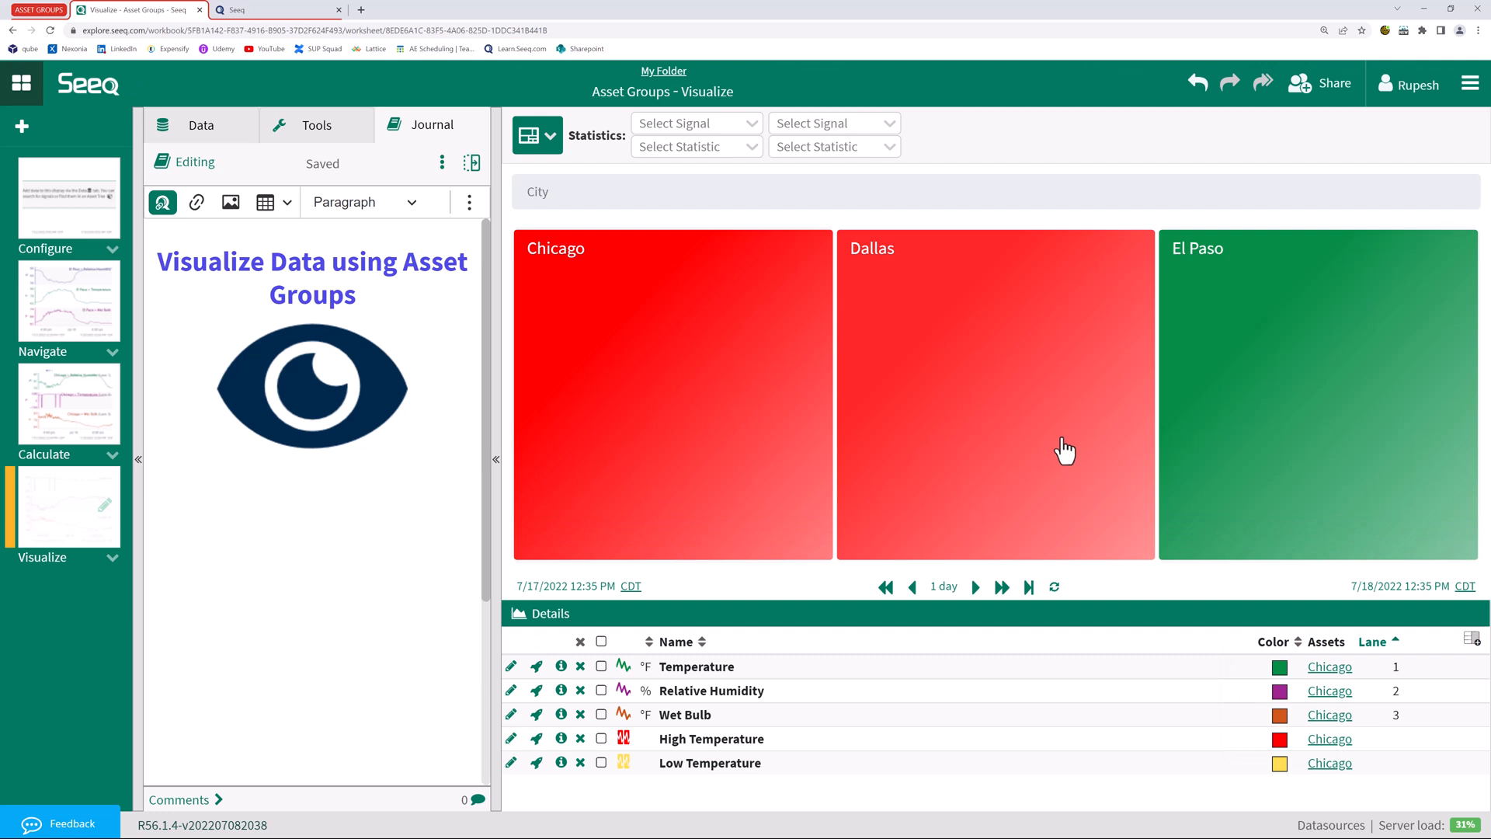
mouse_move(917, 418)
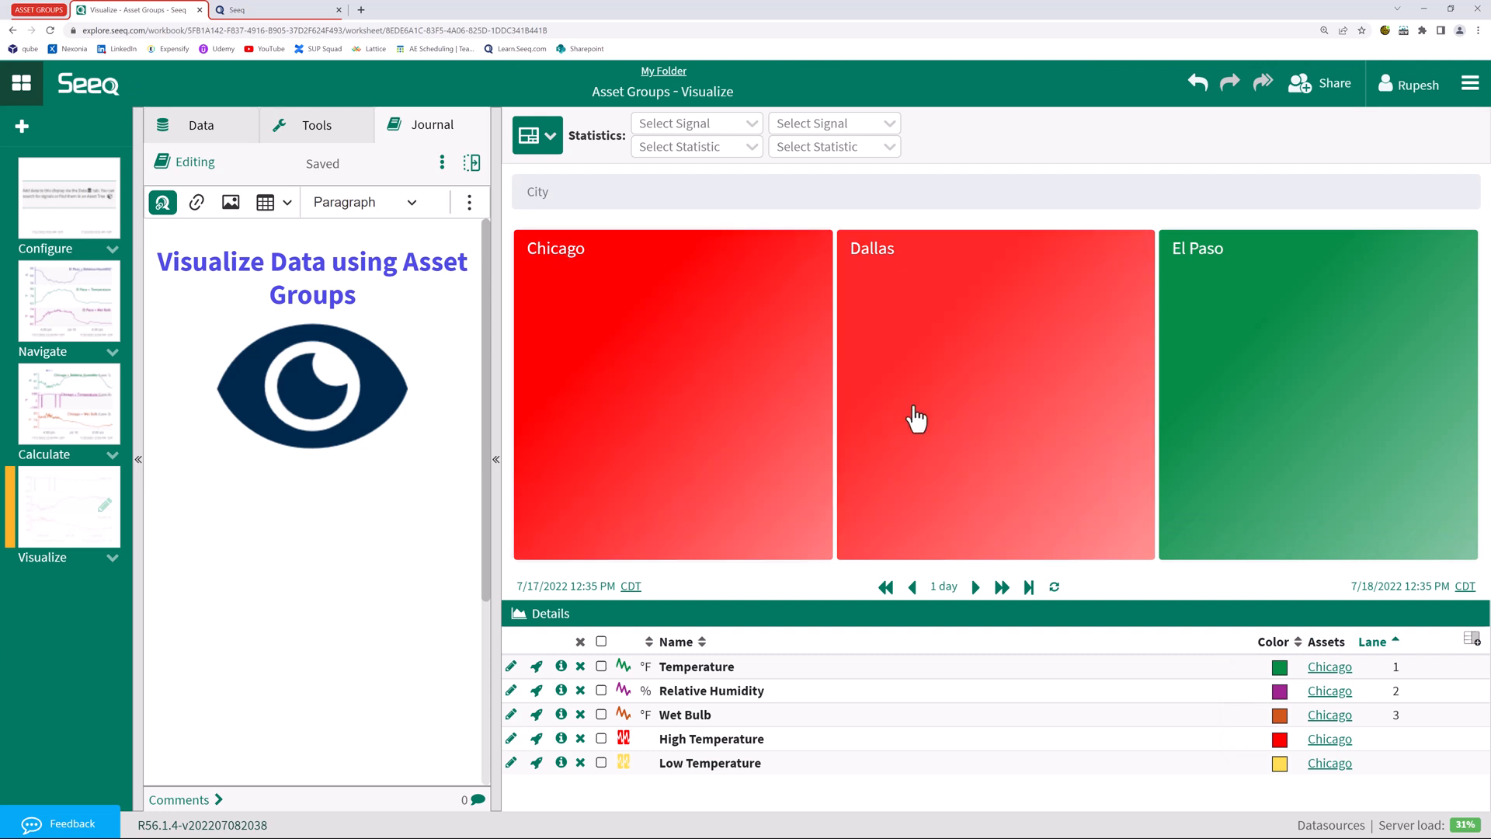
mouse_move(966, 565)
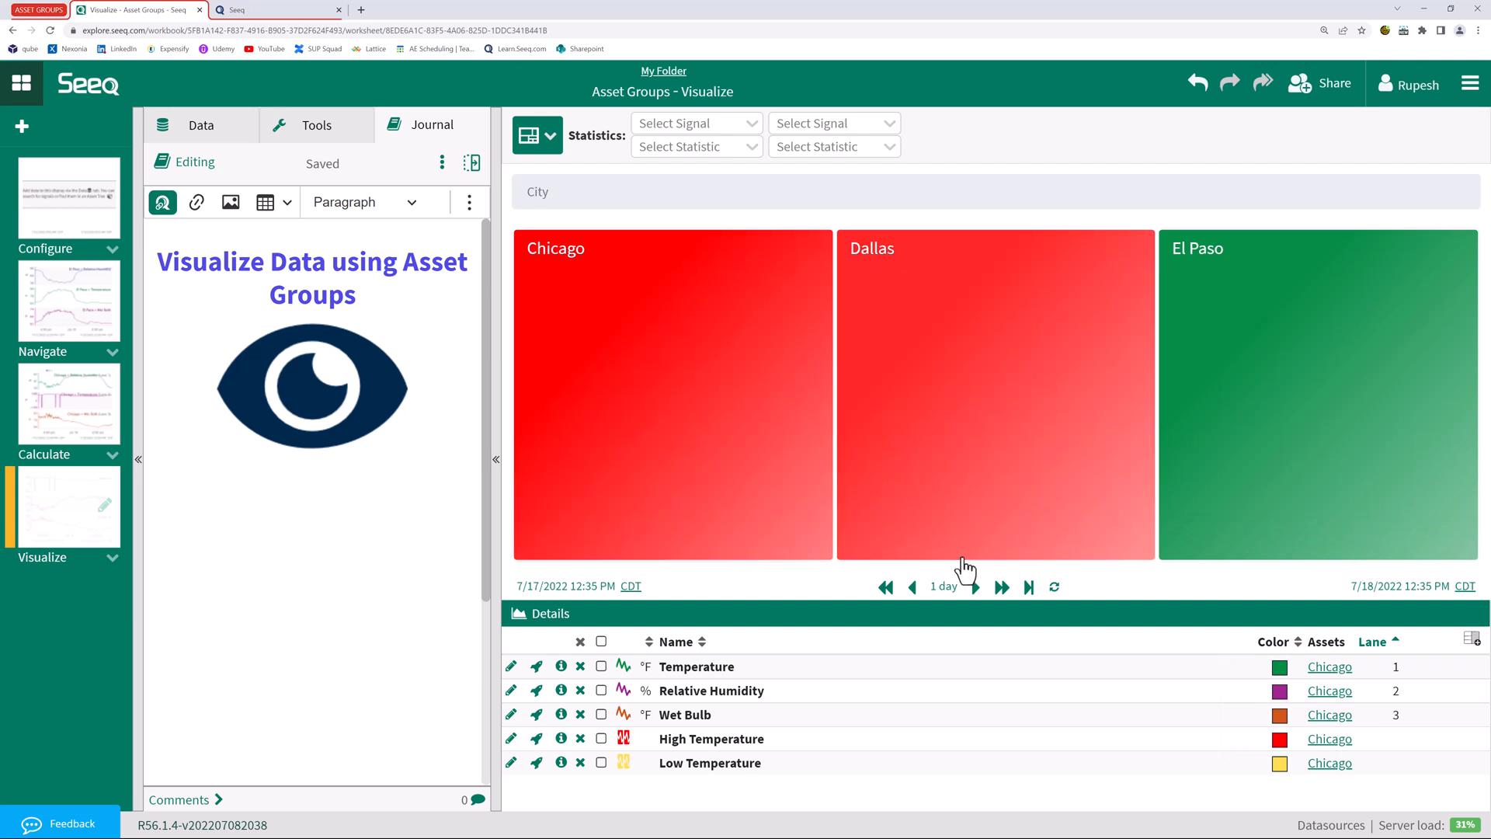
Step the time range forward half a day to 7/18–7/19
click(975, 587)
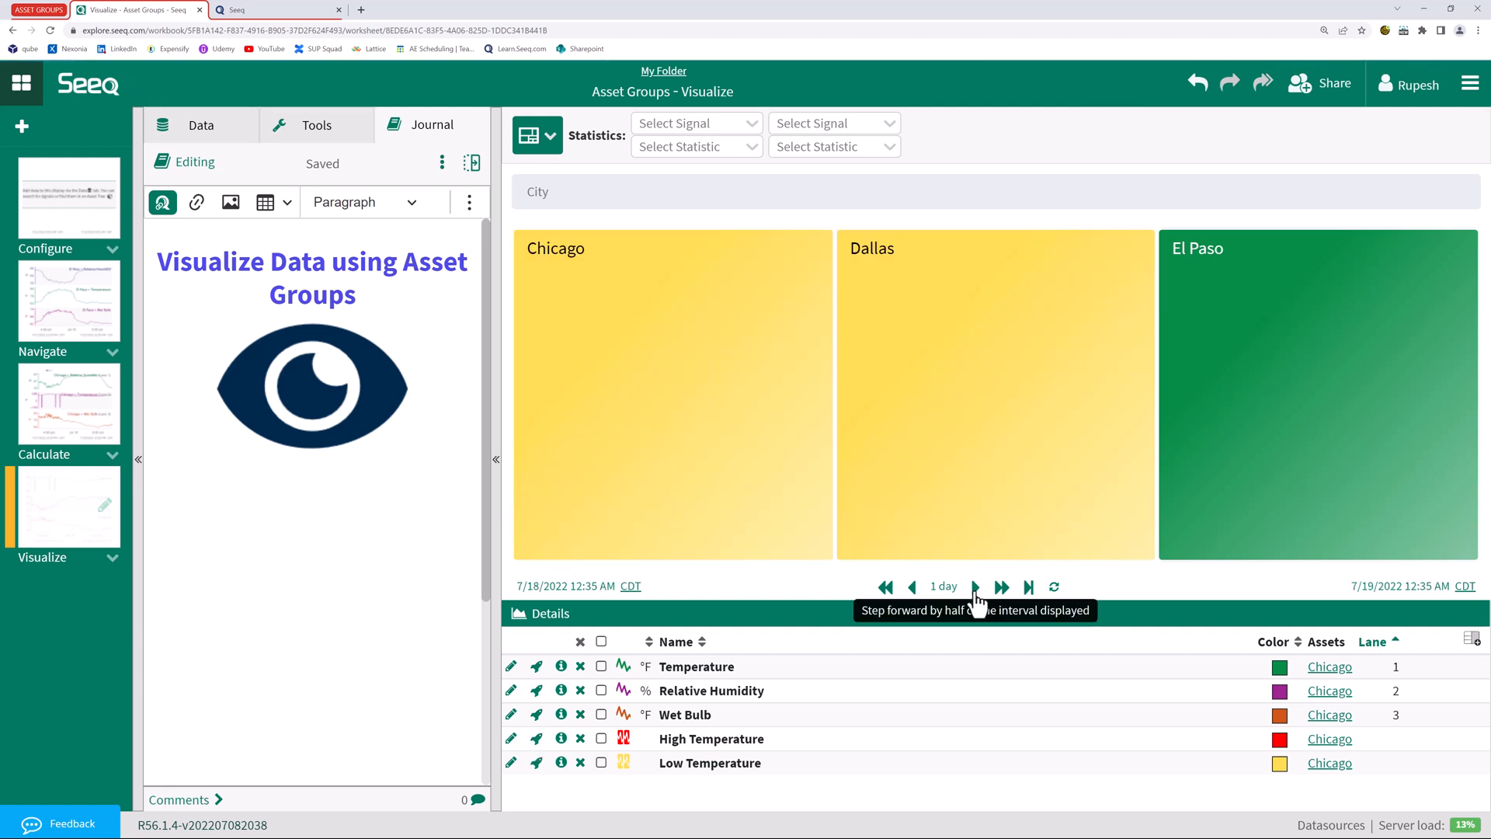
mouse_move(977, 428)
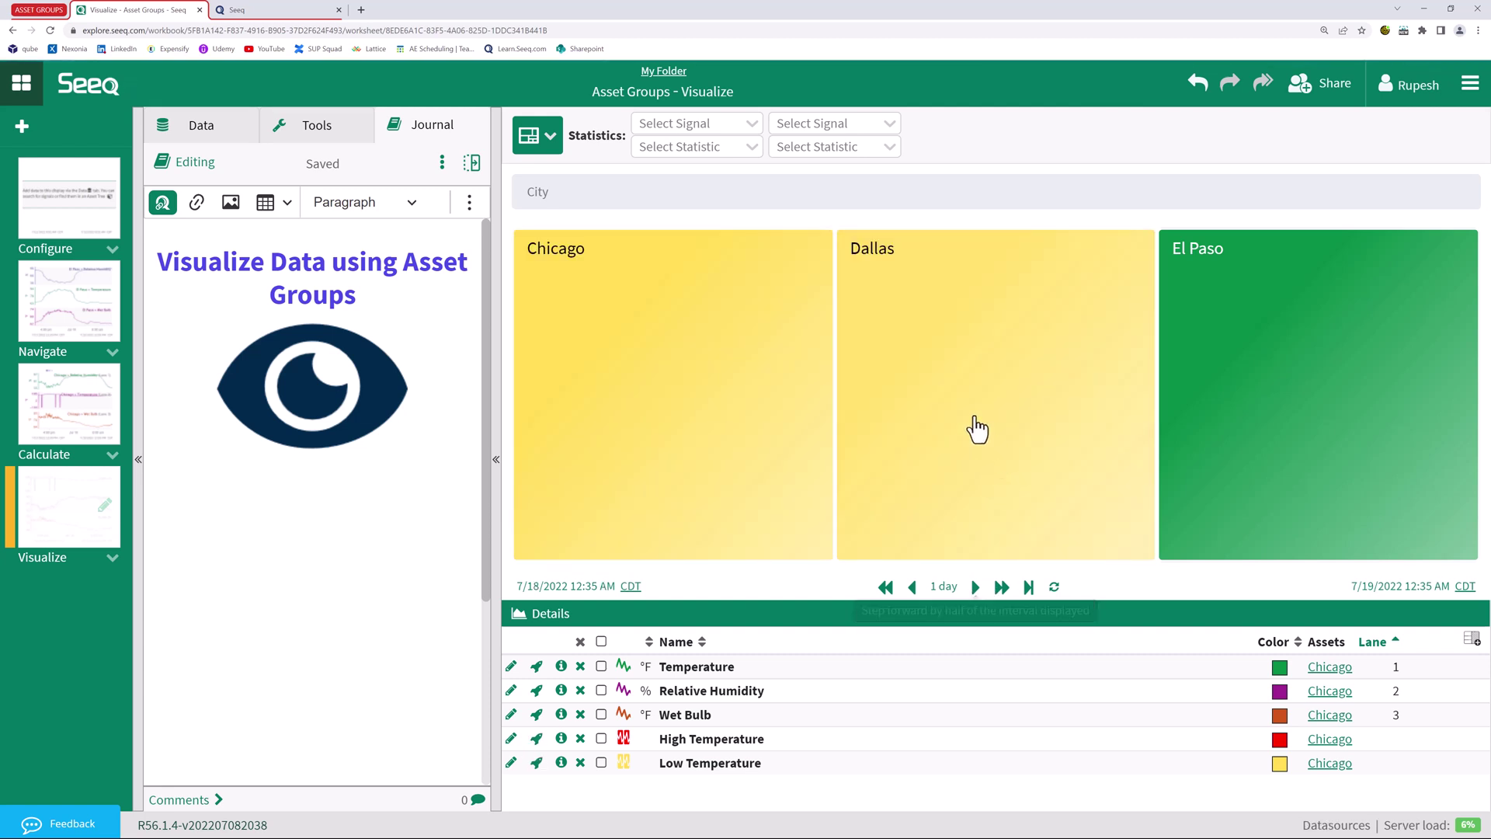
mouse_move(878, 381)
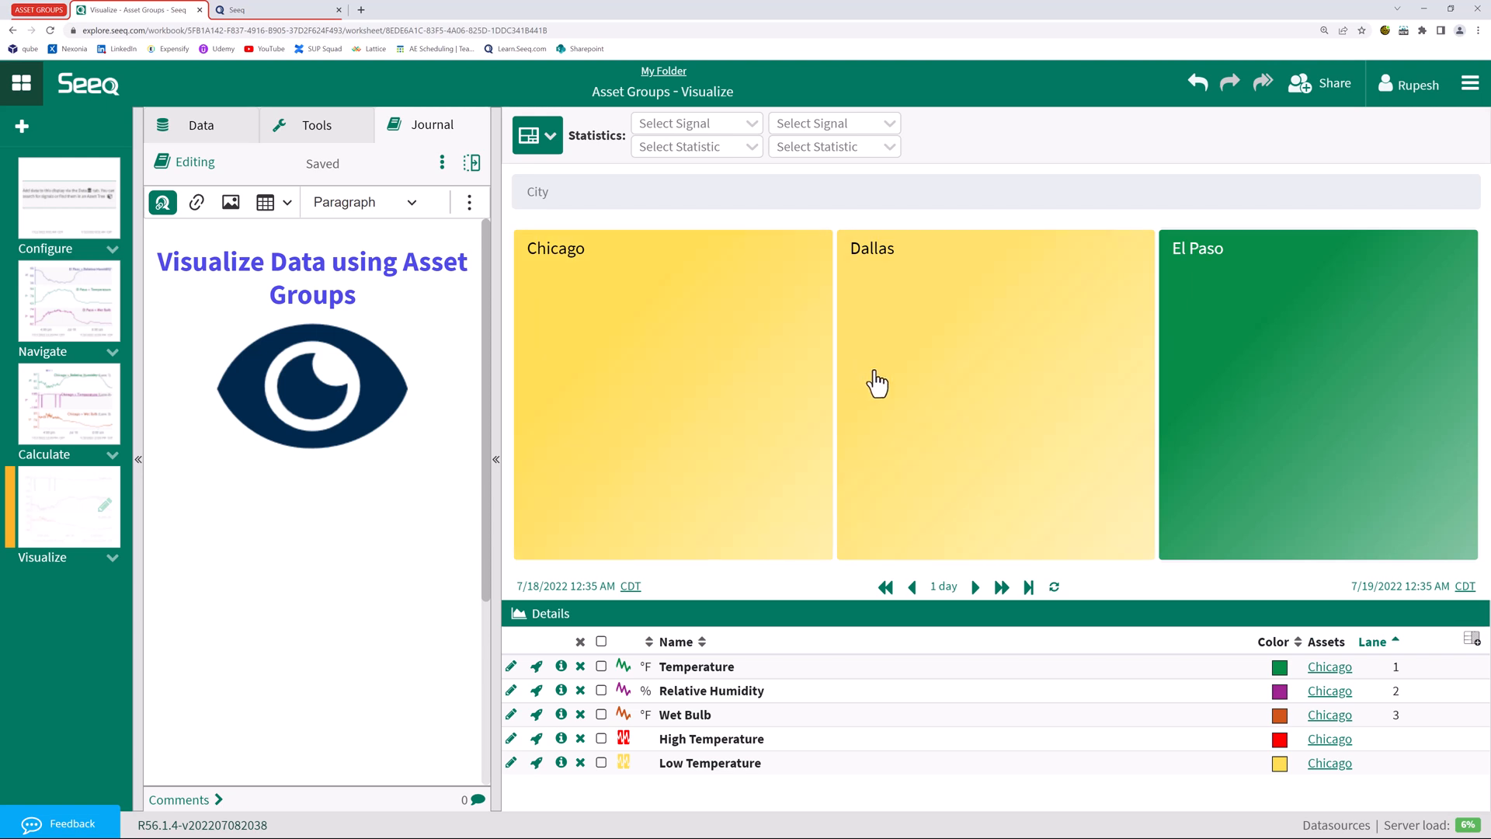
mouse_move(832, 392)
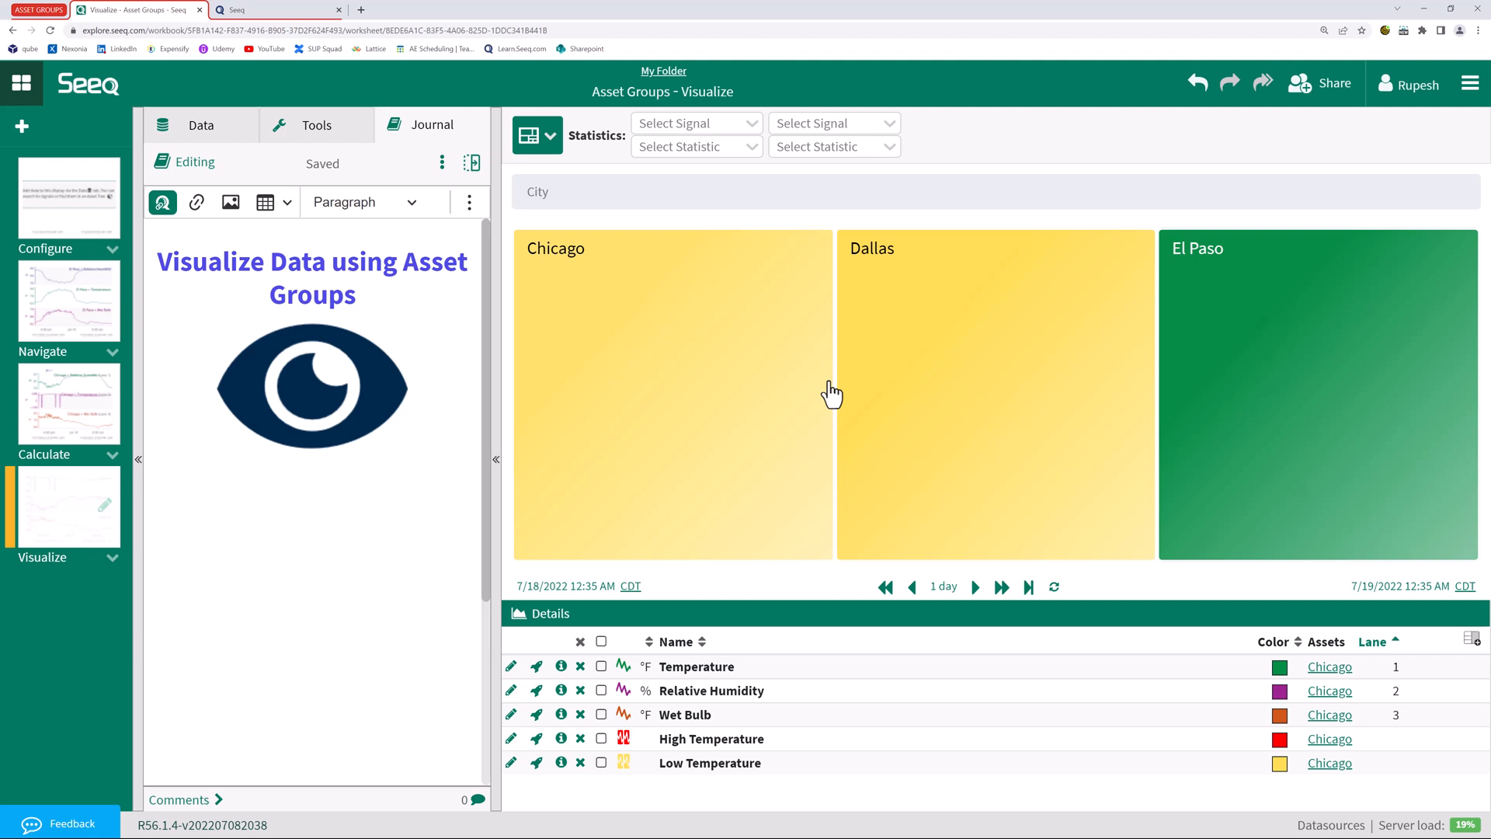